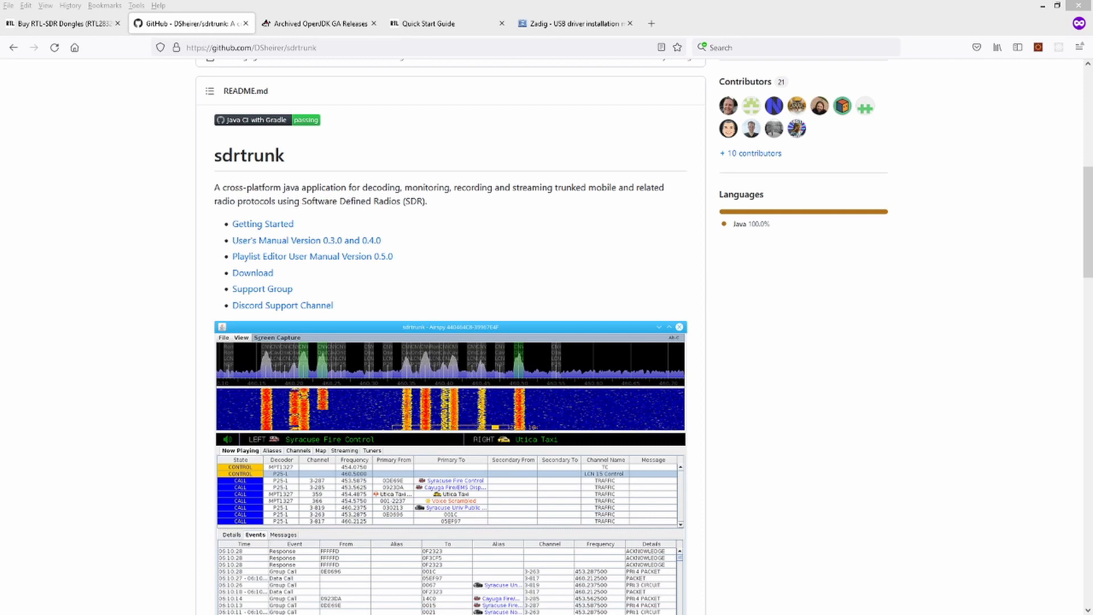
pyautogui.moveTo(9, 296)
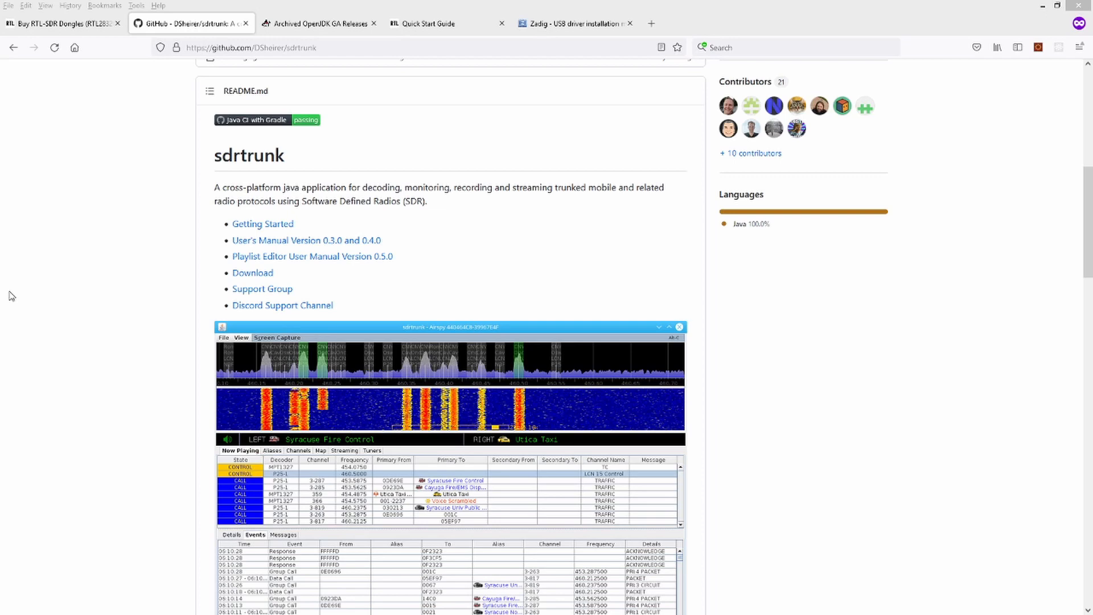
pyautogui.moveTo(112, 124)
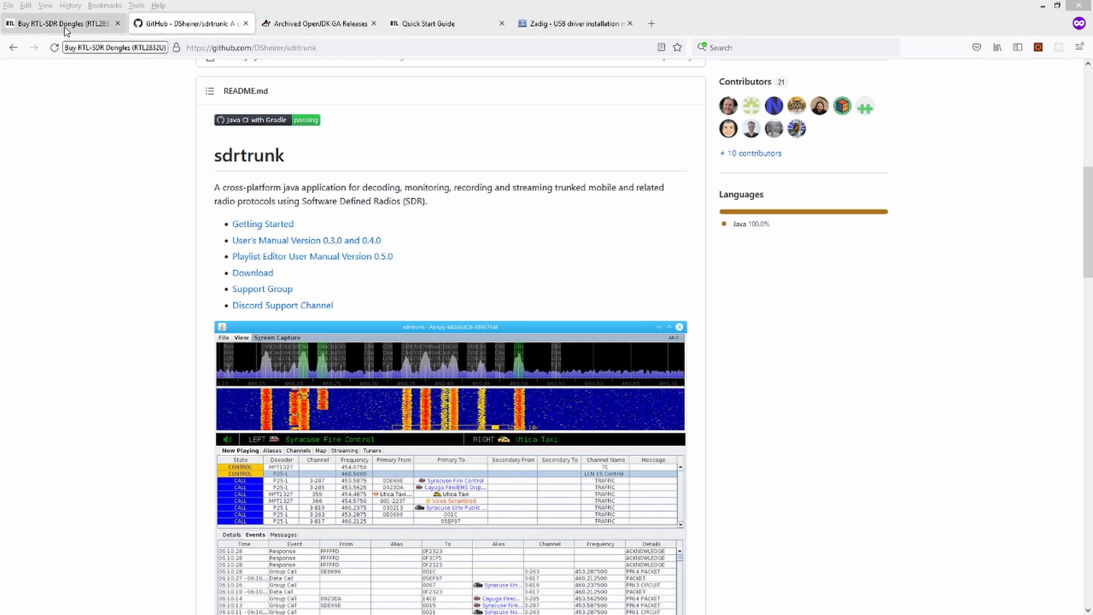
# - Go to the Buy RTL-SDR Dongles (RTL2832U) tab, scroll down, and follow the RTL-SDR Store link
pyautogui.click(63, 24)
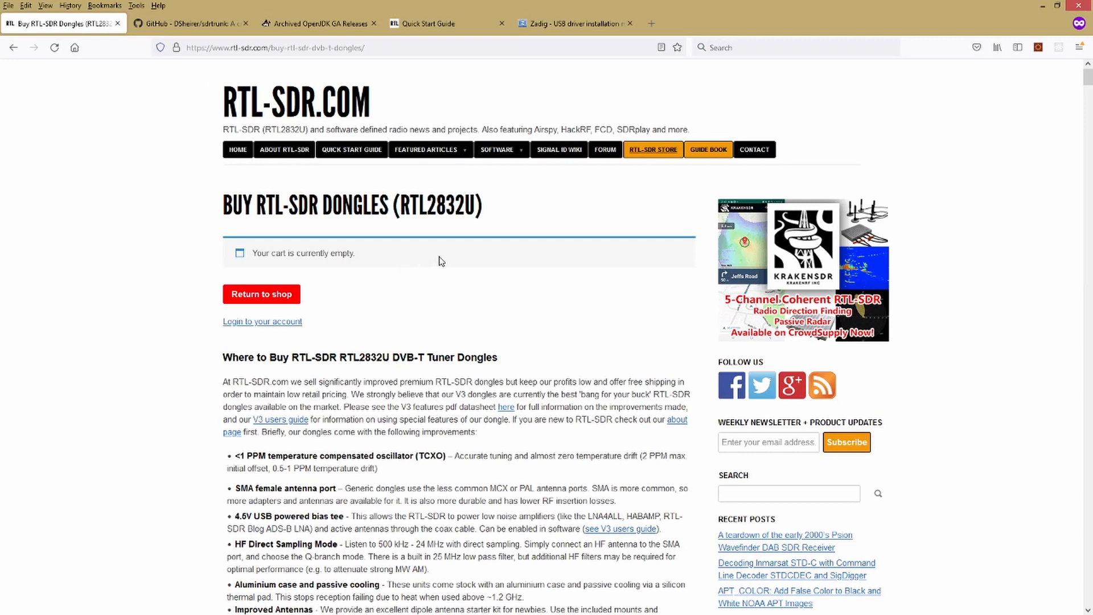
pyautogui.doubleClick(438, 205)
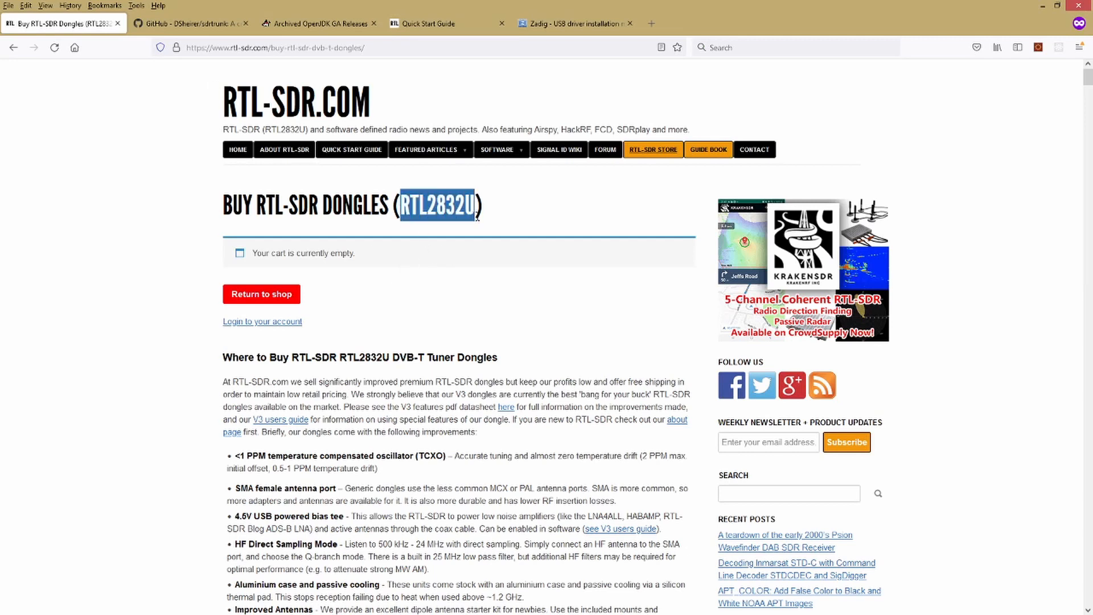
pyautogui.click(491, 226)
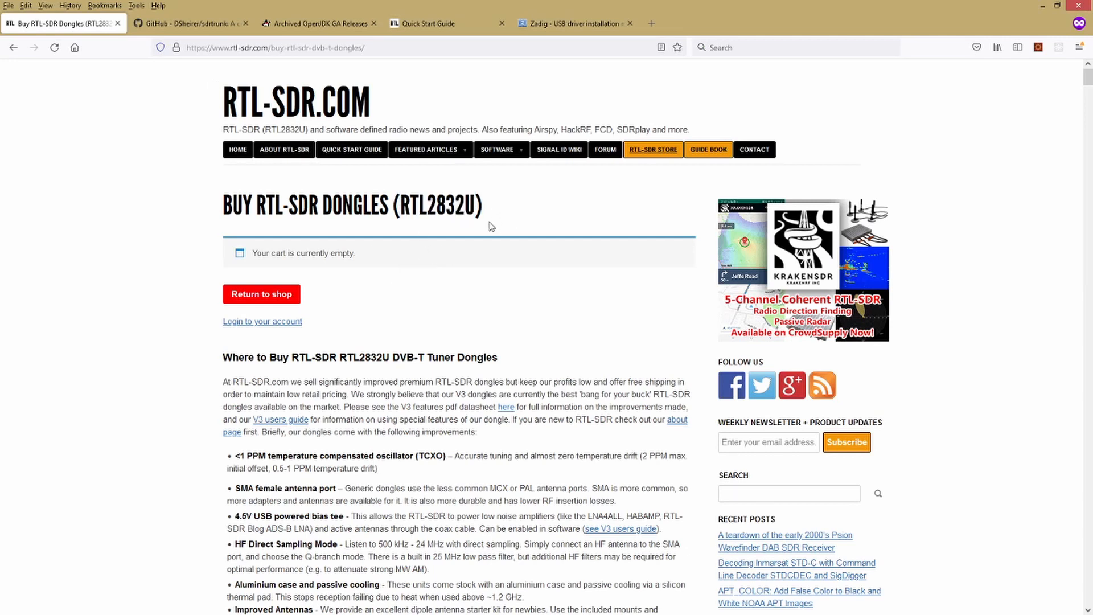
pyautogui.moveTo(490, 253)
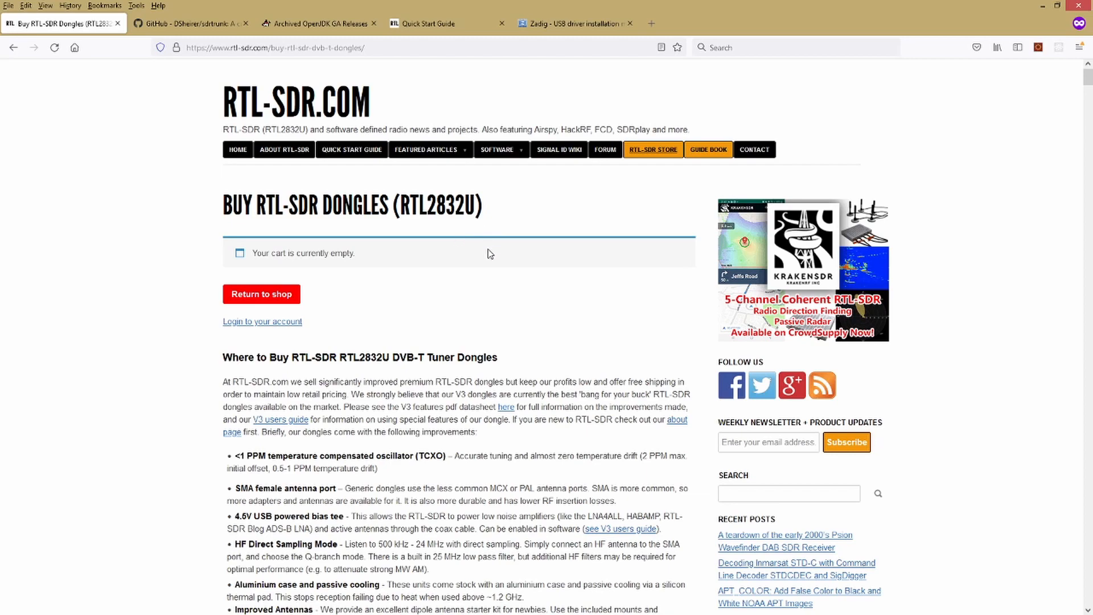
pyautogui.scroll(-3)
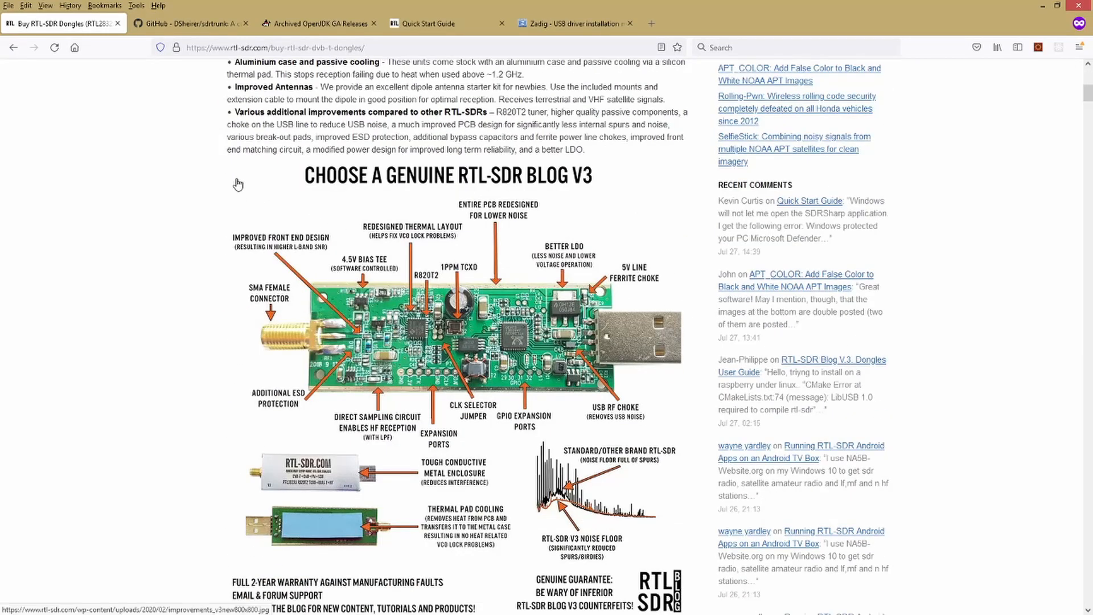
pyautogui.scroll(-3)
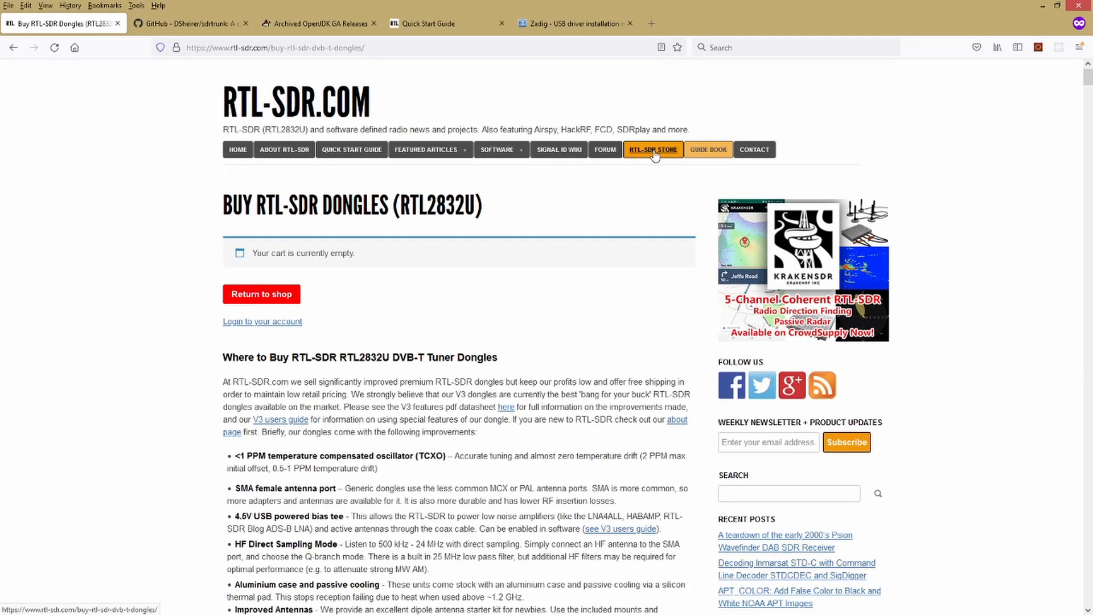
pyautogui.click(654, 150)
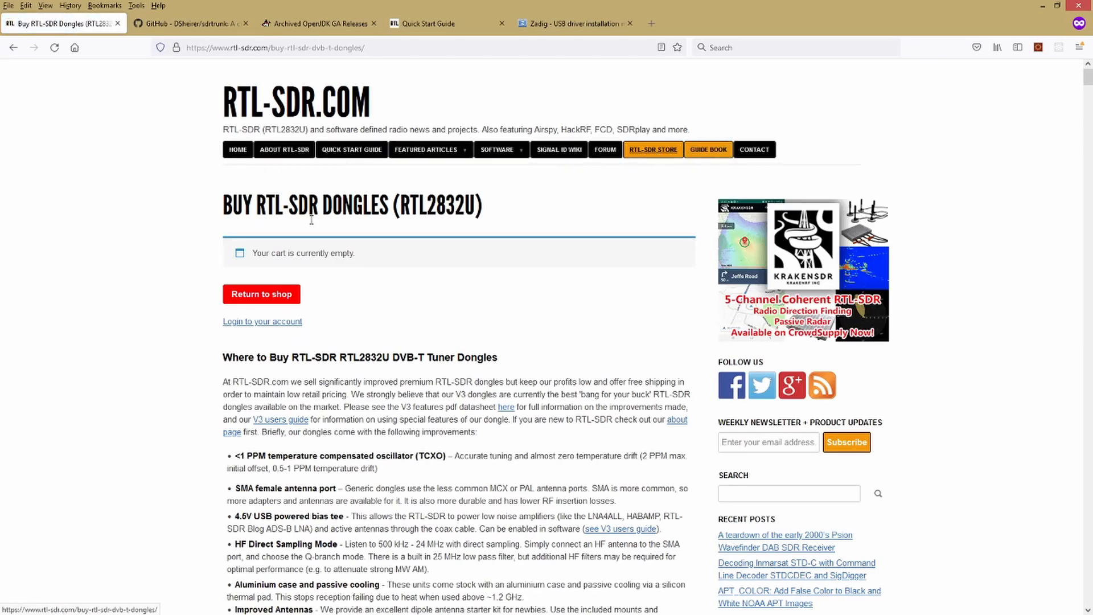
pyautogui.scroll(-3)
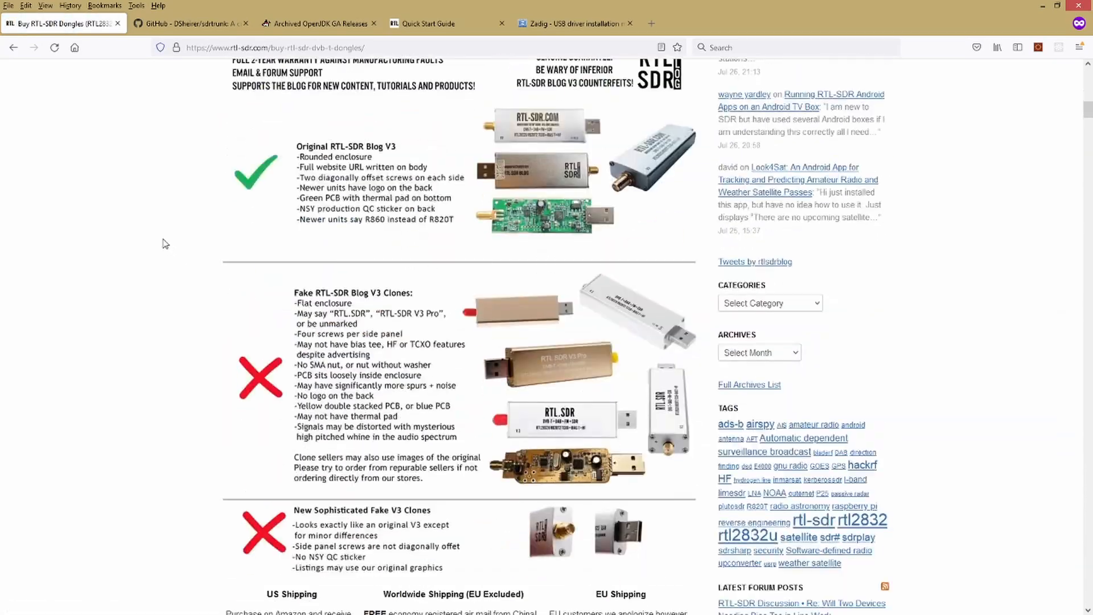
pyautogui.scroll(-3)
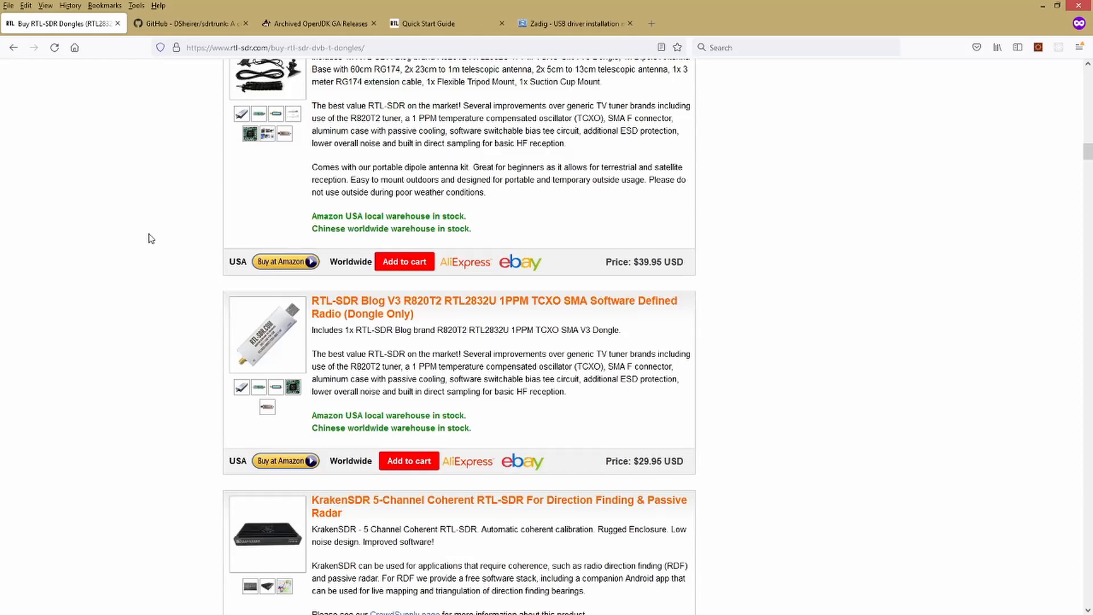
pyautogui.scroll(3)
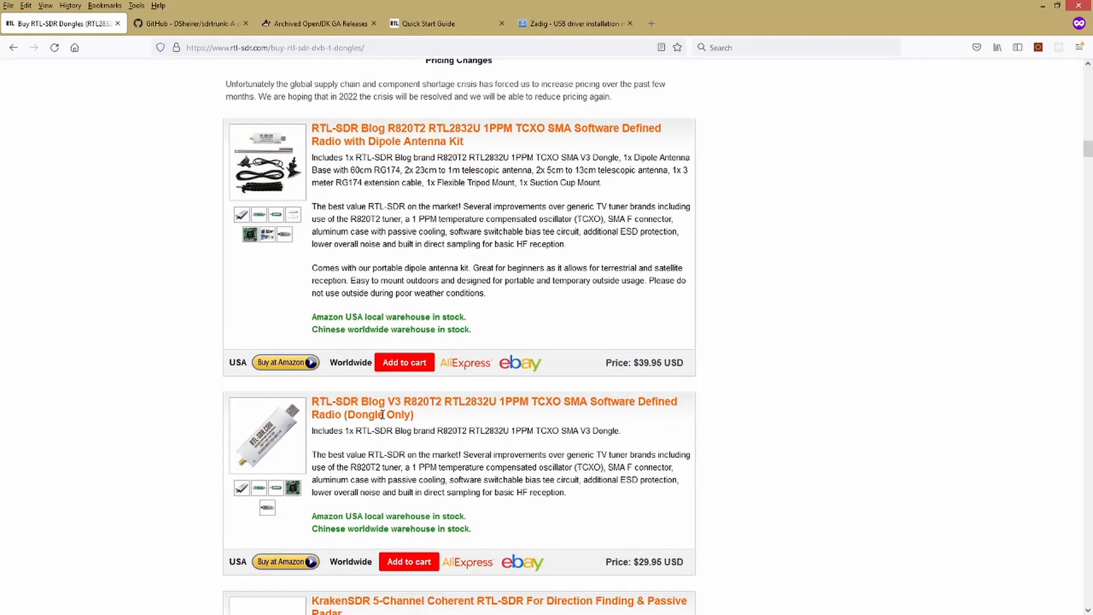
pyautogui.moveTo(679, 563)
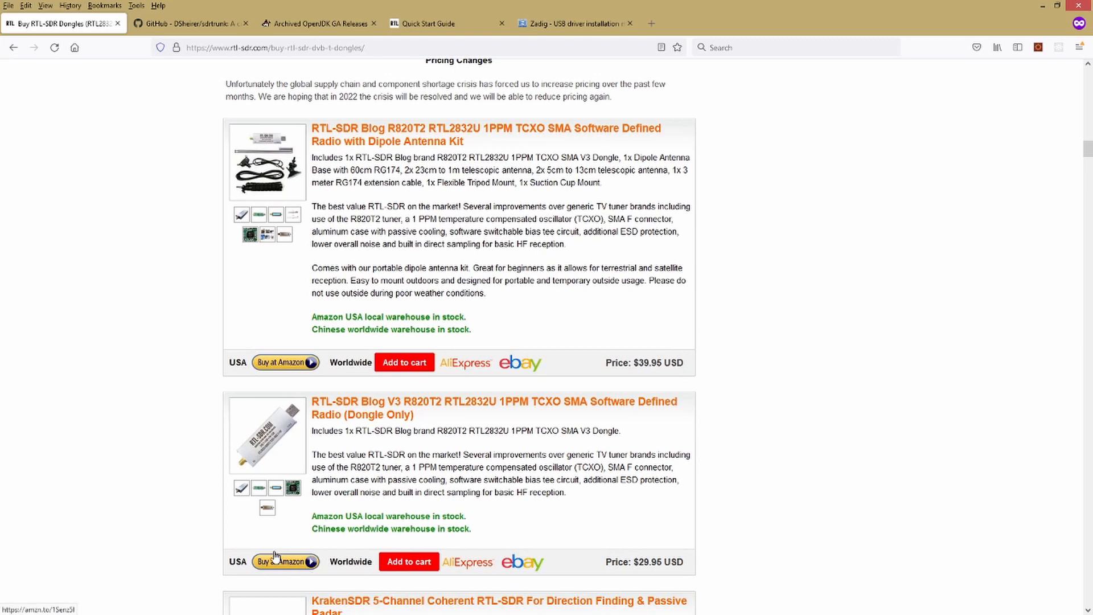
pyautogui.moveTo(390, 141)
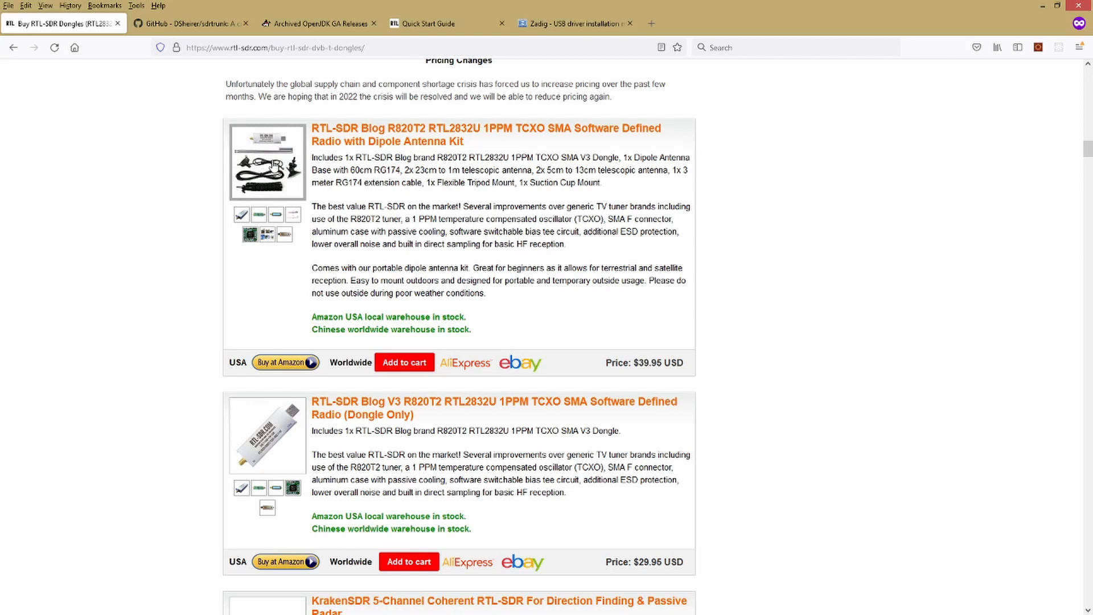
pyautogui.moveTo(265, 198)
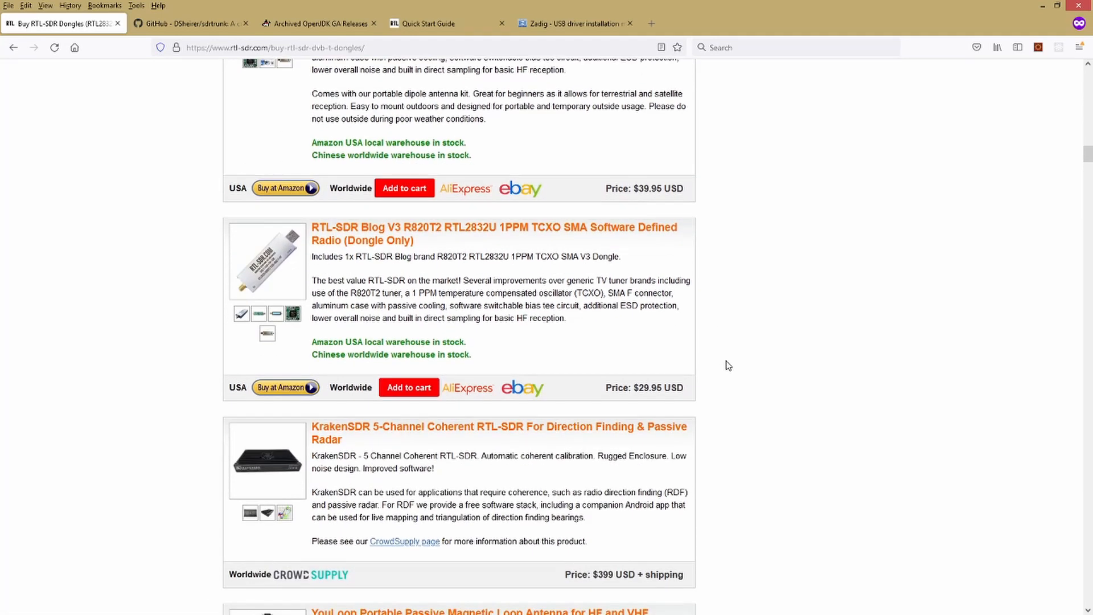
pyautogui.scroll(3)
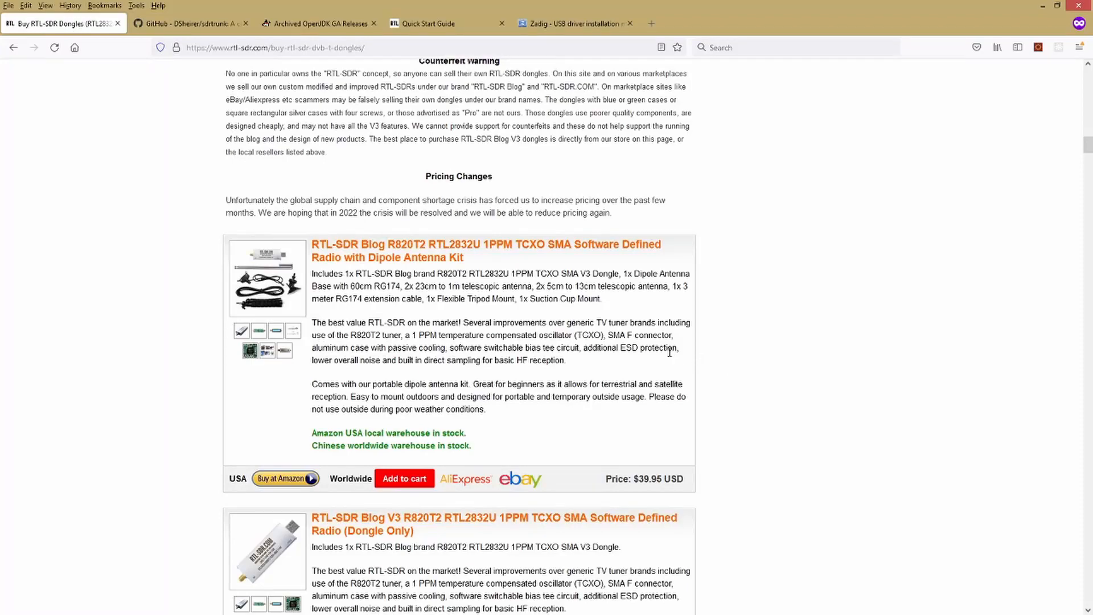
pyautogui.moveTo(657, 352)
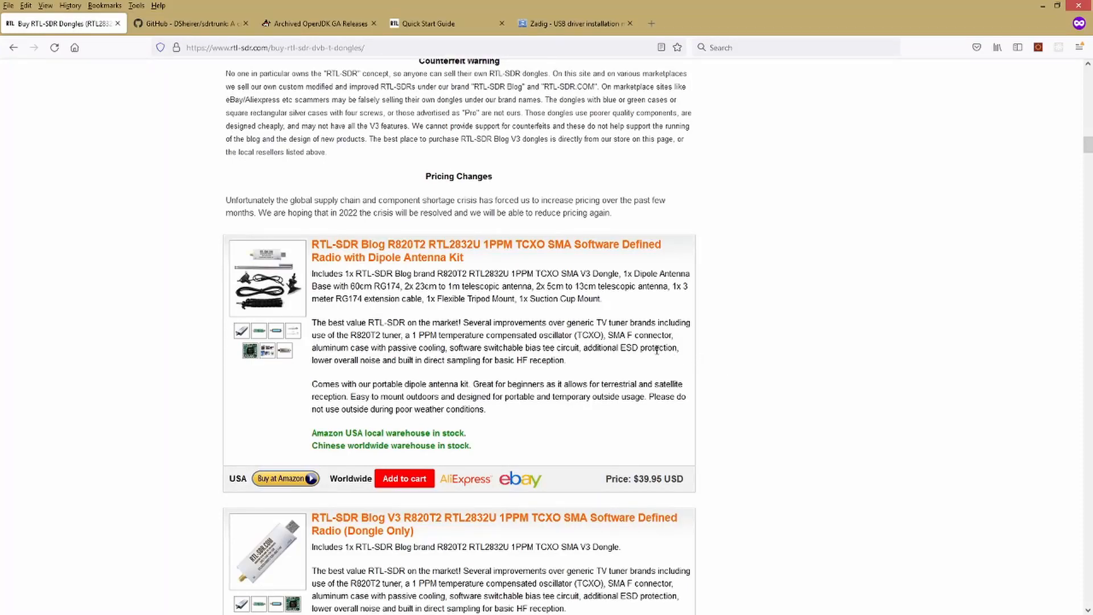
pyautogui.scroll(-3)
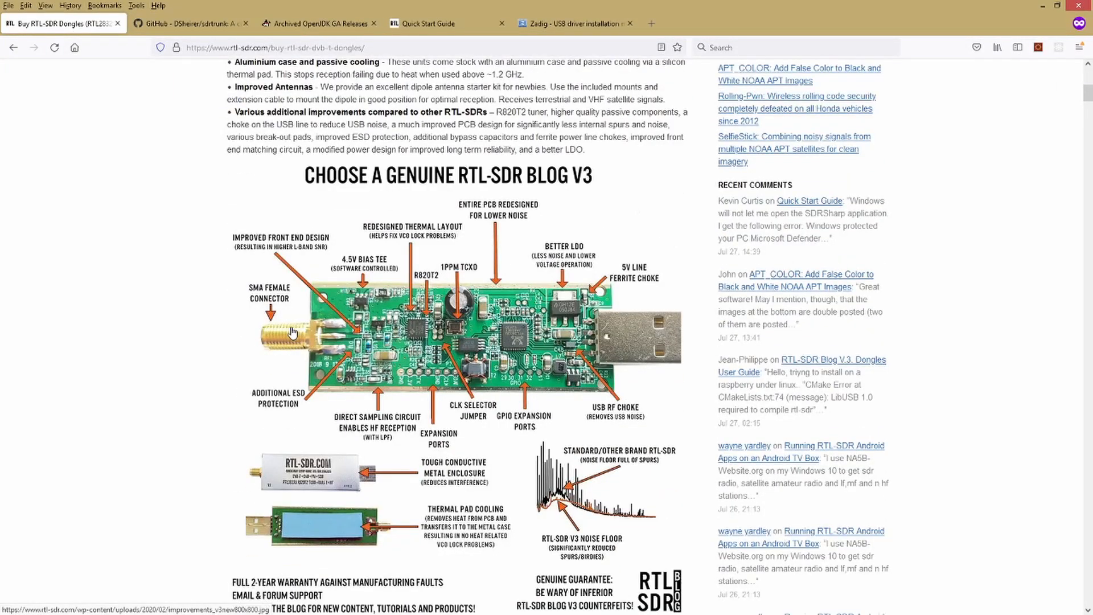
pyautogui.moveTo(307, 336)
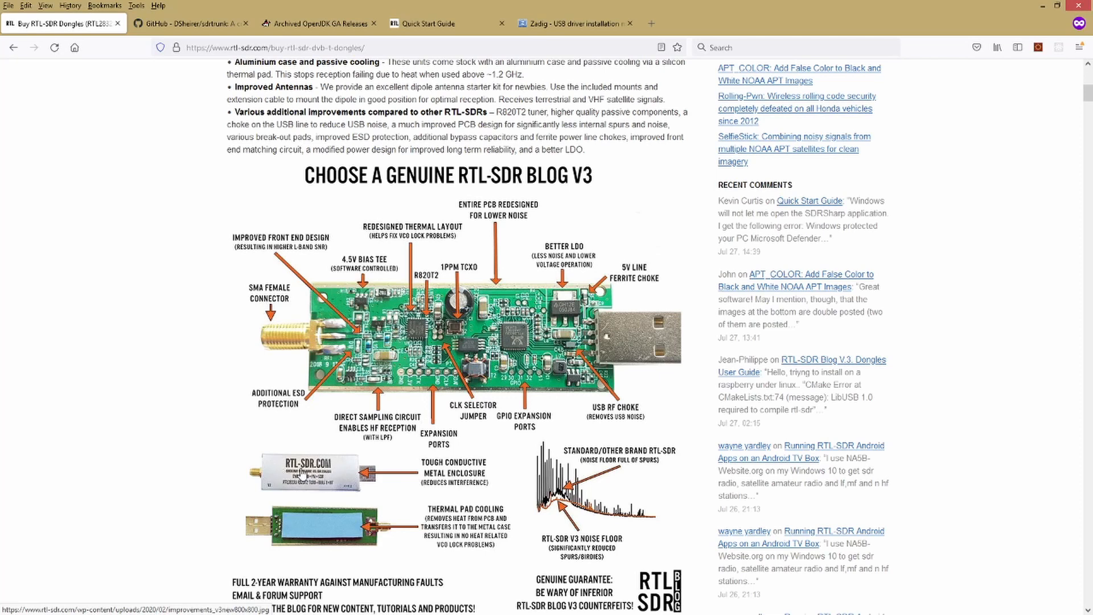
pyautogui.moveTo(327, 474)
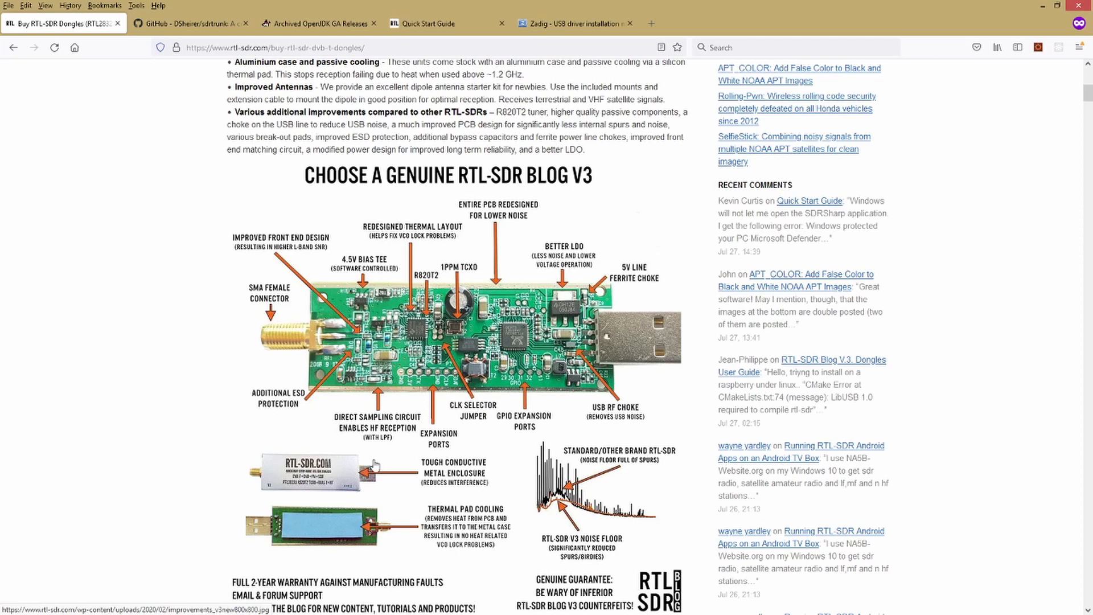
pyautogui.moveTo(489, 415)
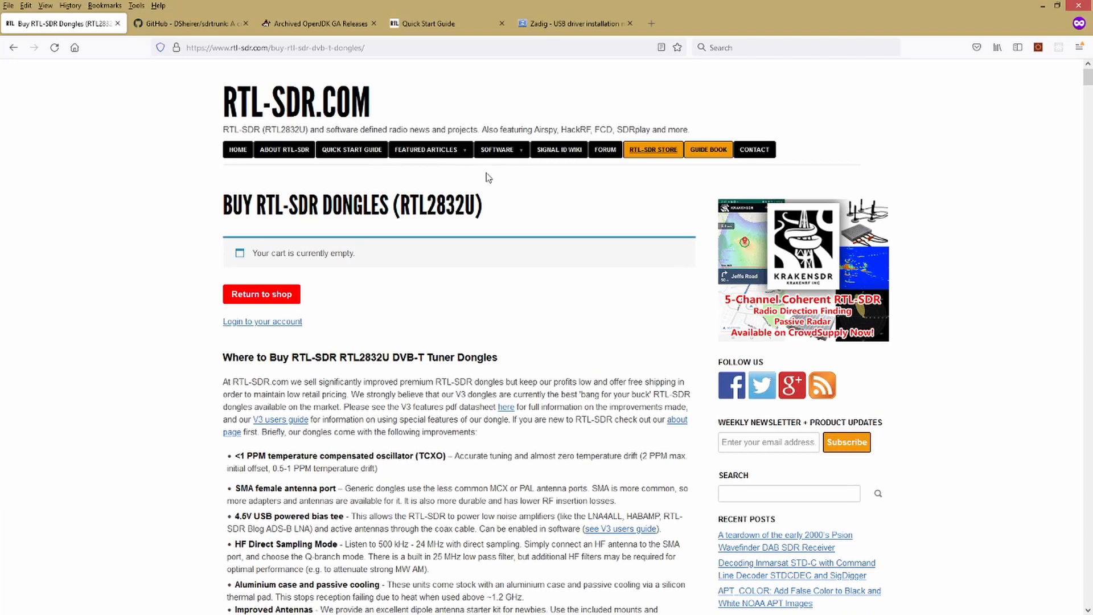
pyautogui.moveTo(174, 179)
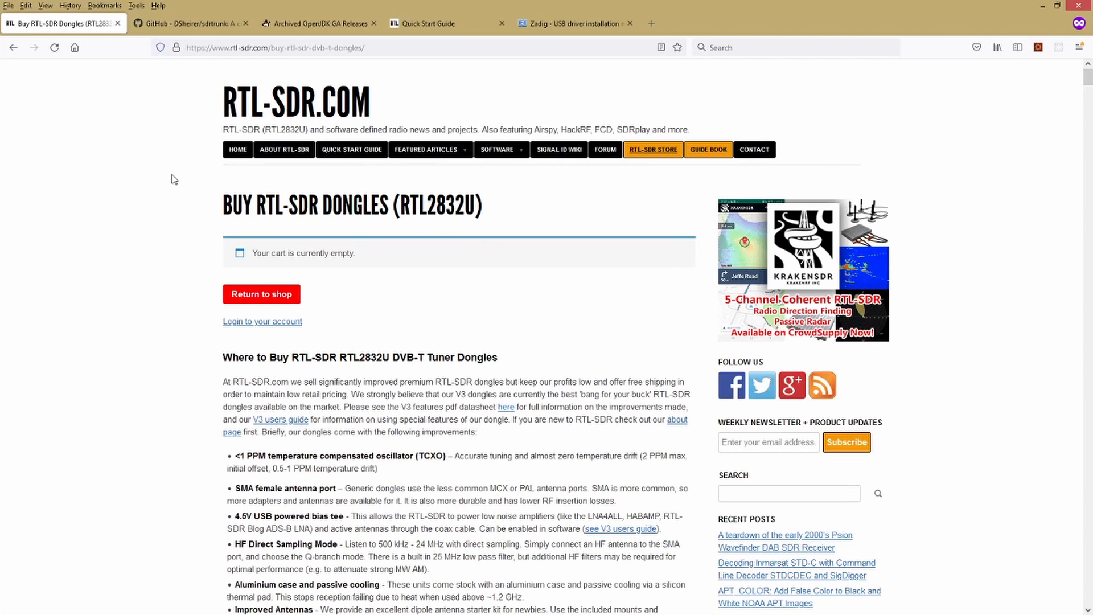
pyautogui.moveTo(141, 169)
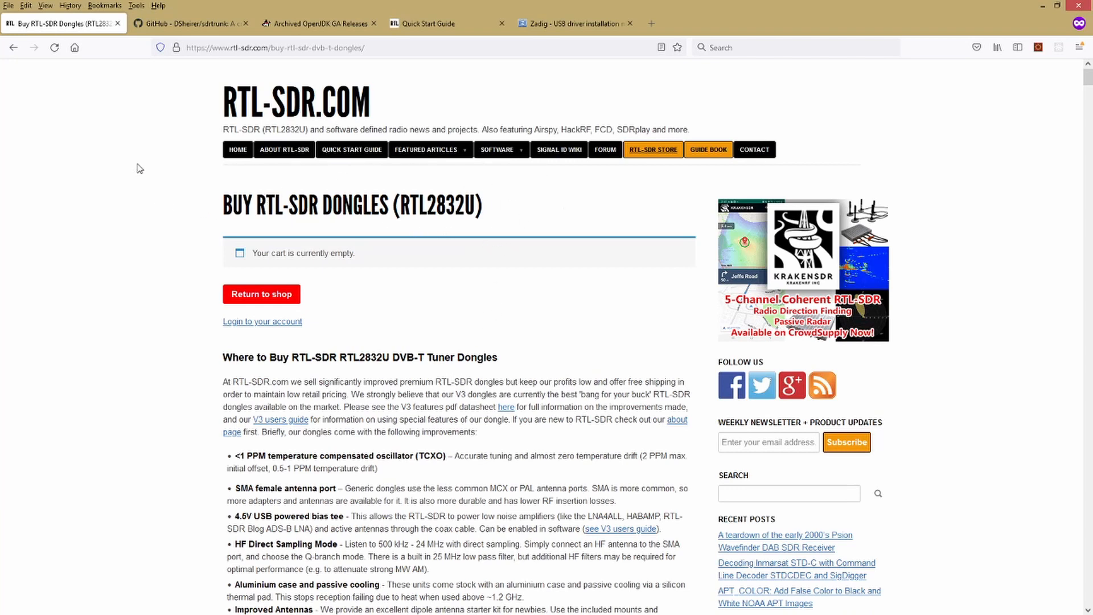
pyautogui.moveTo(160, 130)
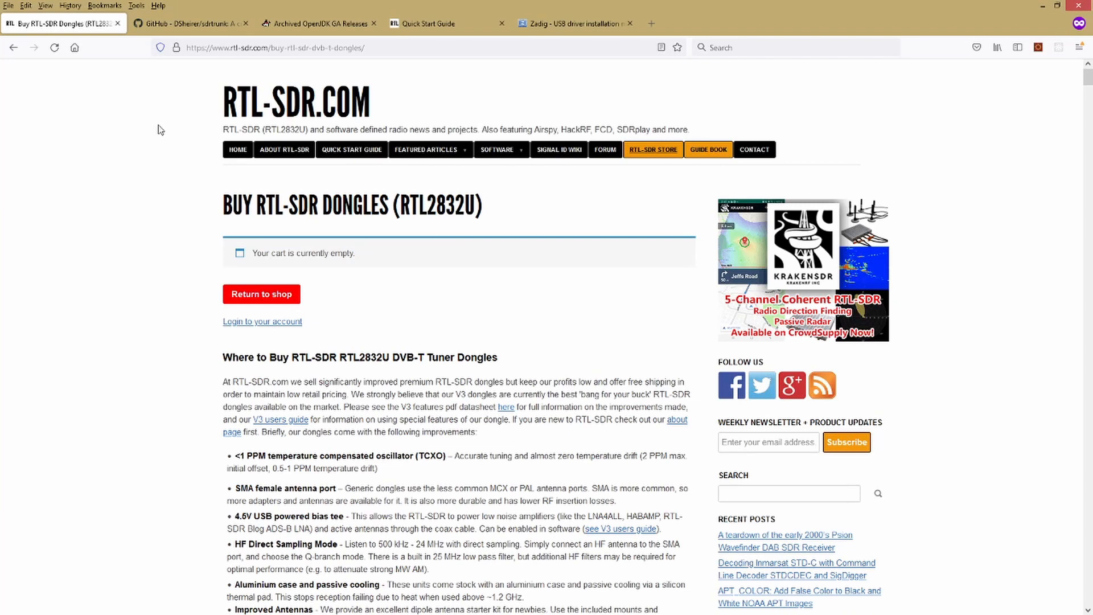
pyautogui.moveTo(175, 147)
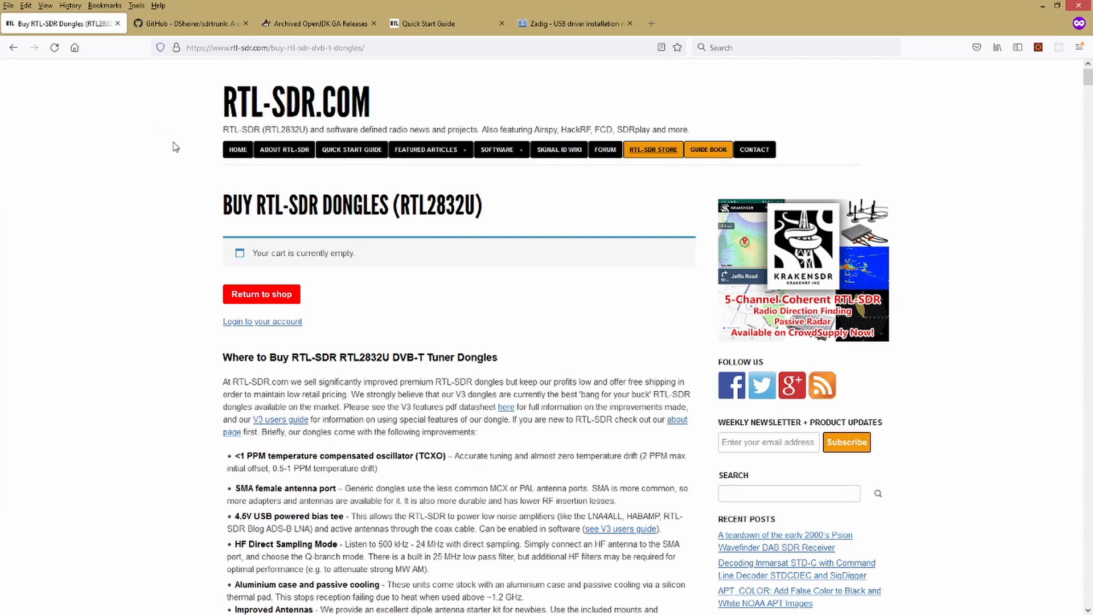
pyautogui.moveTo(167, 156)
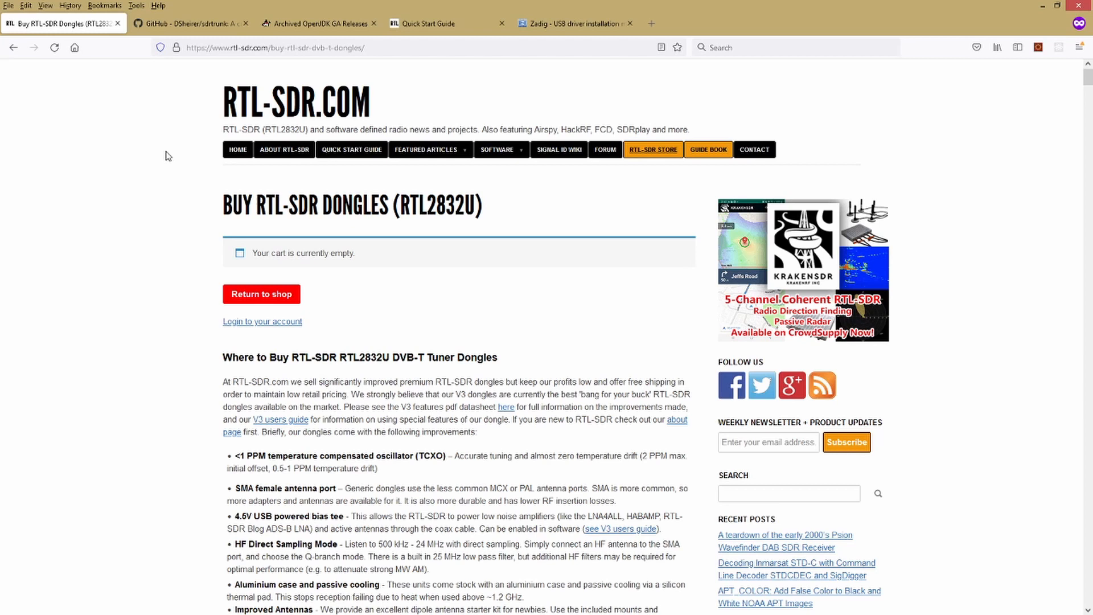
pyautogui.moveTo(184, 144)
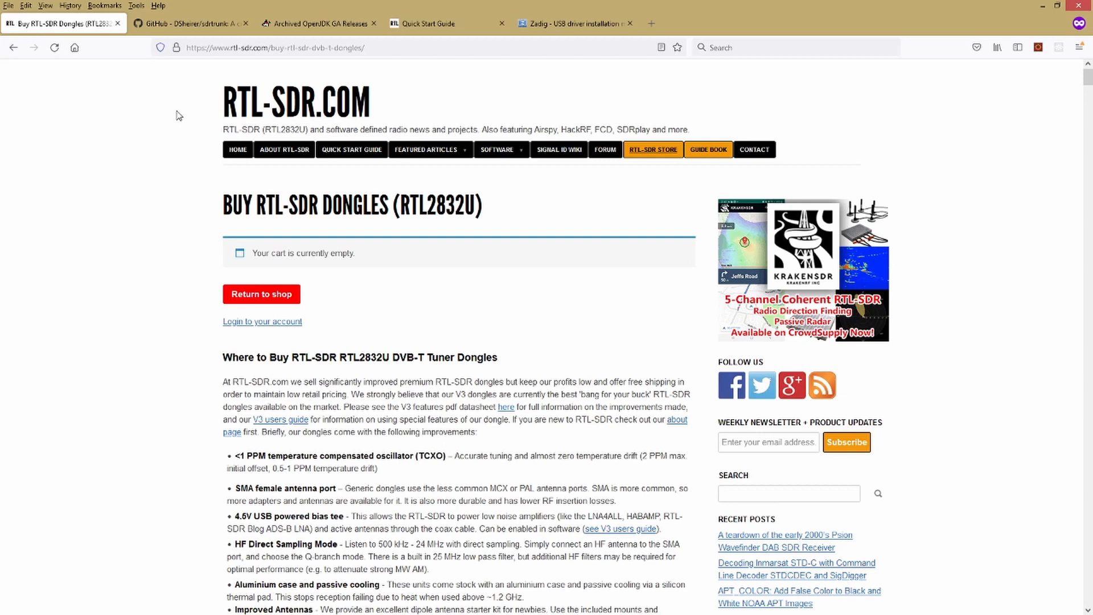
pyautogui.click(182, 23)
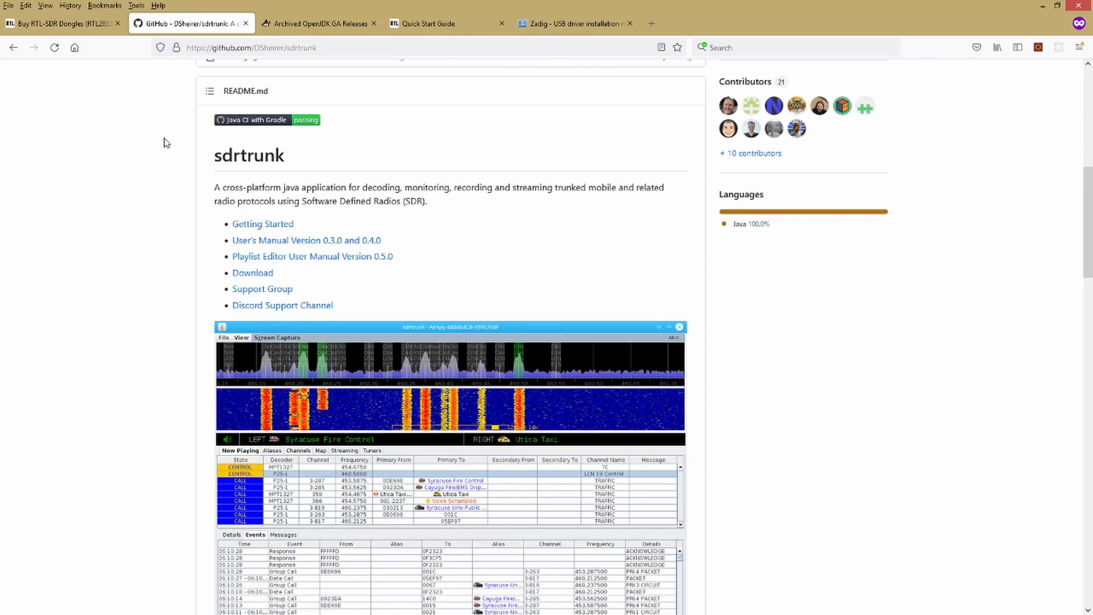
pyautogui.scroll(3)
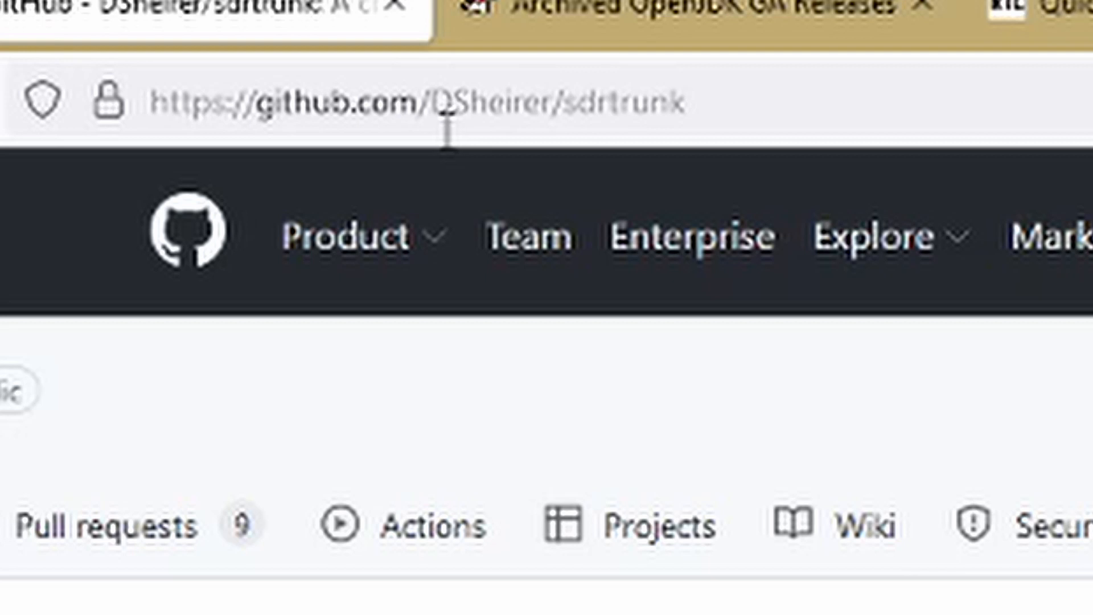
pyautogui.moveTo(478, 176)
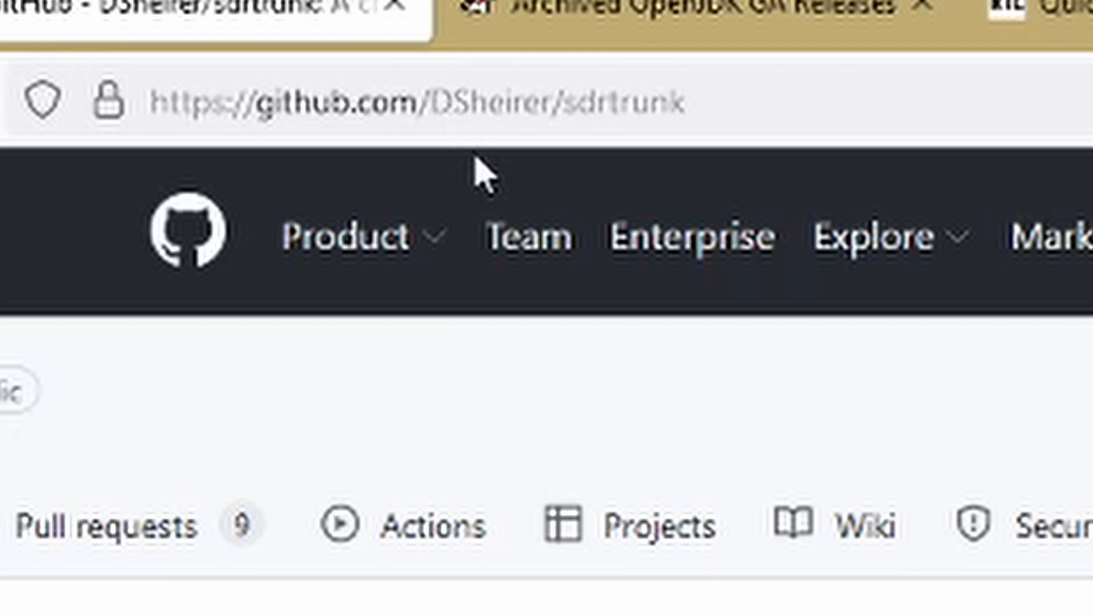
pyautogui.moveTo(484, 176)
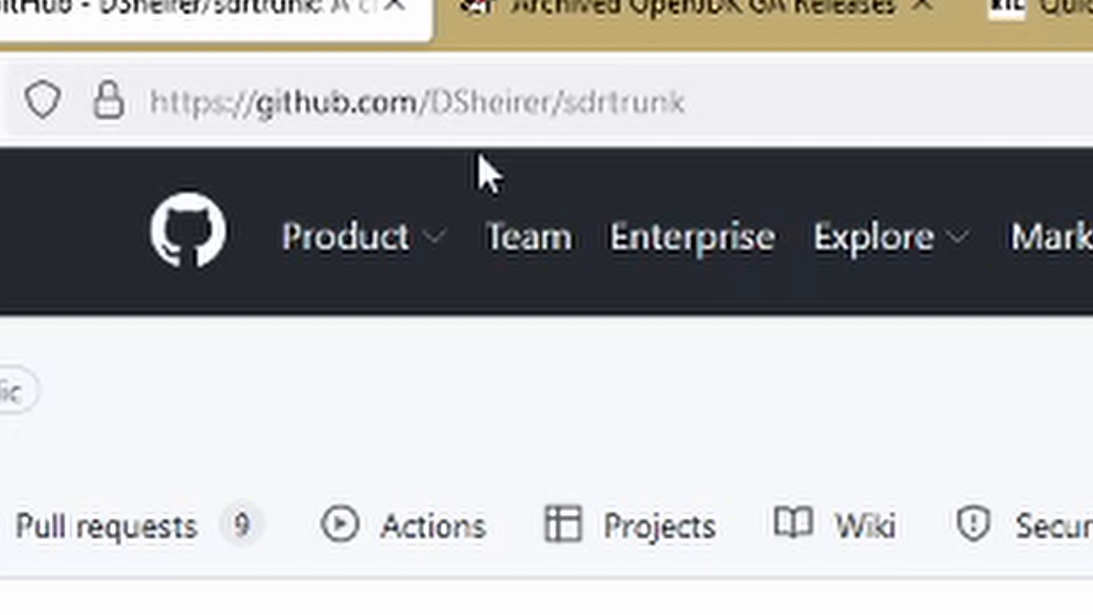
pyautogui.moveTo(704, 156)
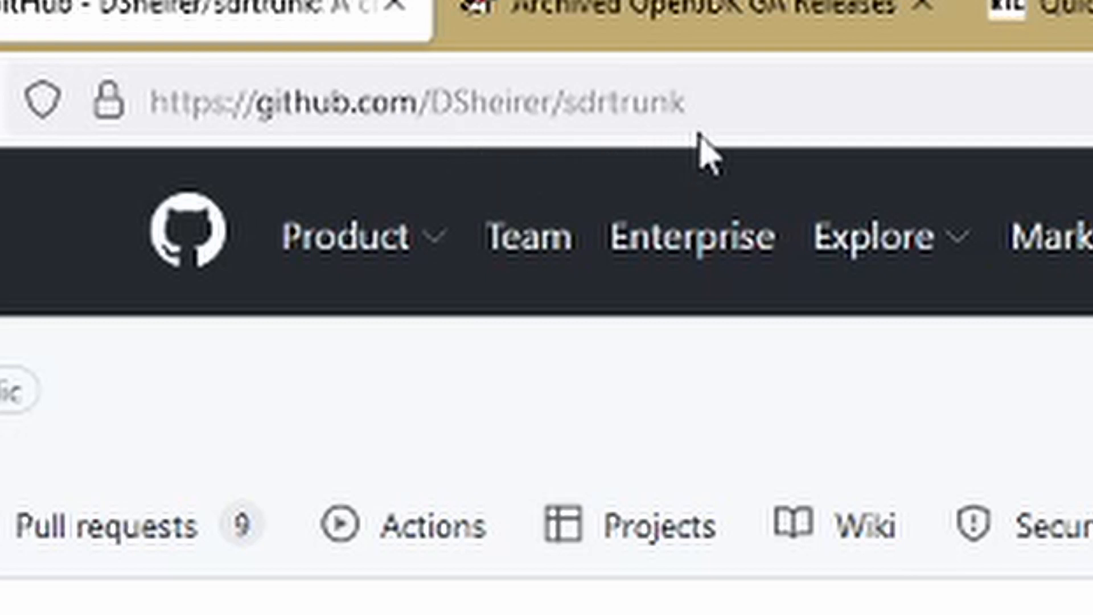
pyautogui.moveTo(726, 154)
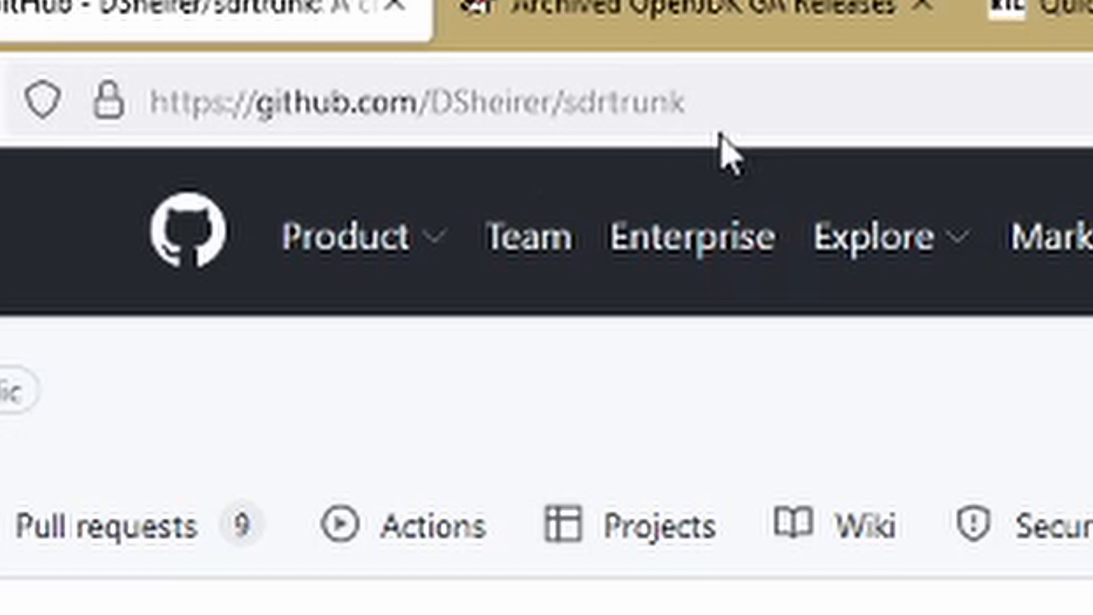
pyautogui.moveTo(645, 171)
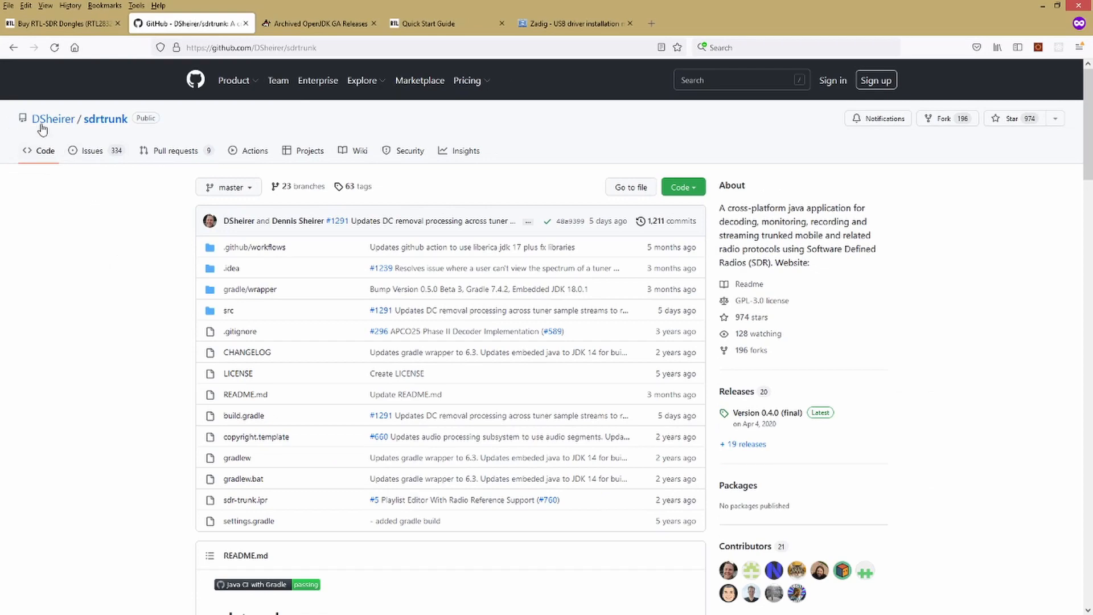
# - Open the sdrtrunk Releases page from the README and scroll toward Version 0.5.0 Beta 5
pyautogui.scroll(-3)
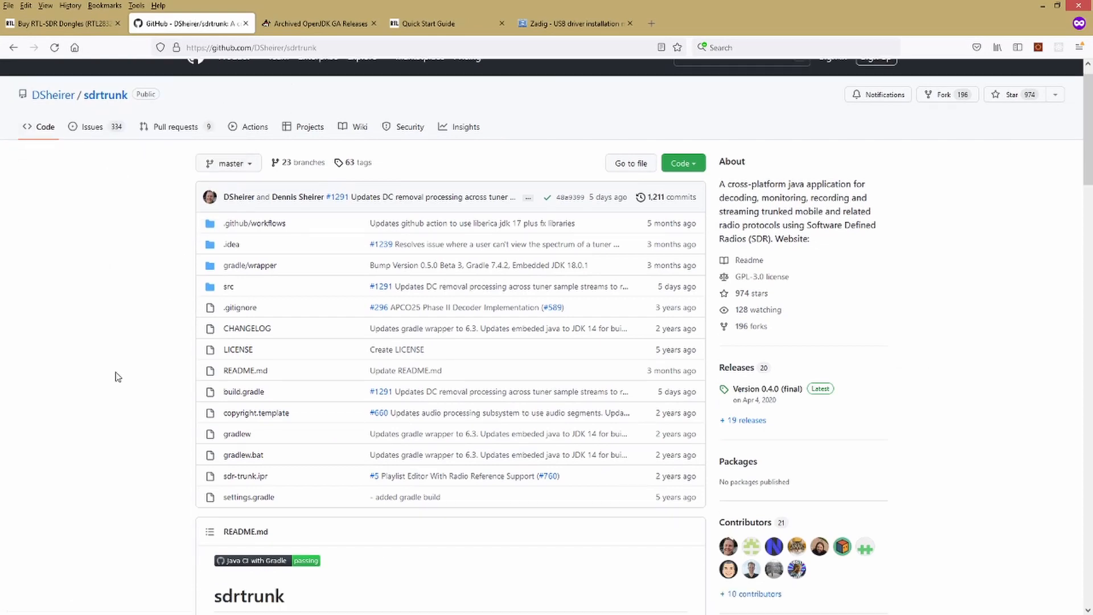
pyautogui.scroll(-3)
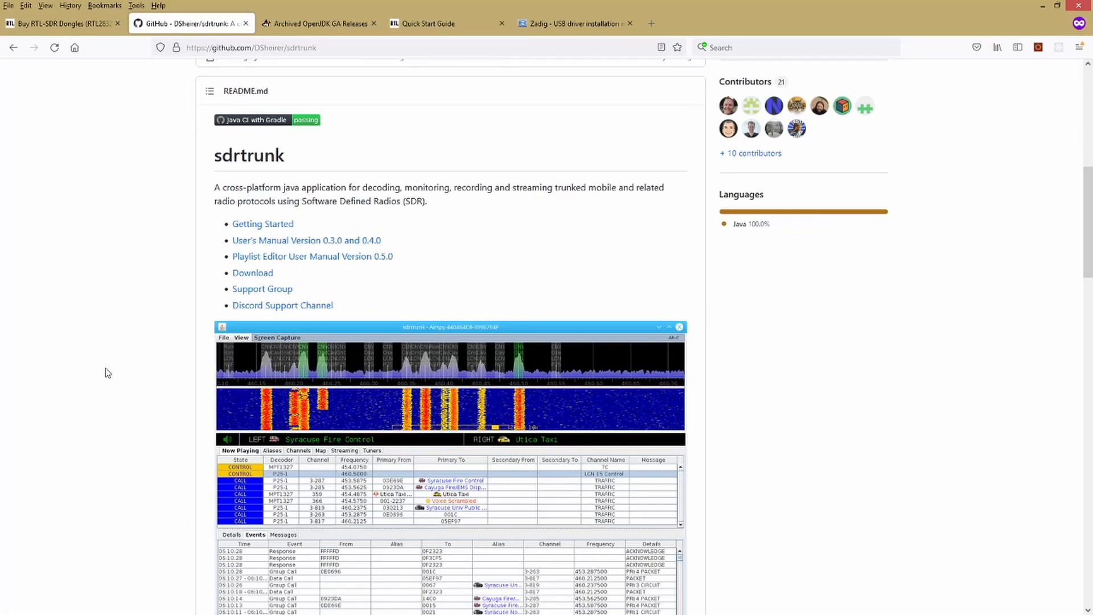
pyautogui.moveTo(252, 274)
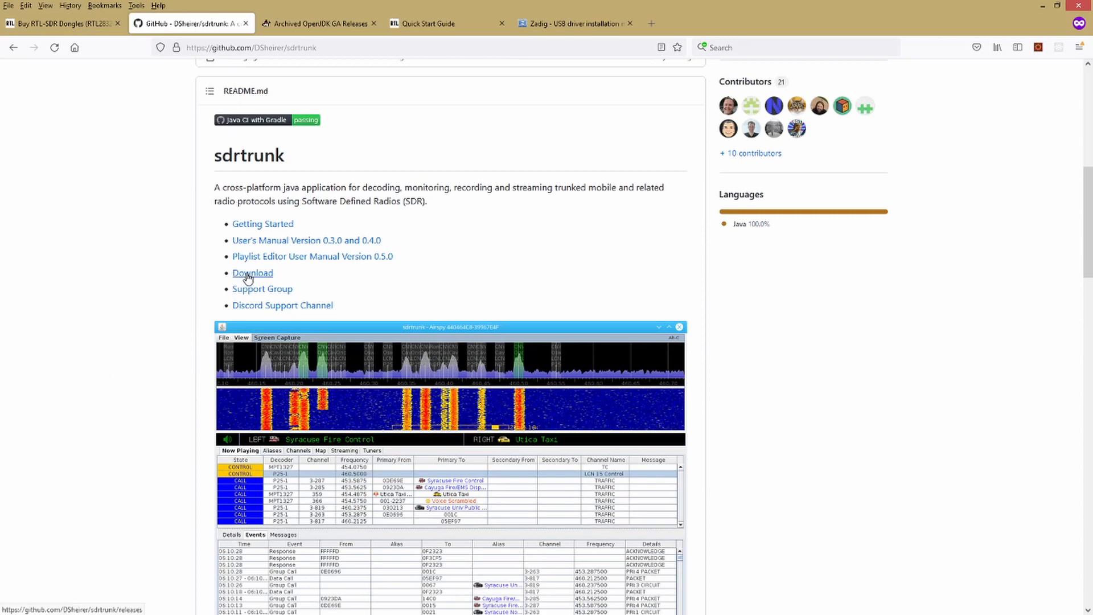
pyautogui.click(252, 272)
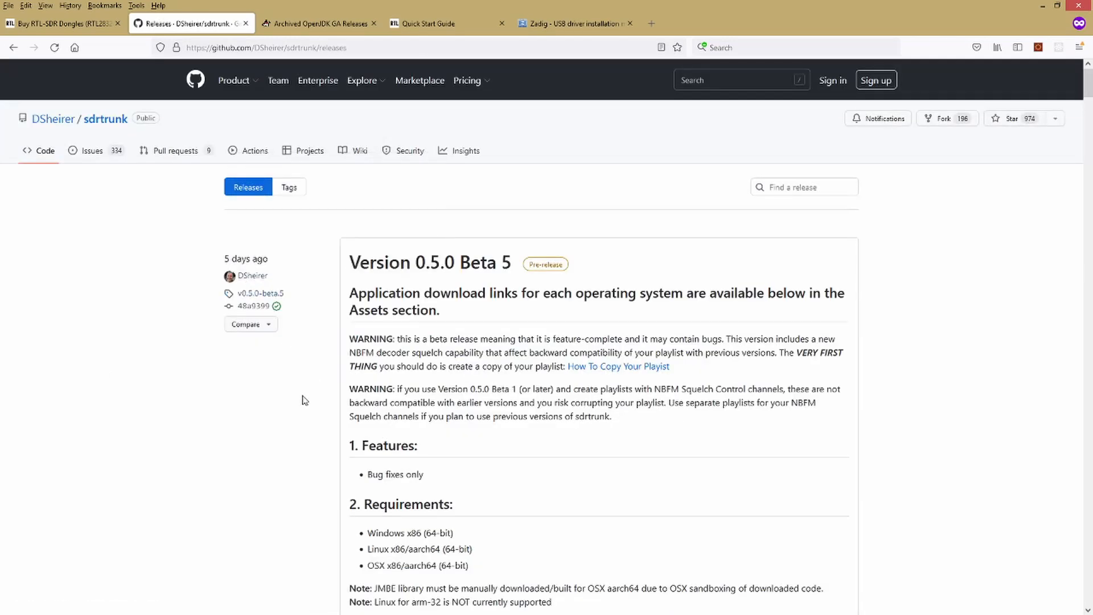
pyautogui.scroll(-3)
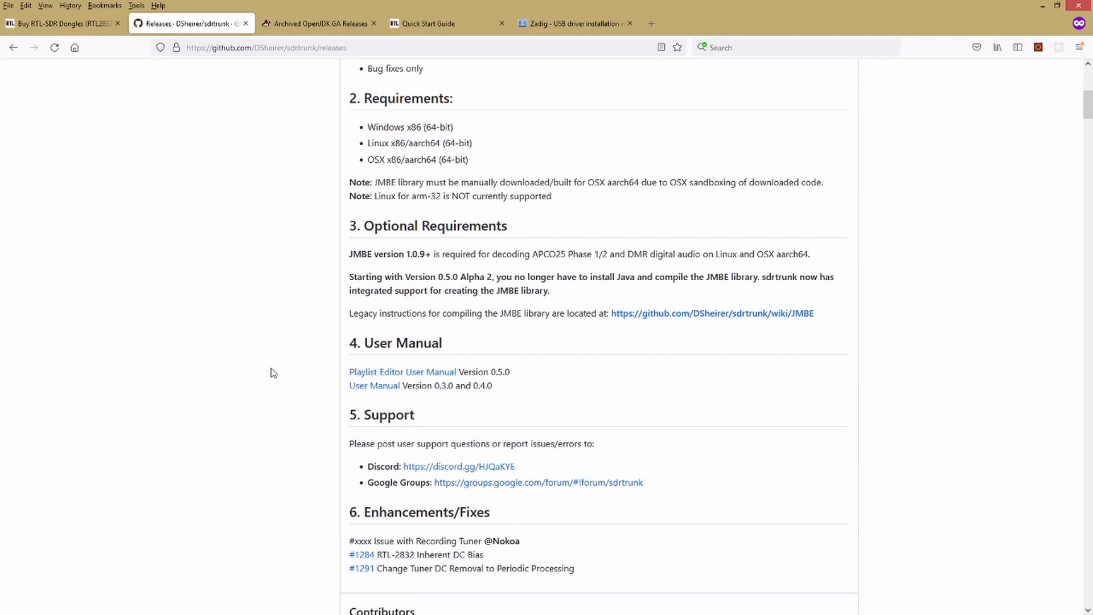
pyautogui.scroll(3)
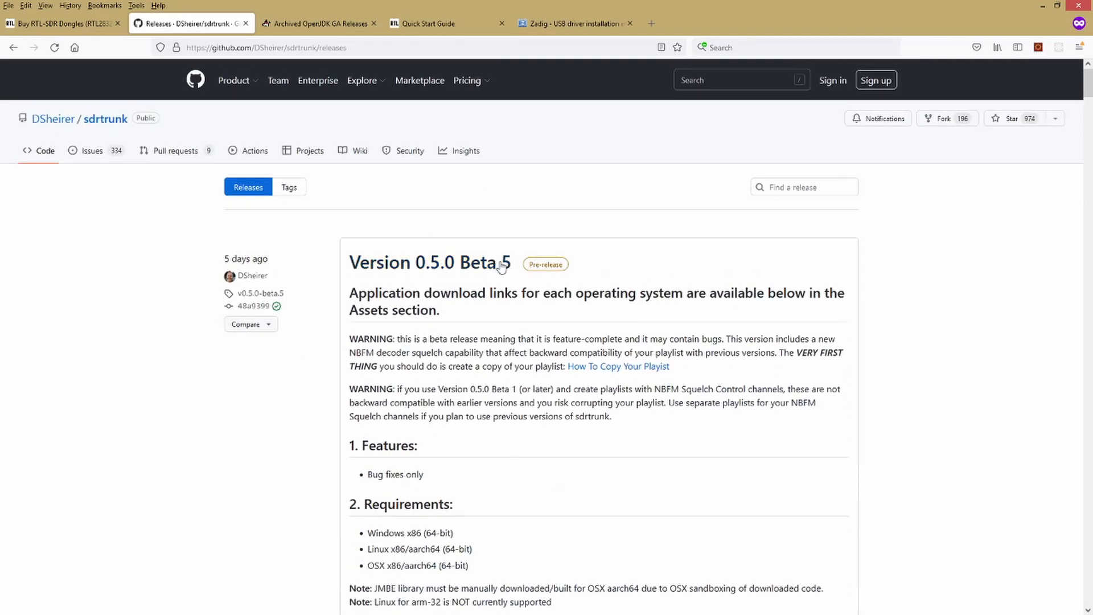
pyautogui.moveTo(367, 327)
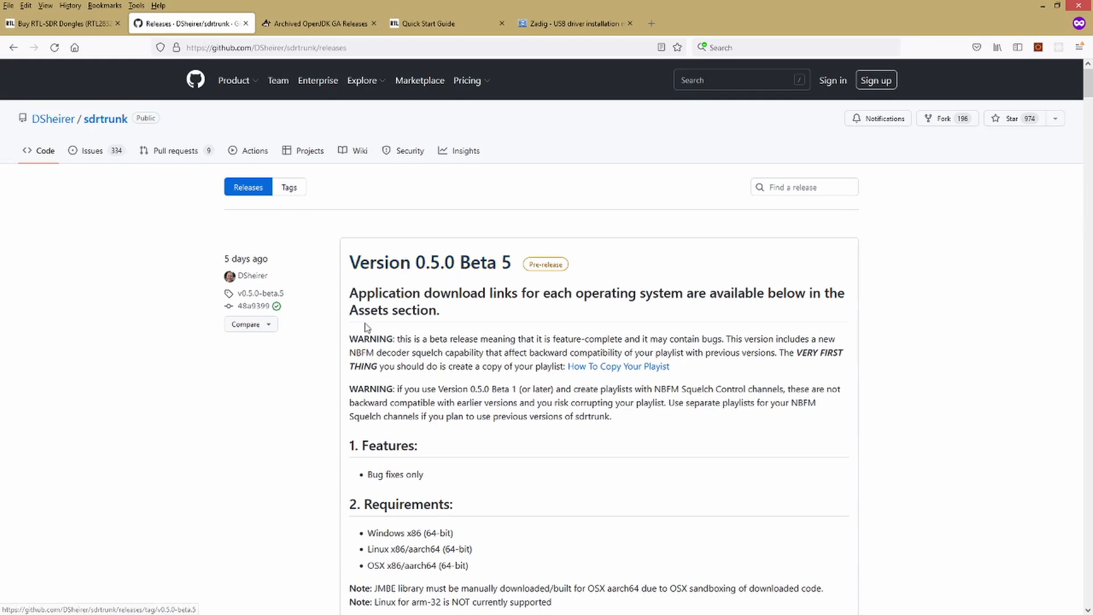
pyautogui.scroll(-3)
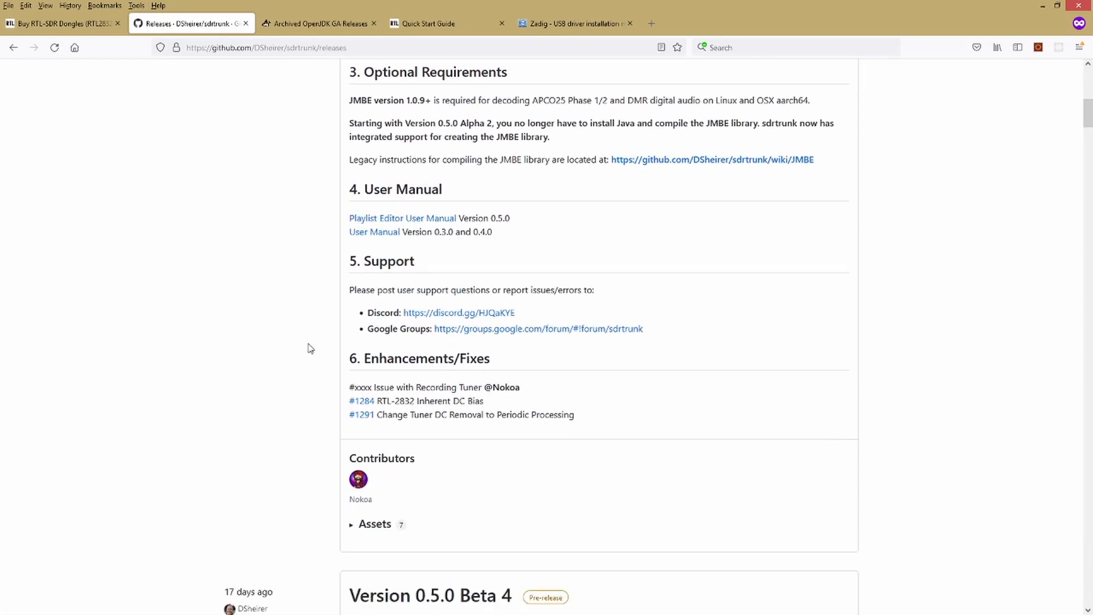
pyautogui.scroll(-3)
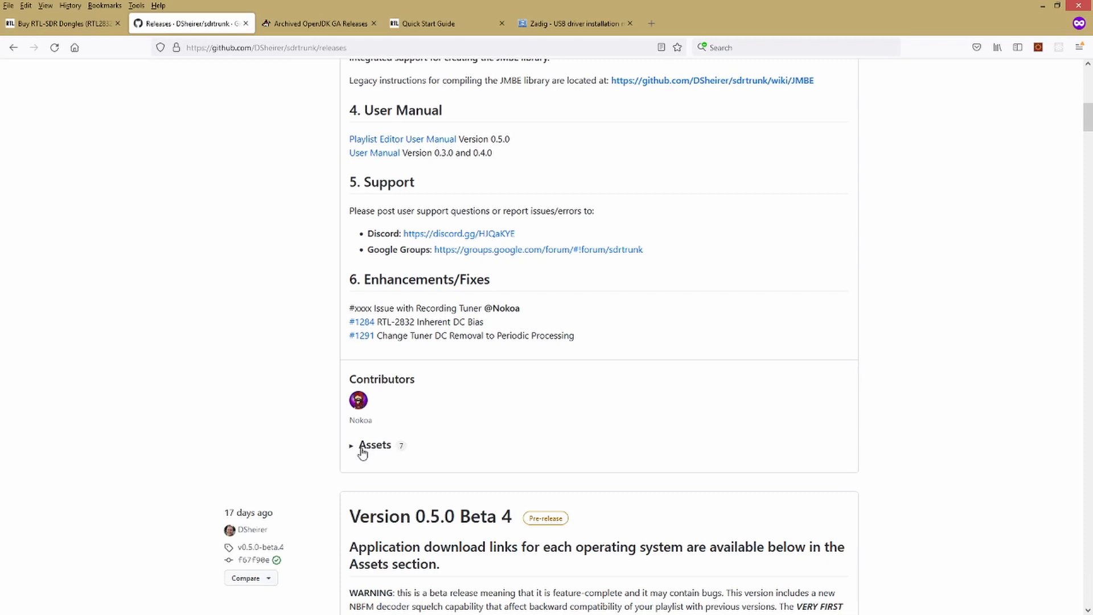
# - Expand Version 0.5.0 Beta 5's Assets to list the Linux, macOS and Windows zips
pyautogui.click(352, 444)
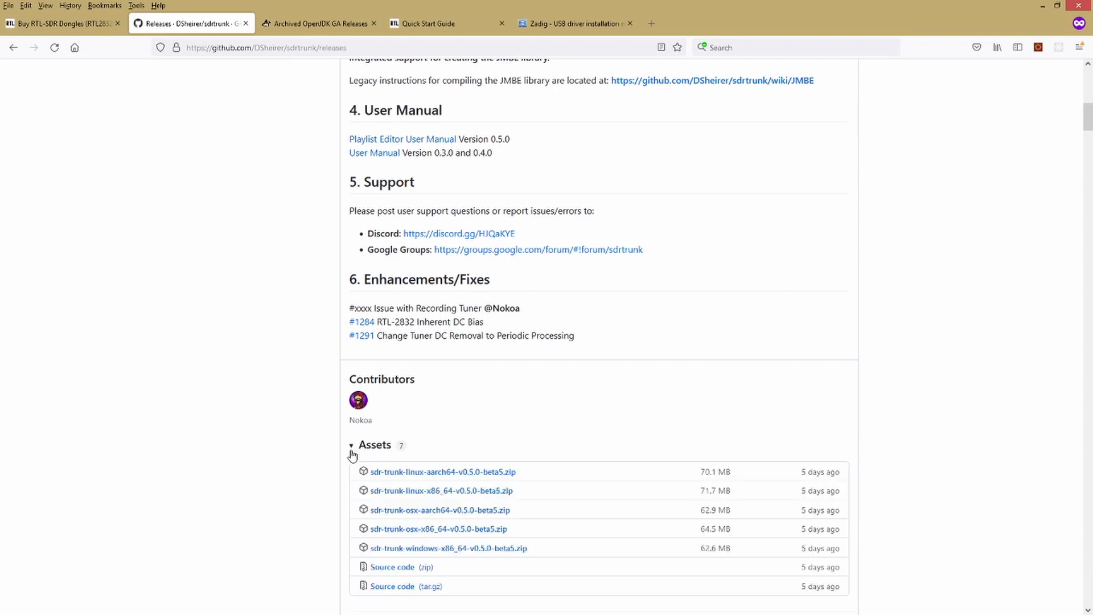
pyautogui.scroll(-3)
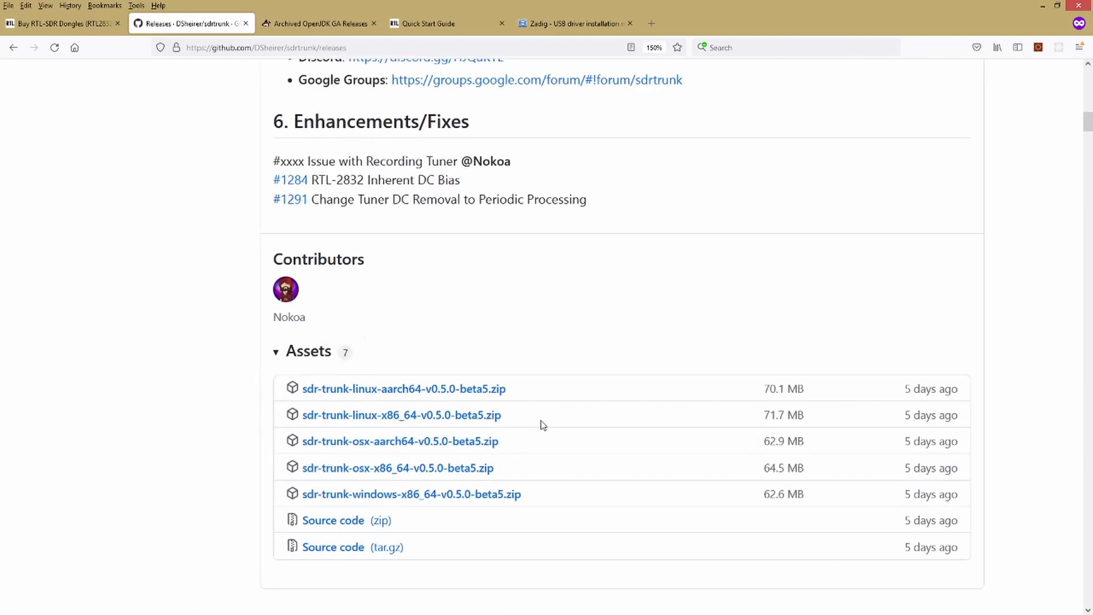
pyautogui.scroll(-3)
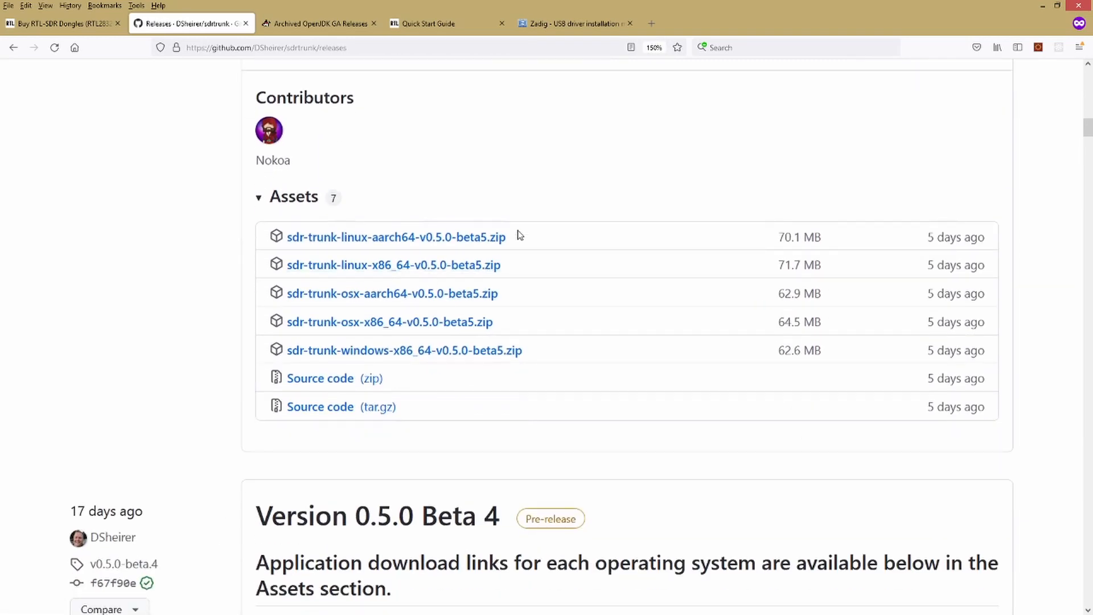
pyautogui.moveTo(416, 353)
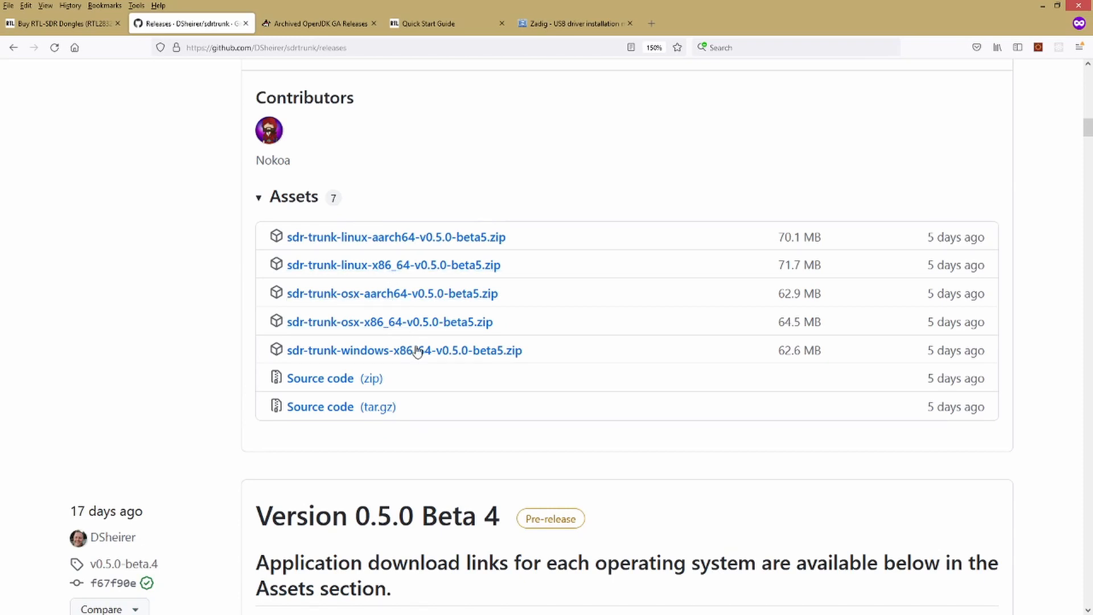
pyautogui.moveTo(413, 354)
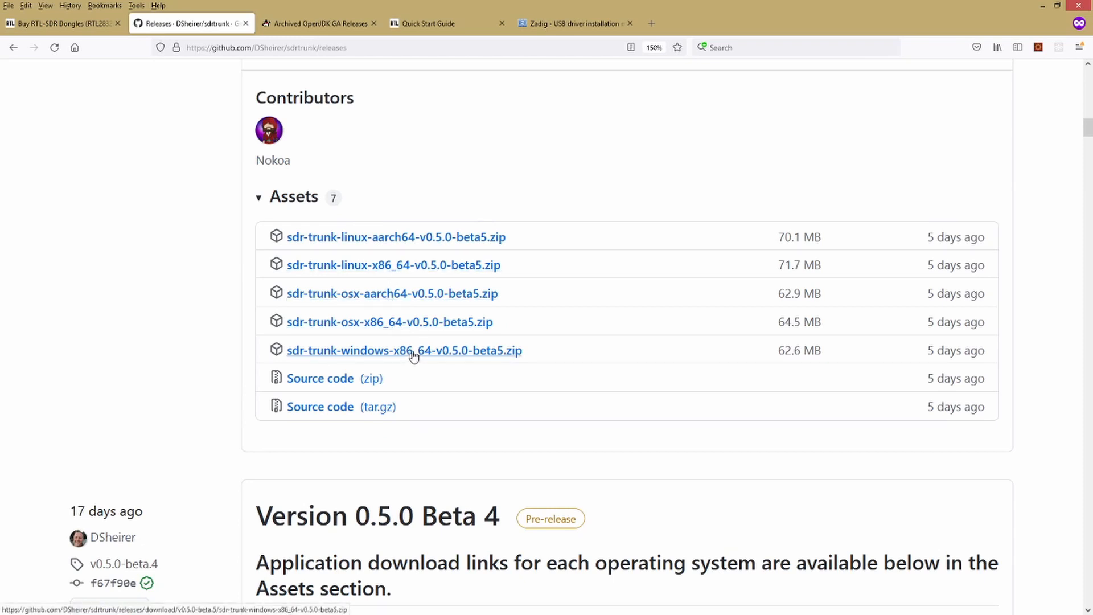
pyautogui.moveTo(436, 356)
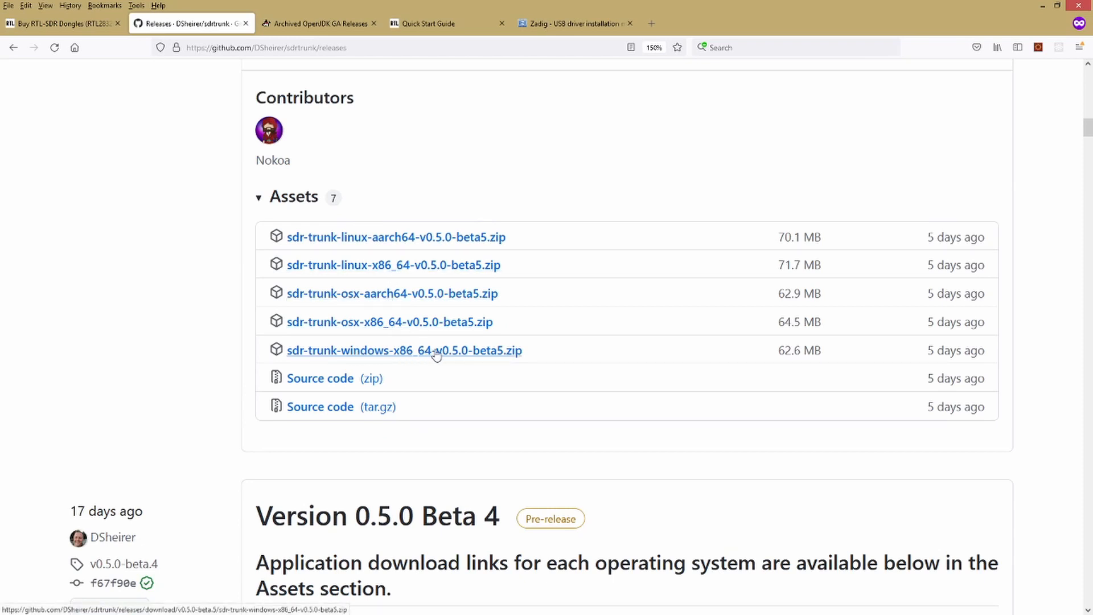
pyautogui.moveTo(473, 359)
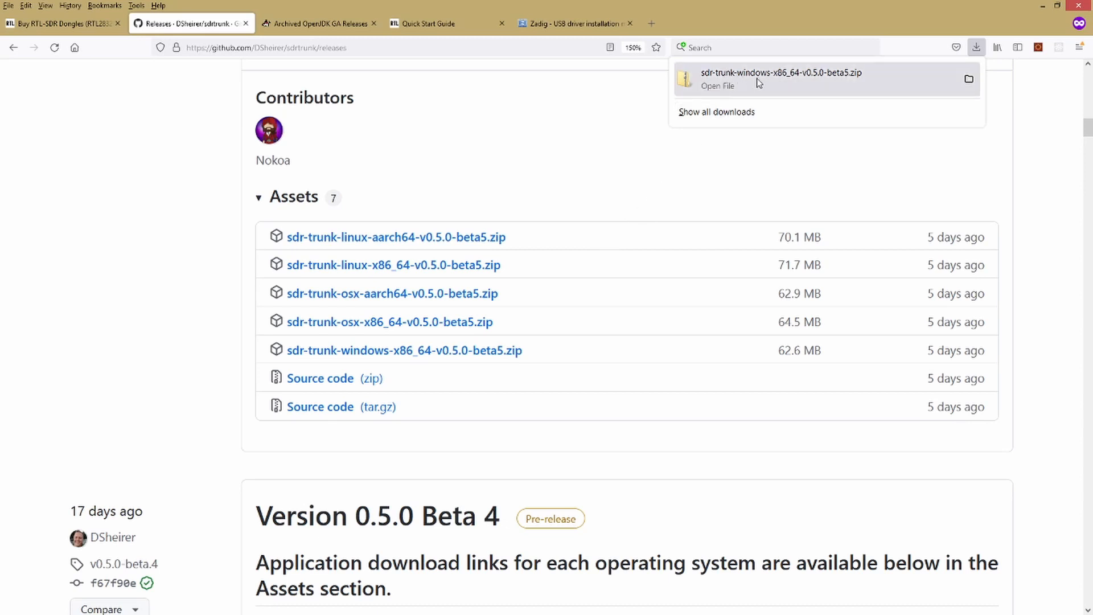
pyautogui.moveTo(877, 84)
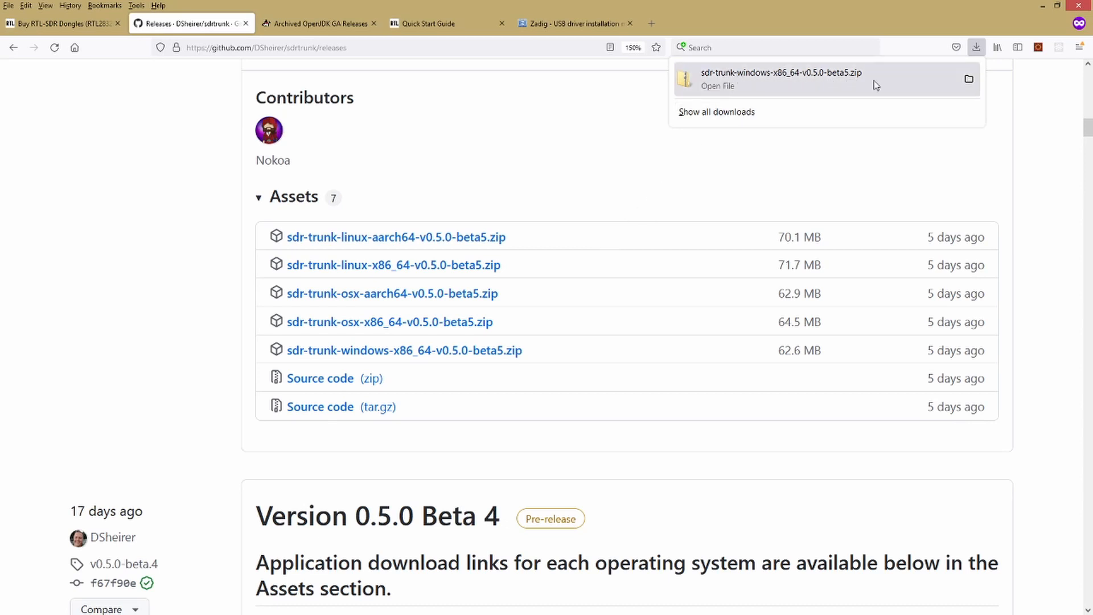
# - Show the downloaded sdr-trunk-windows-x86_64-v0.5.0-beta5.zip in the C:\demo folder
pyautogui.click(718, 86)
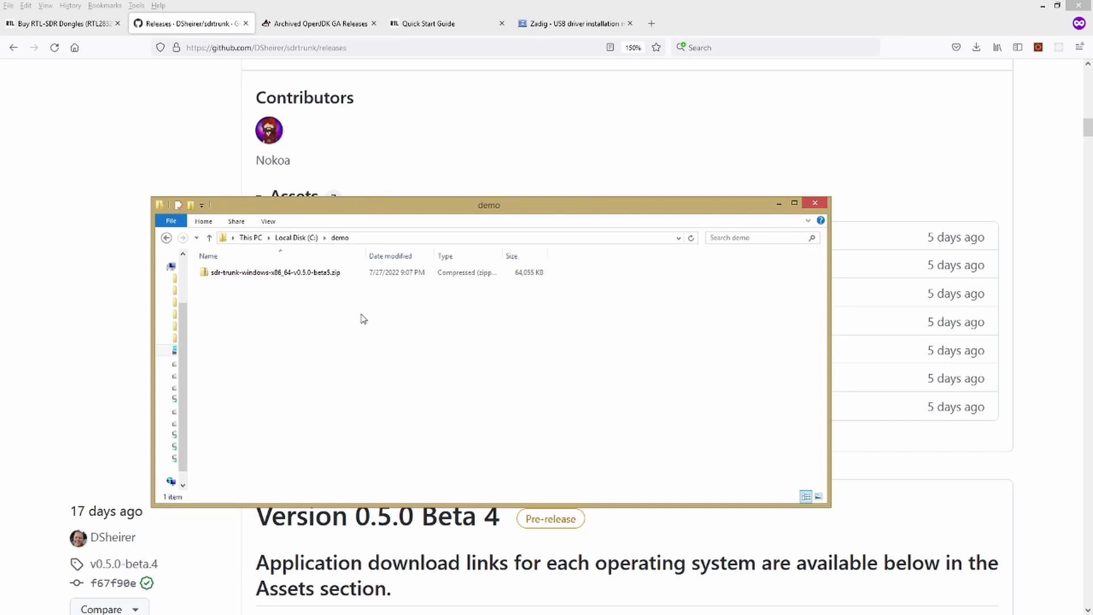
pyautogui.moveTo(342, 242)
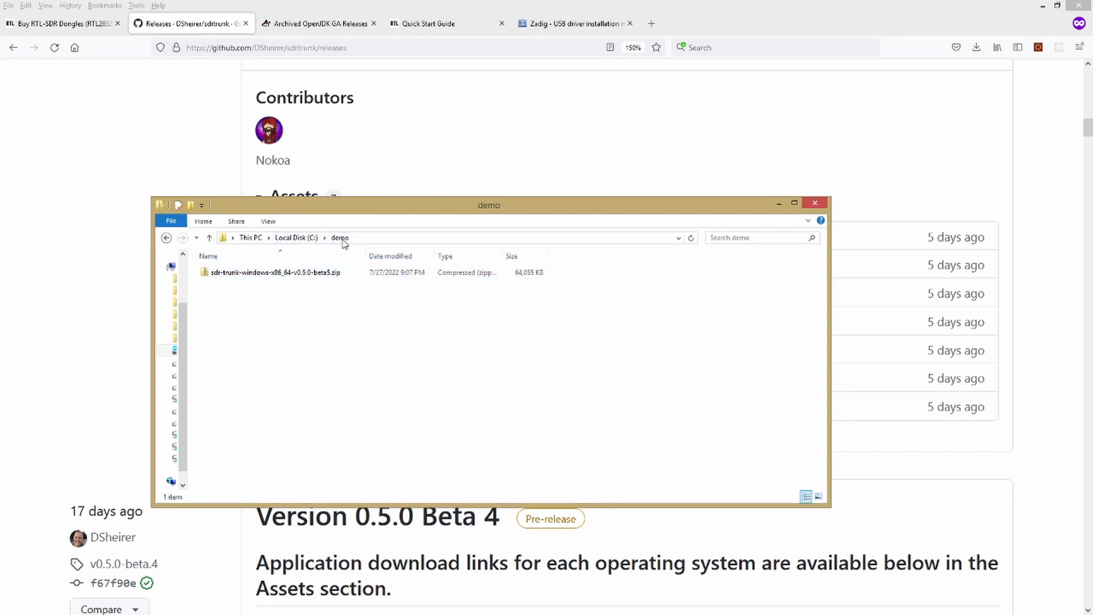
pyautogui.moveTo(388, 246)
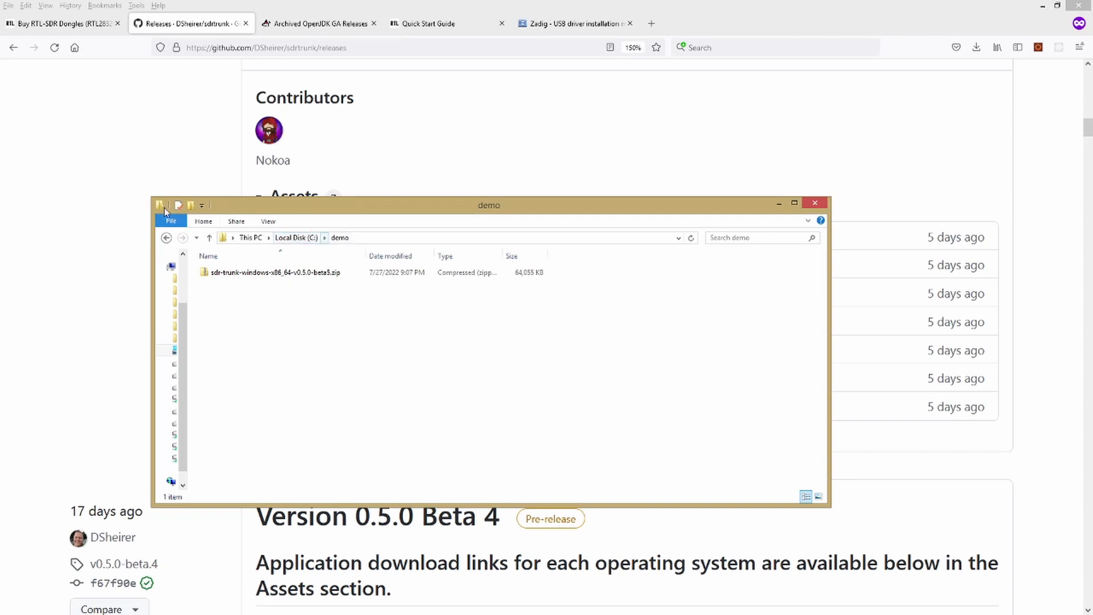
pyautogui.moveTo(203, 122)
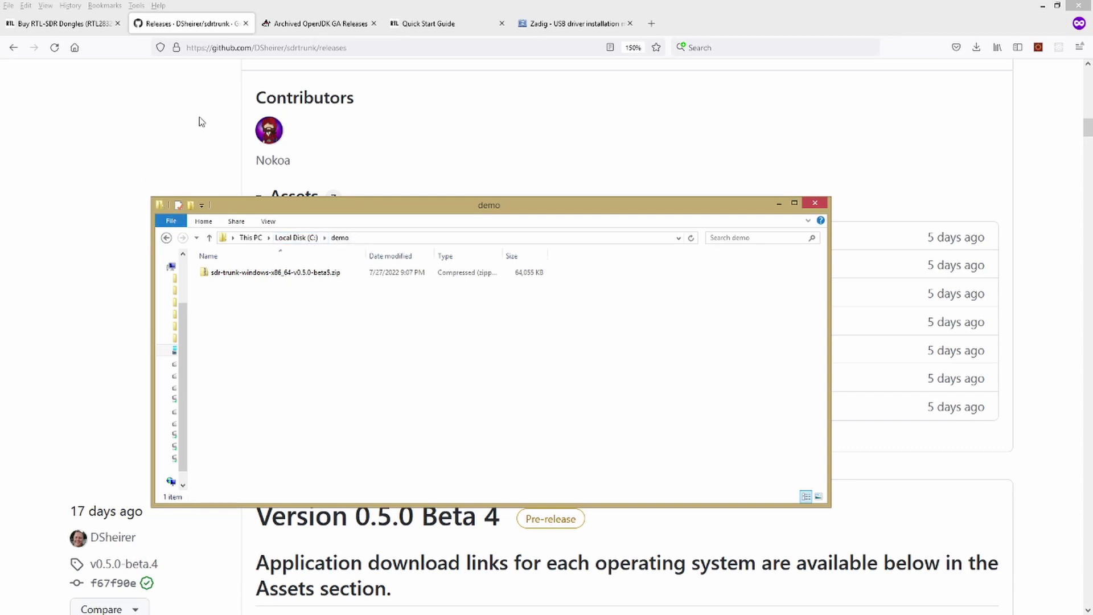
# - Switch to the Archived OpenJDK GA Releases tab and scroll down to the 15.0.2 build heading
pyautogui.click(317, 24)
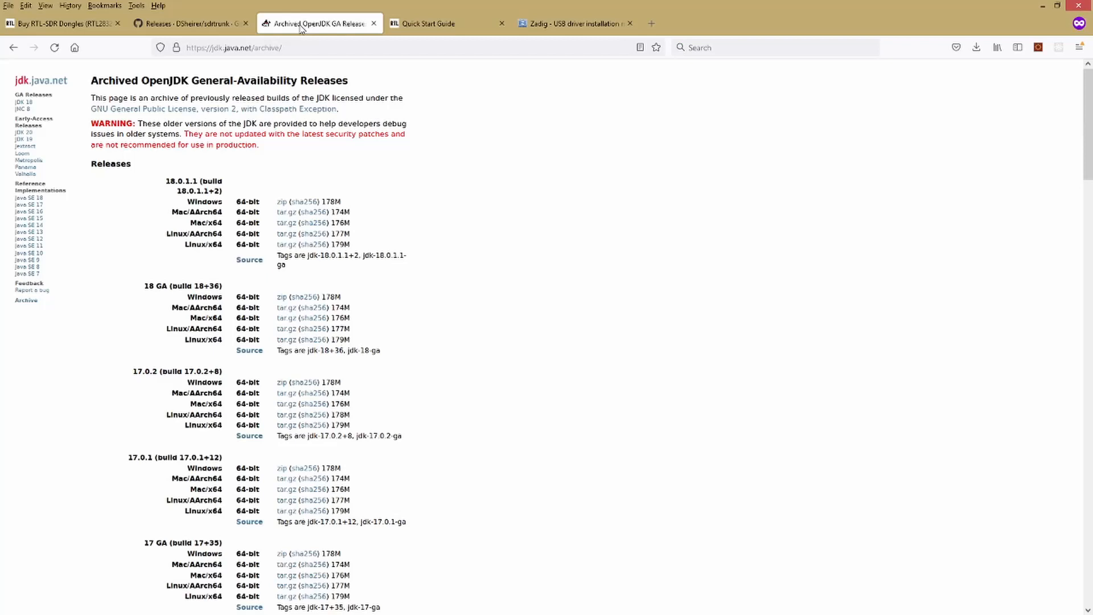
pyautogui.moveTo(493, 251)
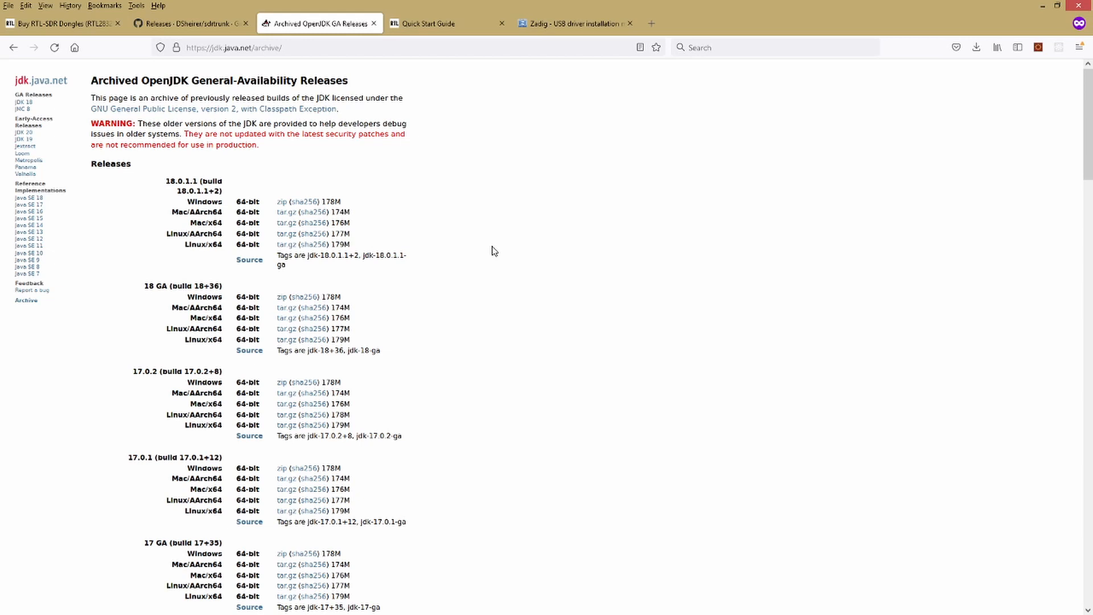
pyautogui.scroll(-3)
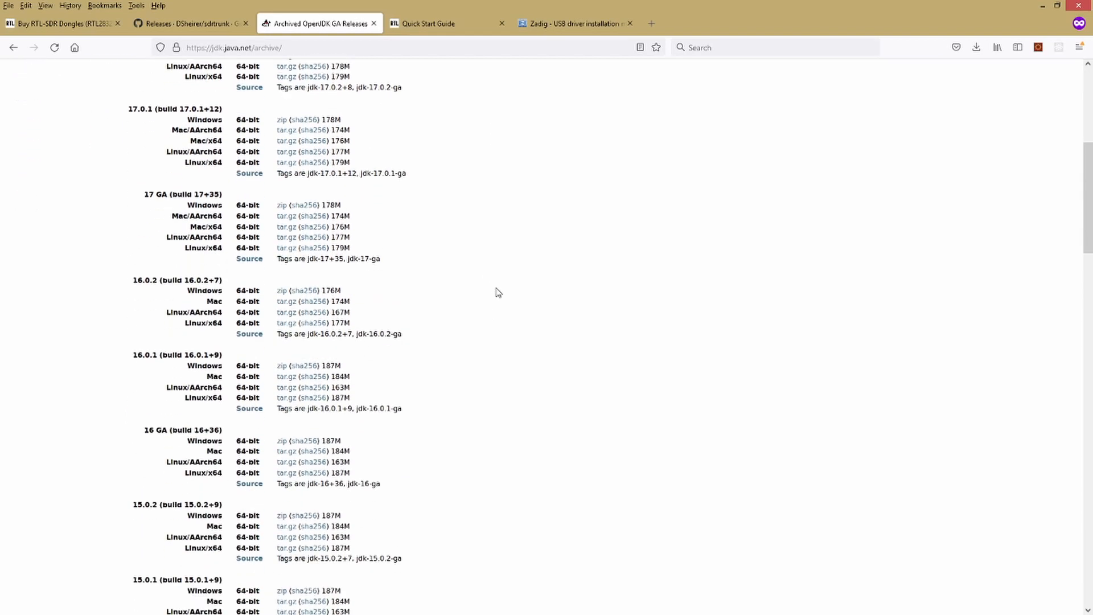
pyautogui.scroll(-3)
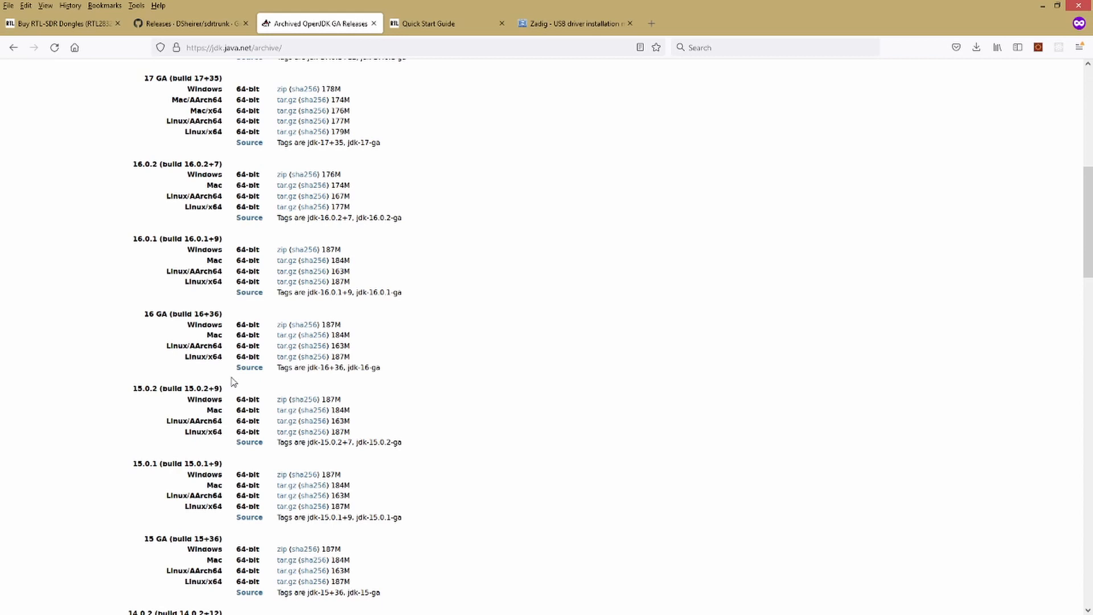
pyautogui.moveTo(450, 407)
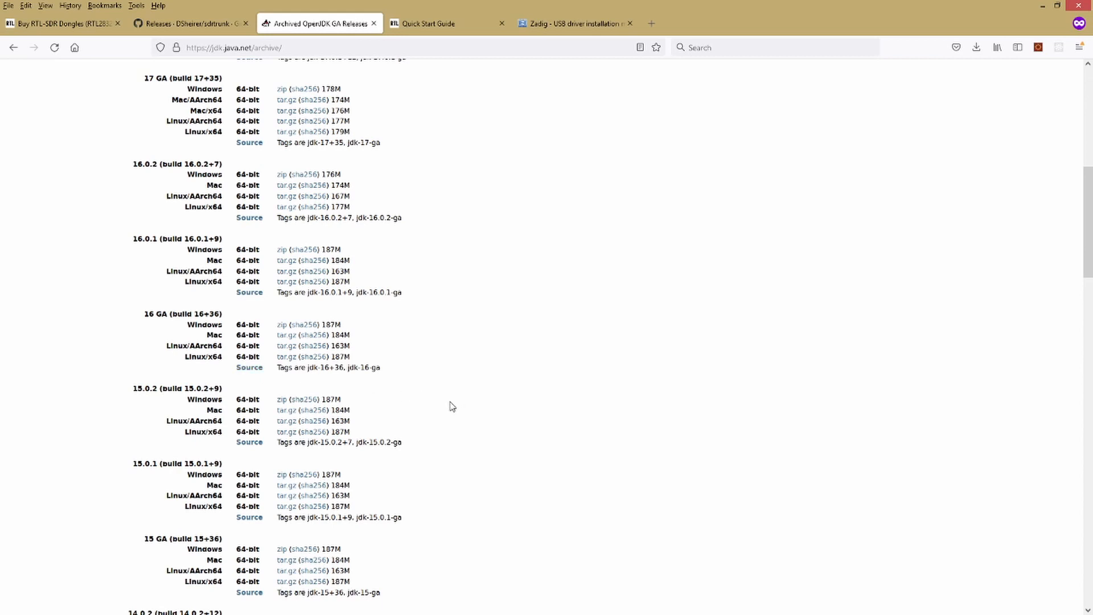
pyautogui.moveTo(448, 402)
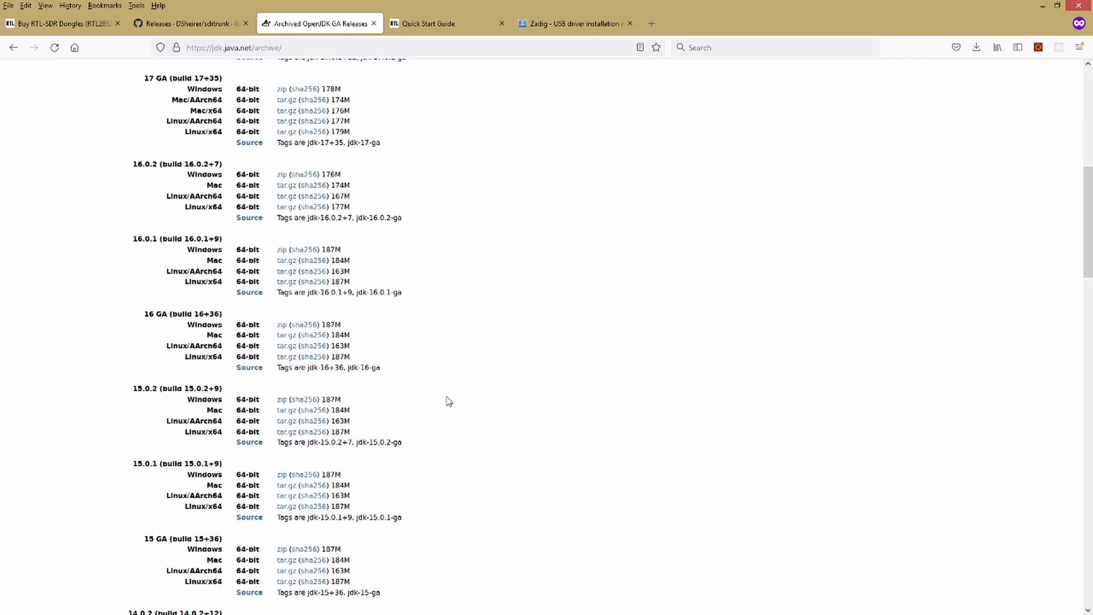
pyautogui.scroll(-3)
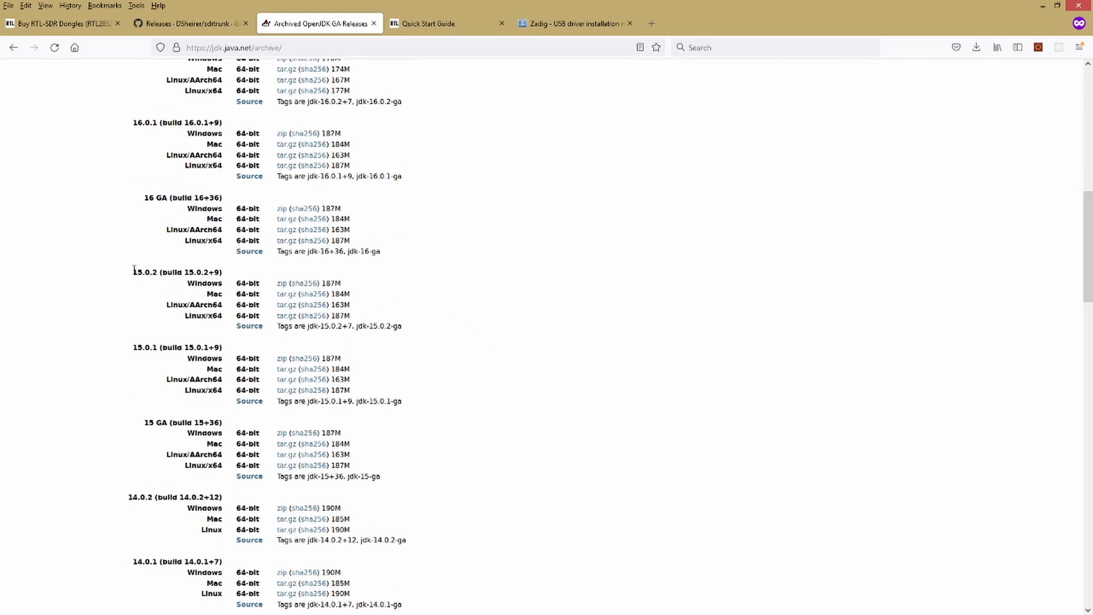
pyautogui.doubleClick(140, 272)
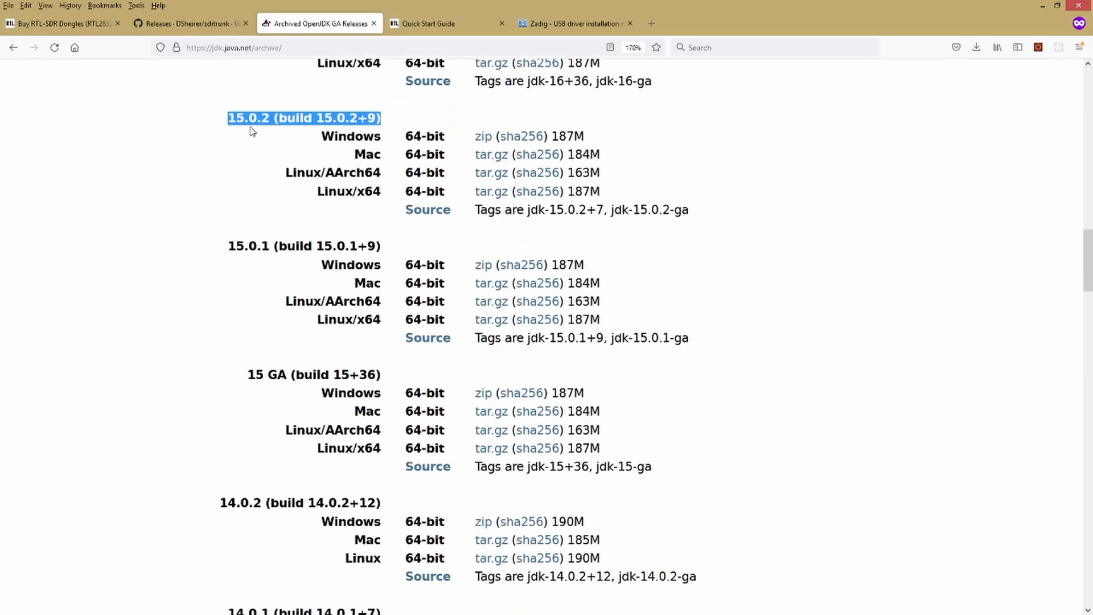
pyautogui.click(348, 118)
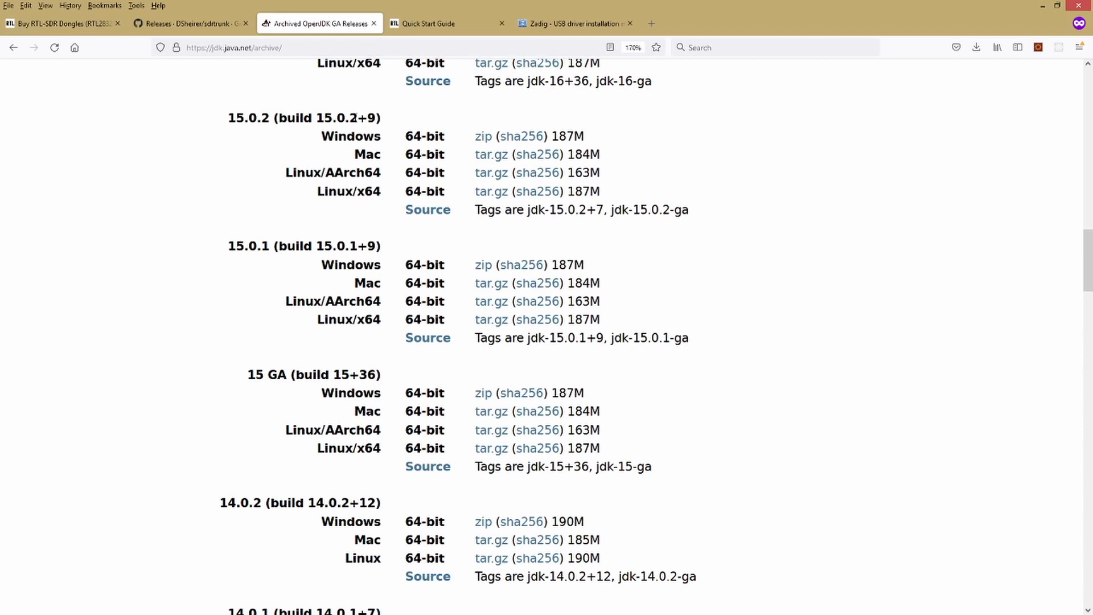
pyautogui.moveTo(483, 138)
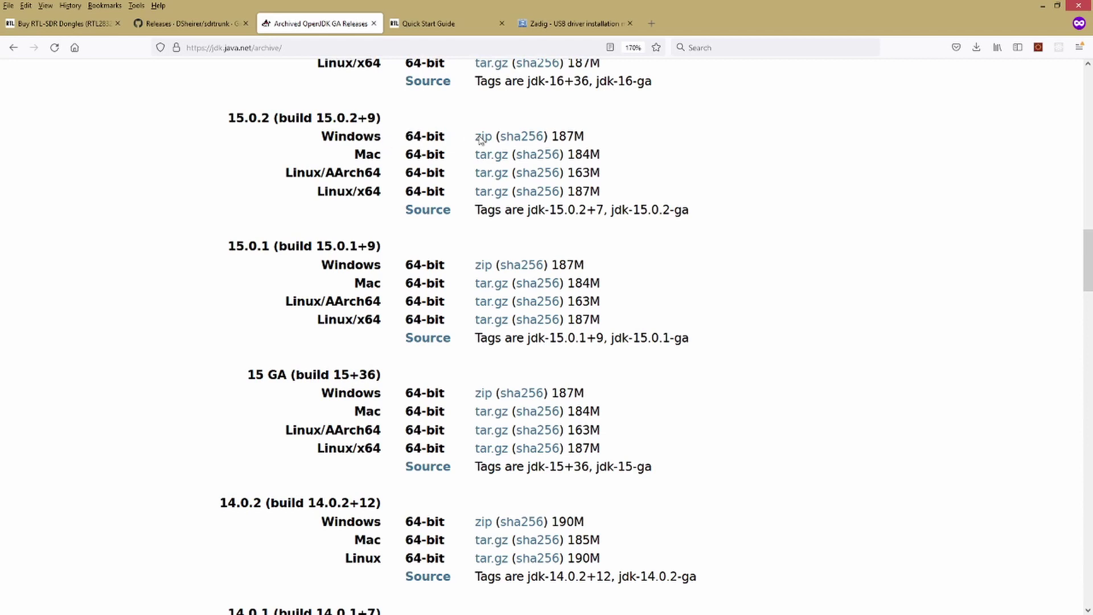
pyautogui.moveTo(483, 139)
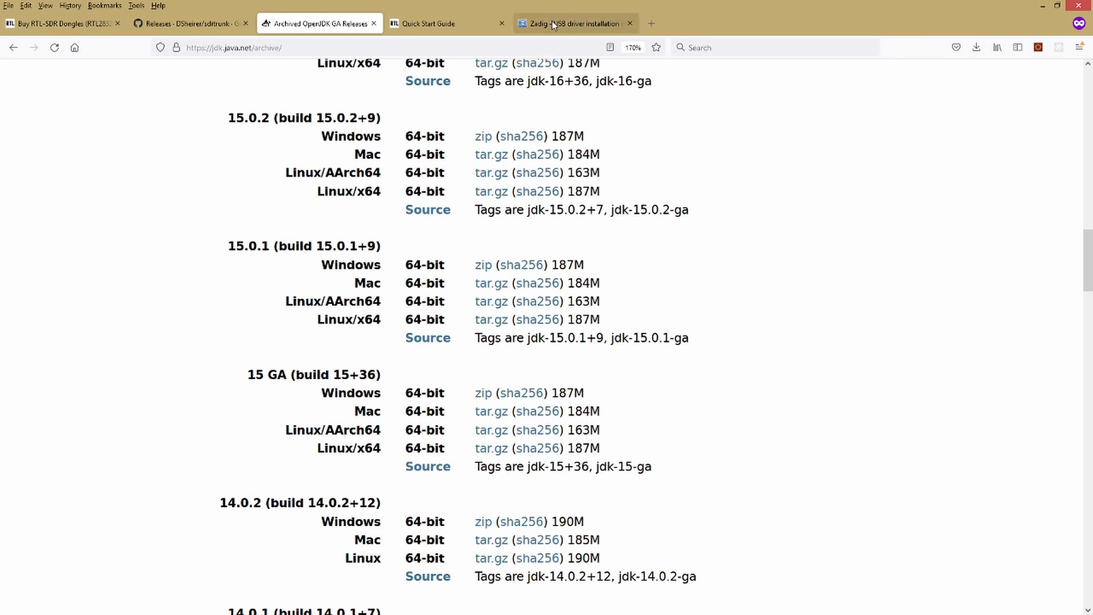
pyautogui.moveTo(554, 24)
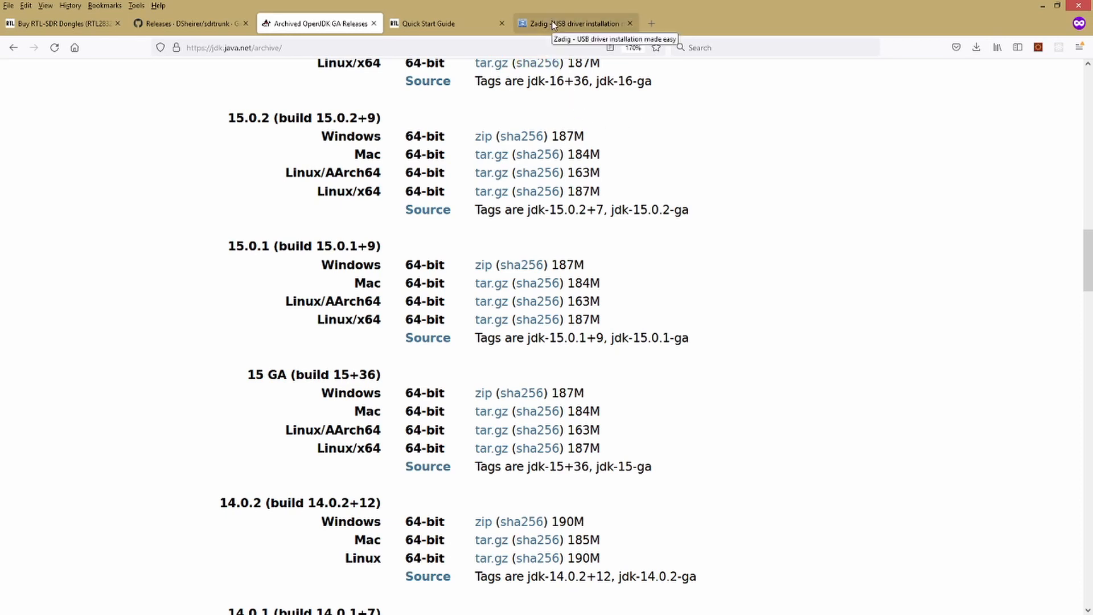
# - Switch to the Zadig - USB driver installation tab at zadig.akeo.ie
pyautogui.click(555, 23)
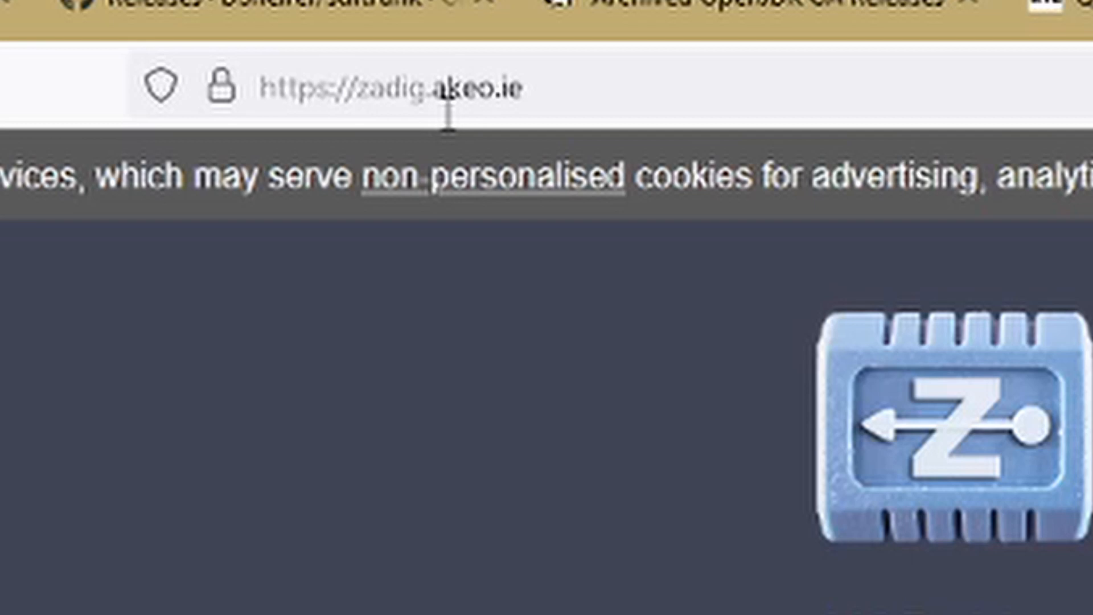
pyautogui.moveTo(362, 152)
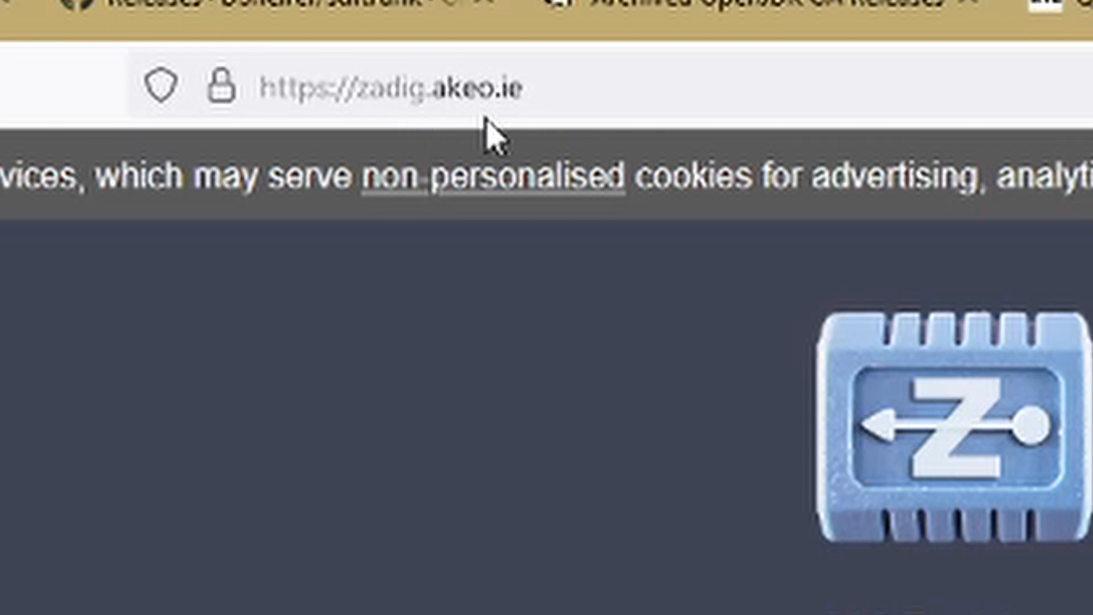
pyautogui.moveTo(517, 142)
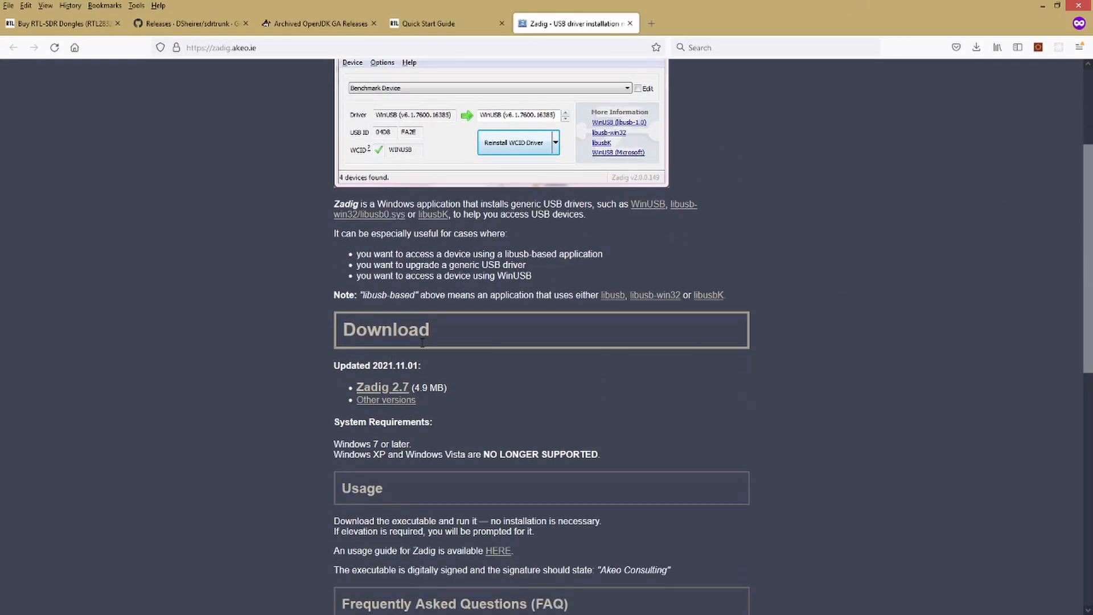
pyautogui.moveTo(382, 395)
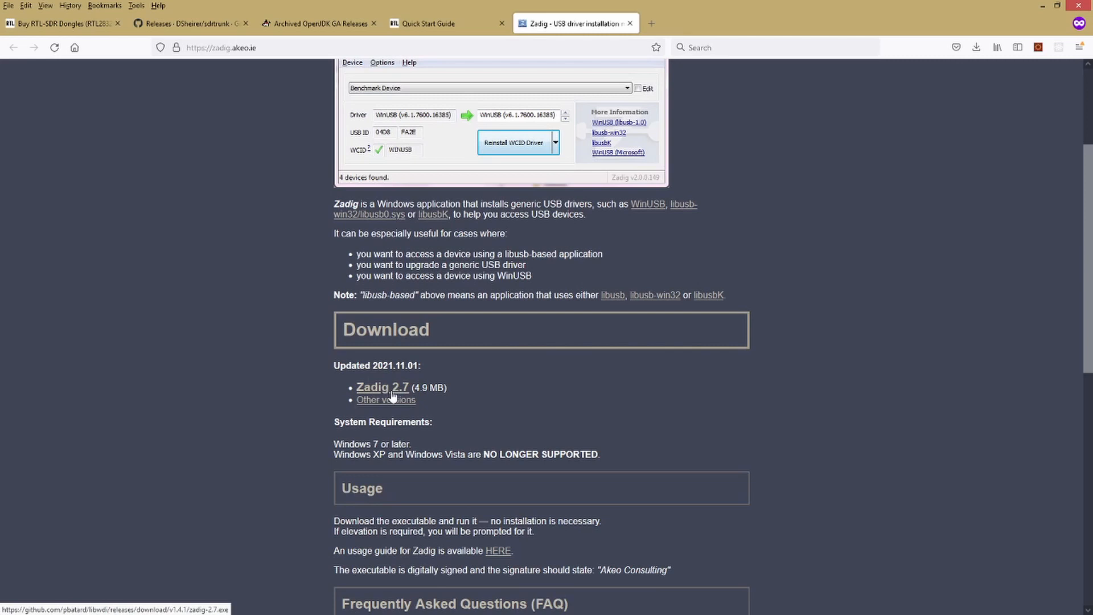
pyautogui.moveTo(394, 397)
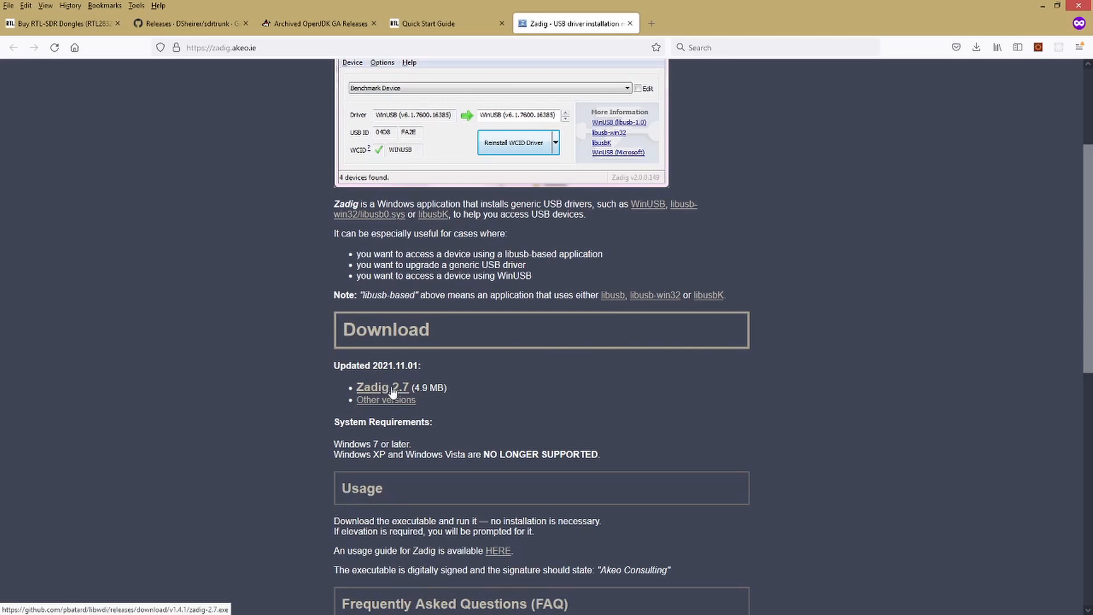
pyautogui.moveTo(387, 393)
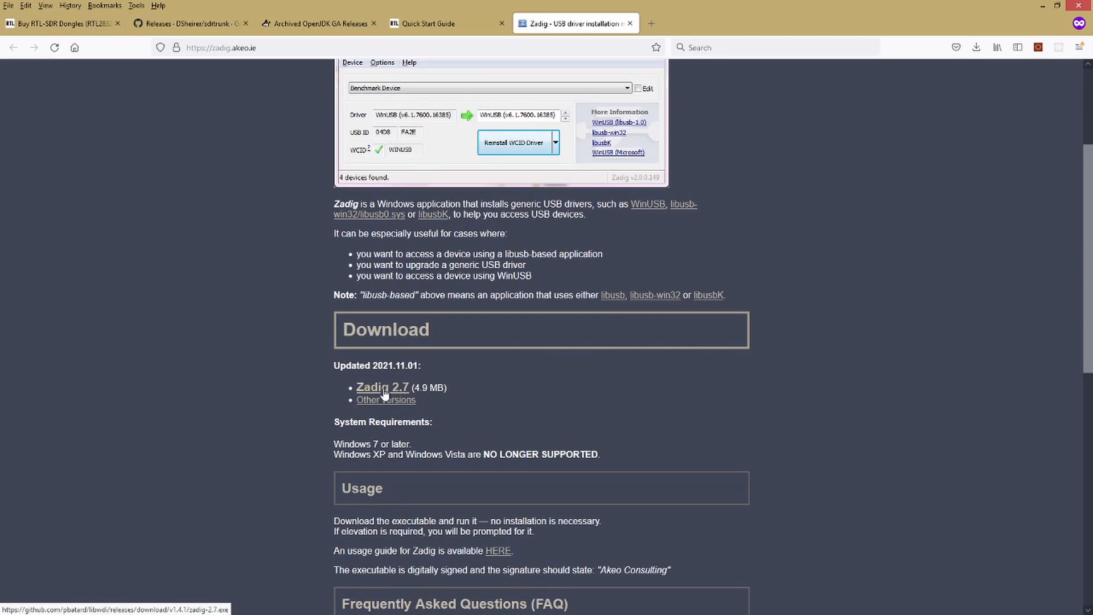
pyautogui.moveTo(390, 390)
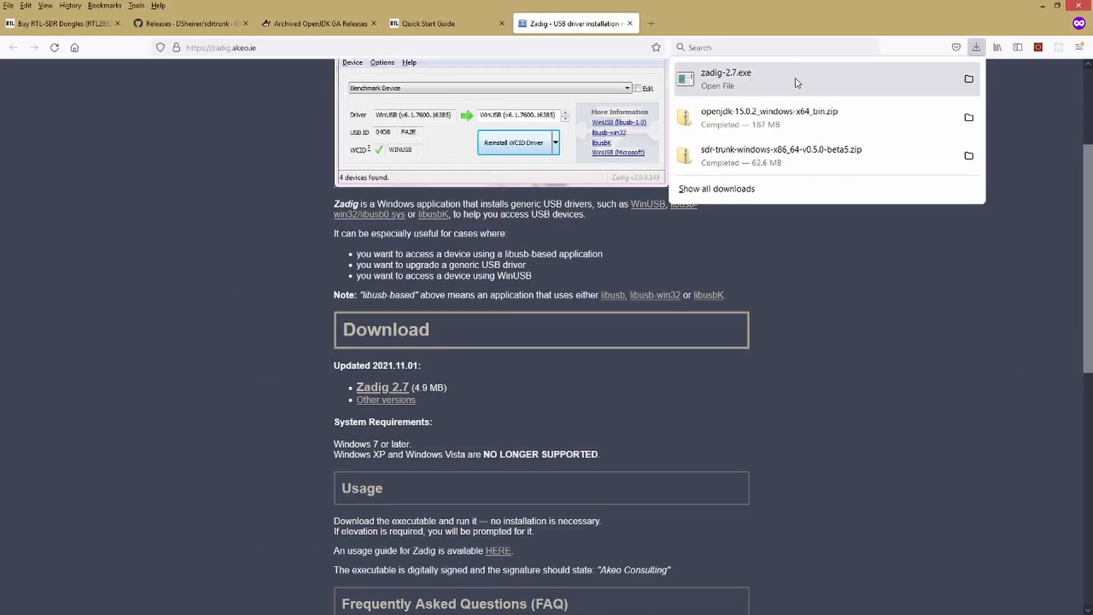
pyautogui.moveTo(841, 83)
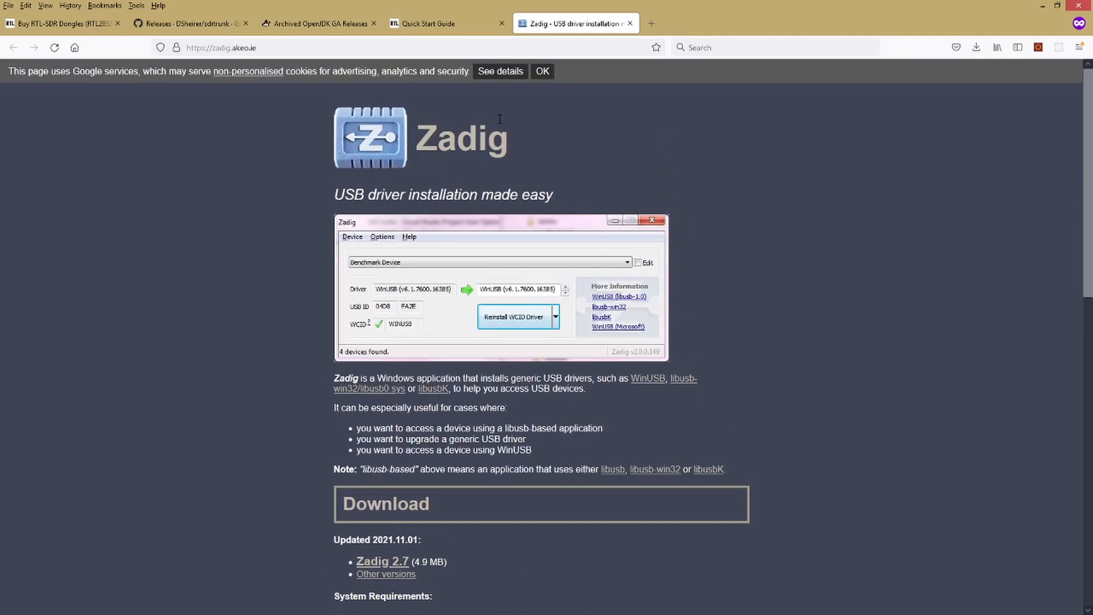
# - Switch to the RTL-SDR Quick Start Guide tab and reload the page
pyautogui.click(434, 24)
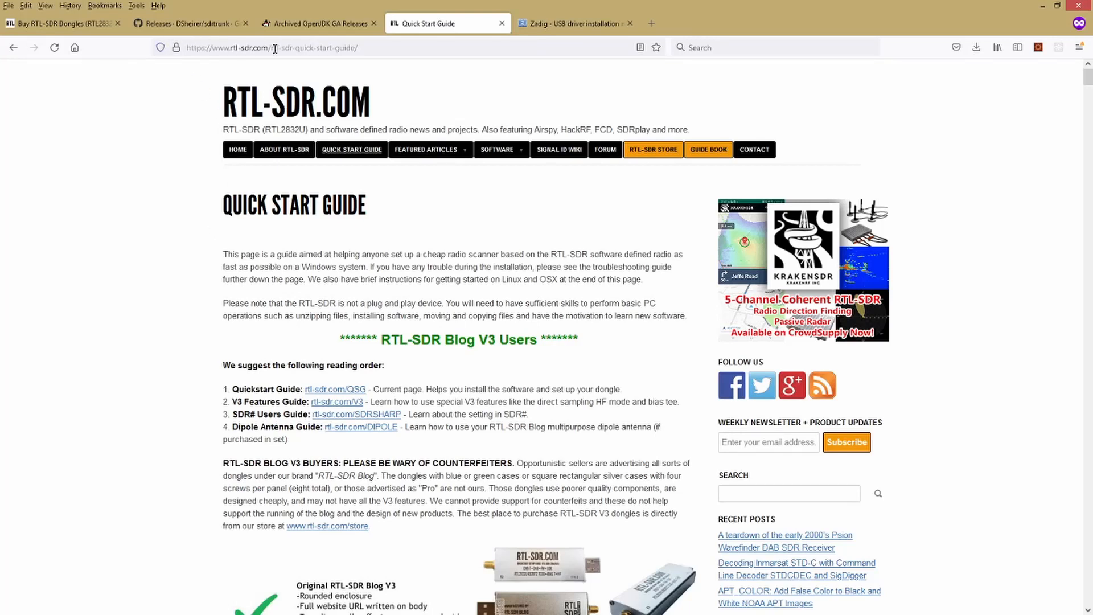
pyautogui.moveTo(279, 68)
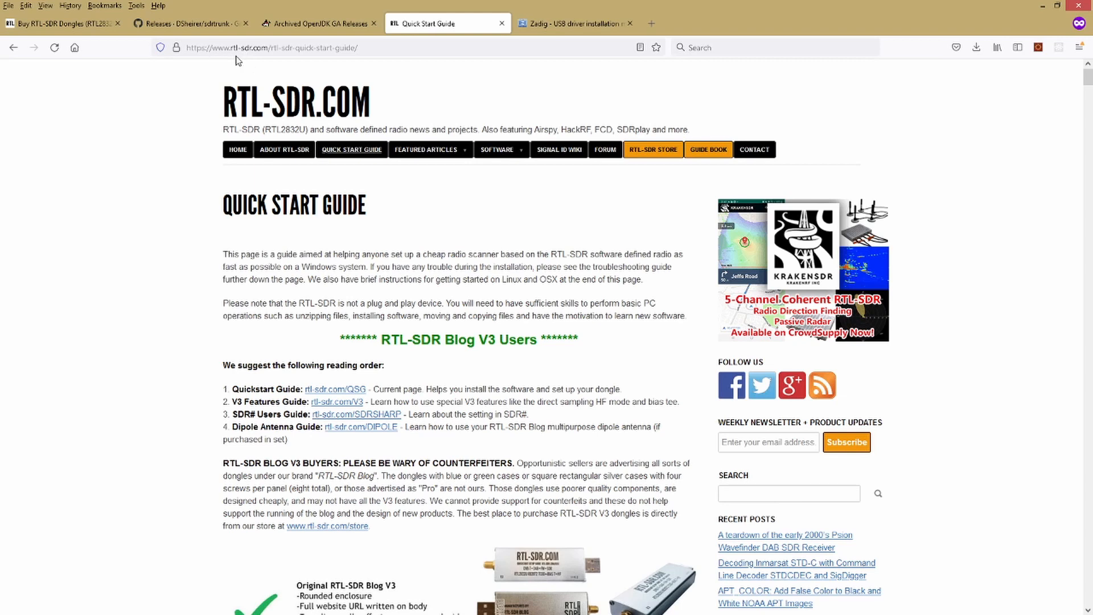
pyautogui.moveTo(230, 54)
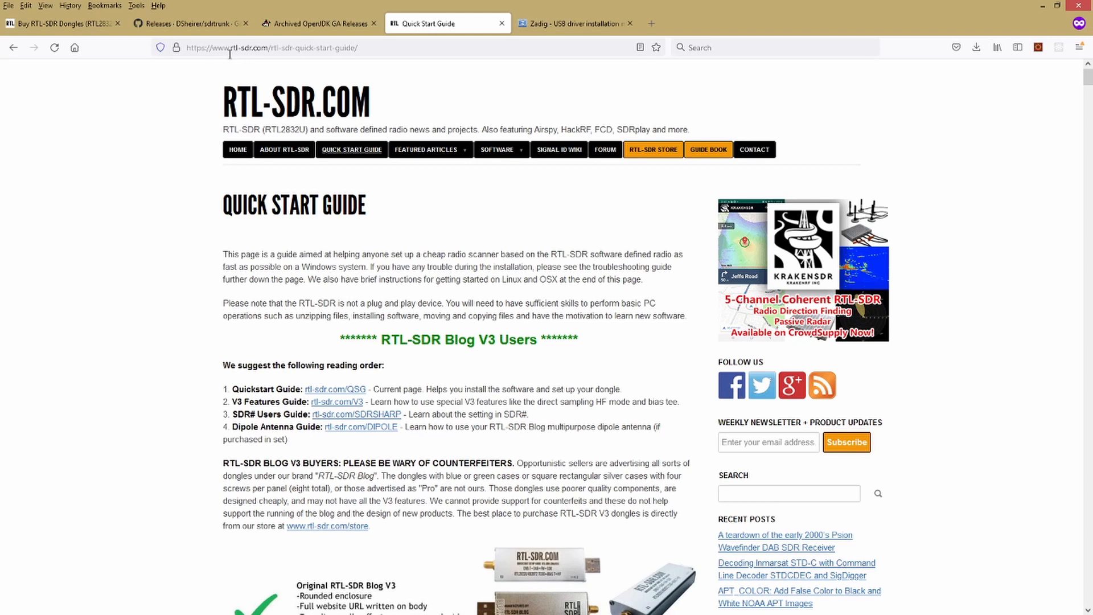
pyautogui.moveTo(395, 101)
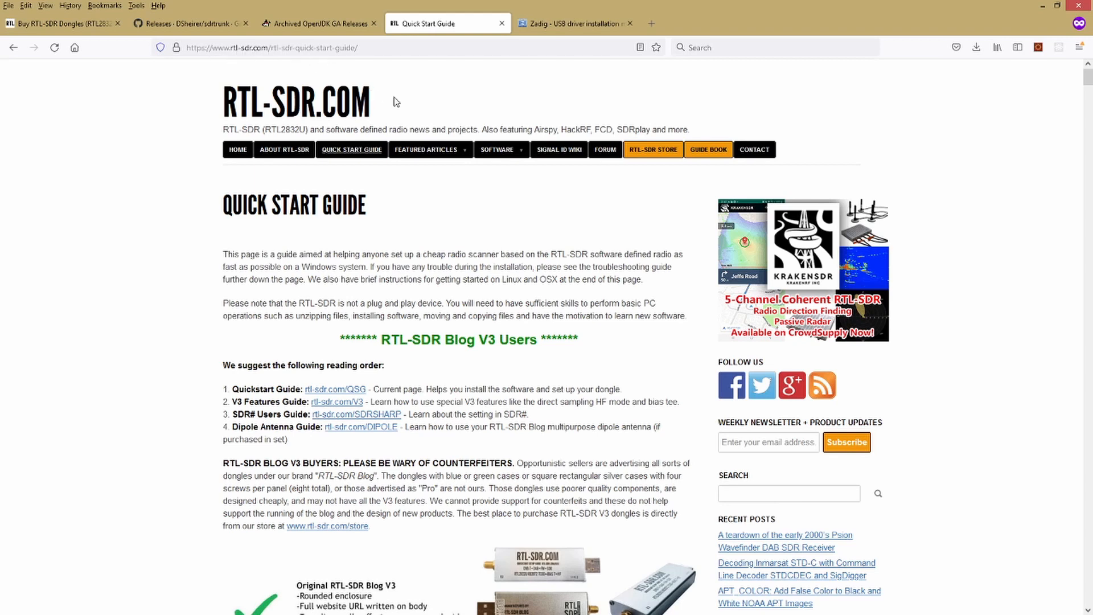
pyautogui.click(352, 149)
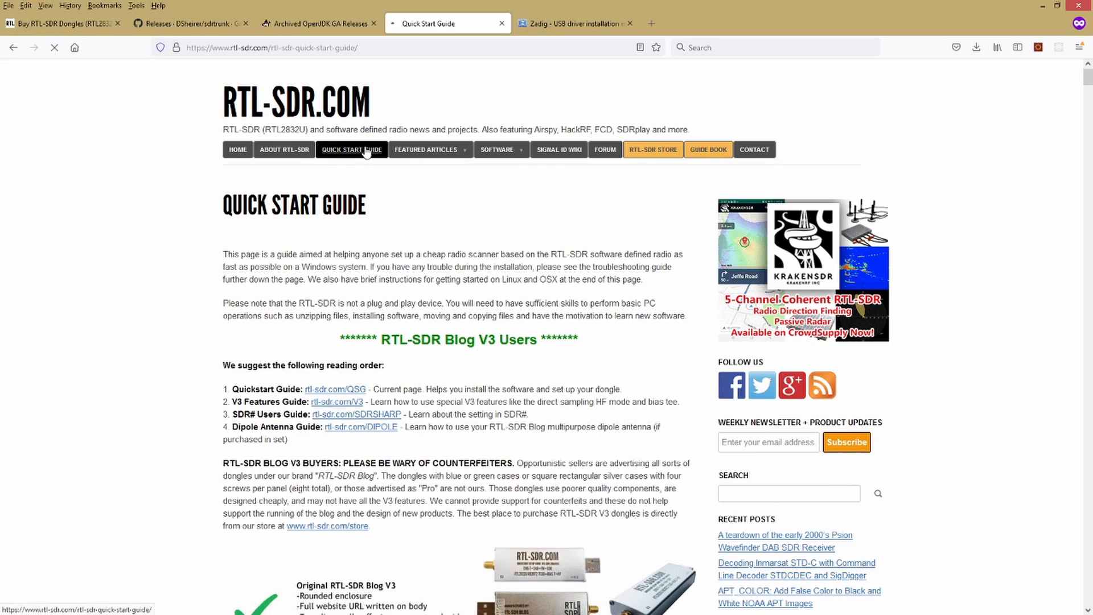
pyautogui.scroll(-3)
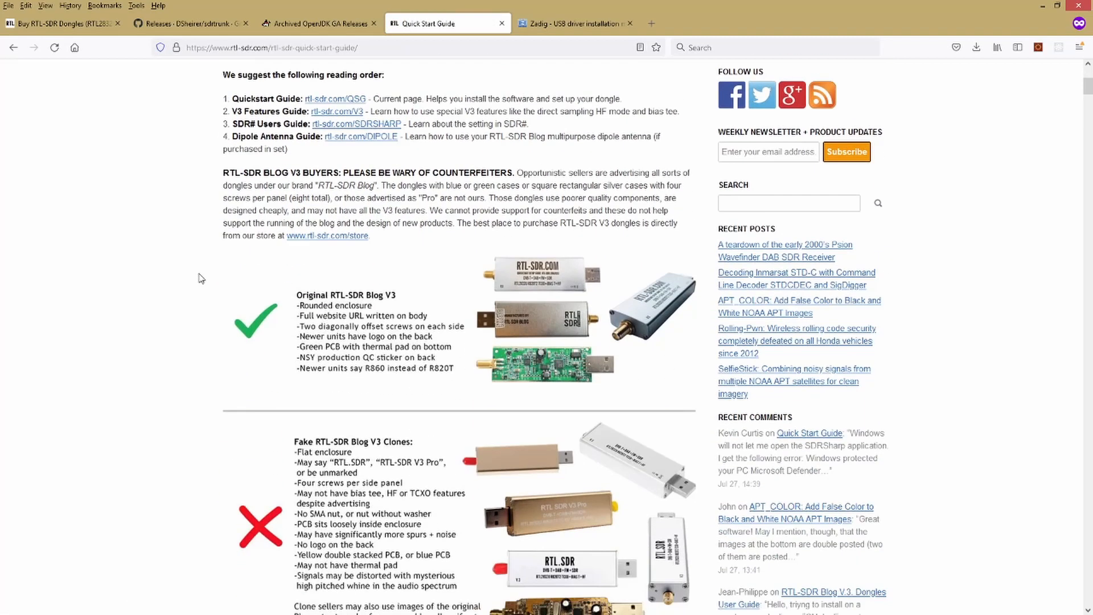
pyautogui.scroll(-3)
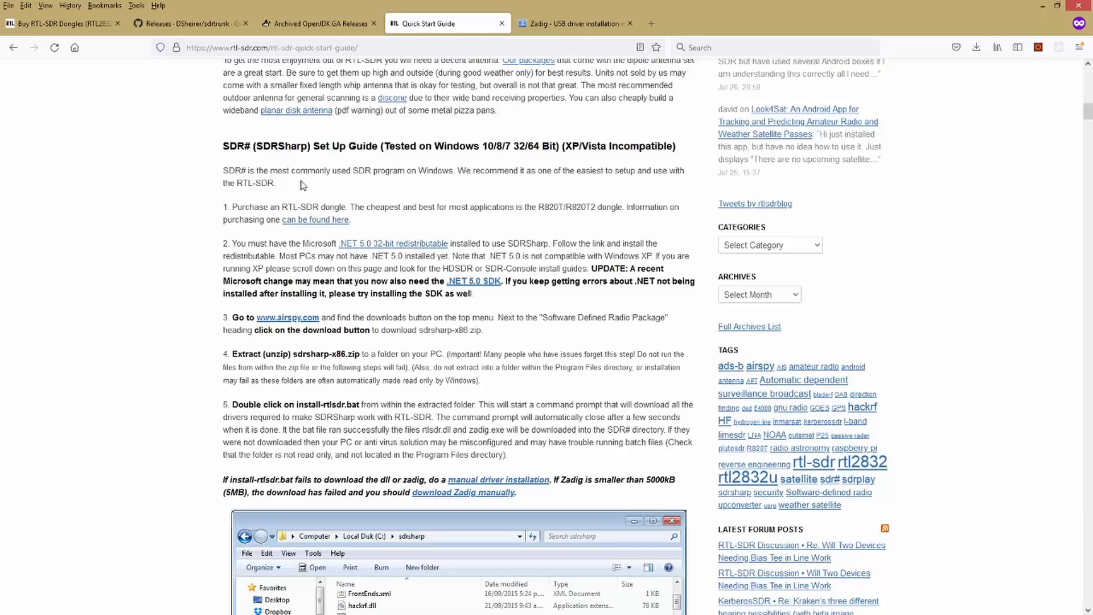
pyautogui.moveTo(296, 196)
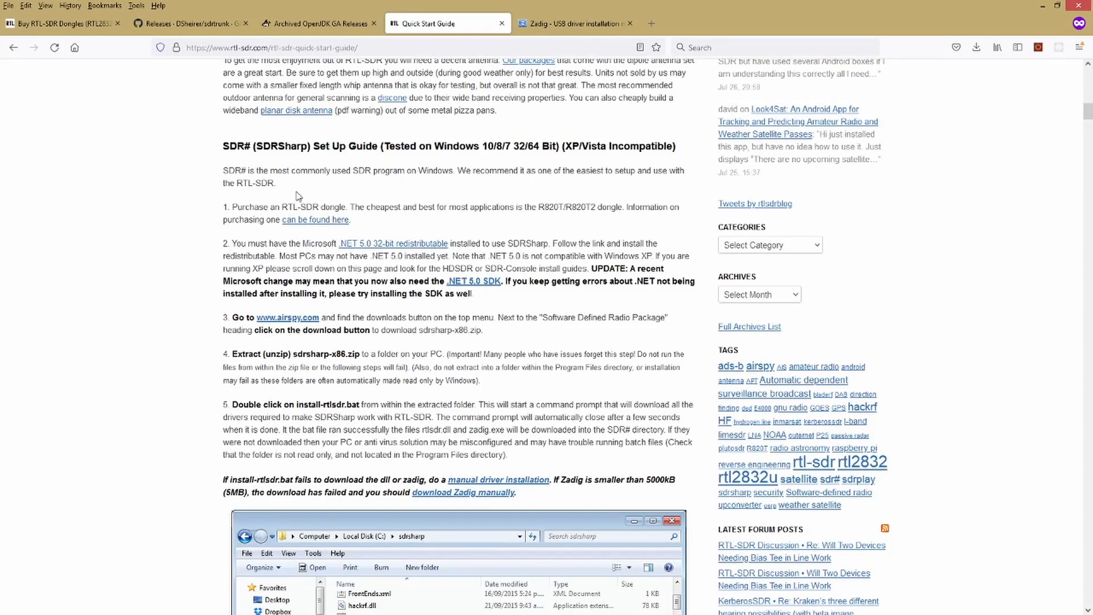
# - Scroll through the guide's SDRSharp and Zadig setup steps, then back to the top
pyautogui.scroll(-3)
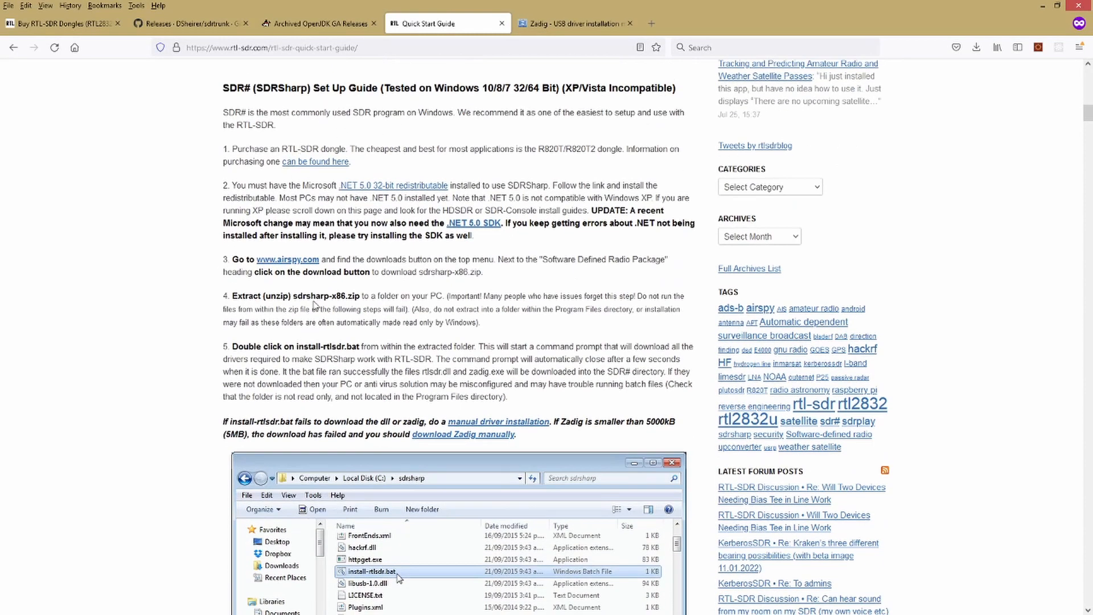
pyautogui.scroll(-3)
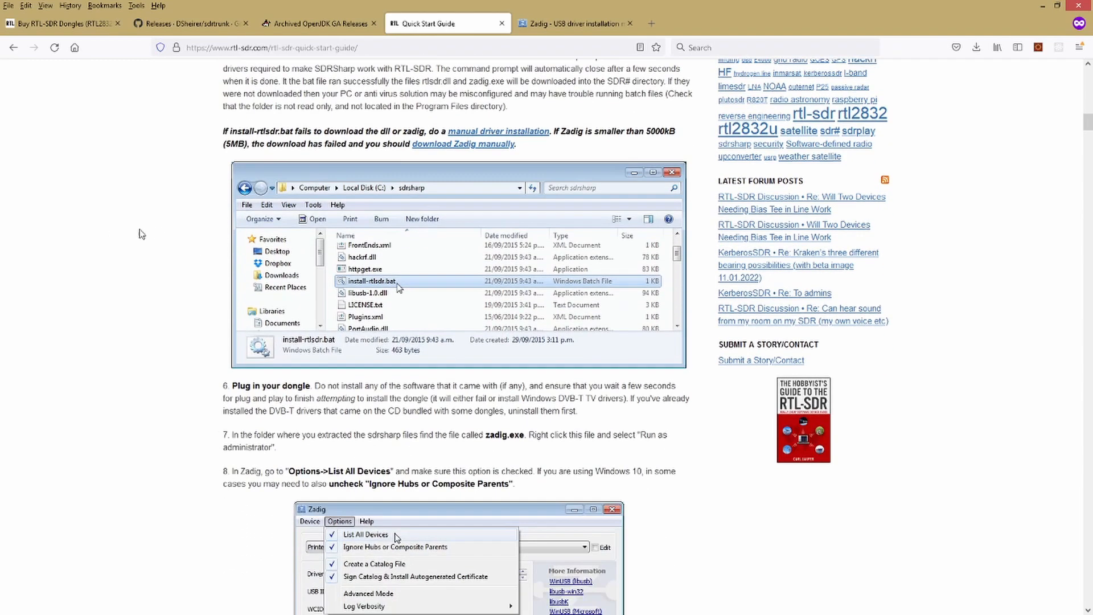
pyautogui.moveTo(456, 157)
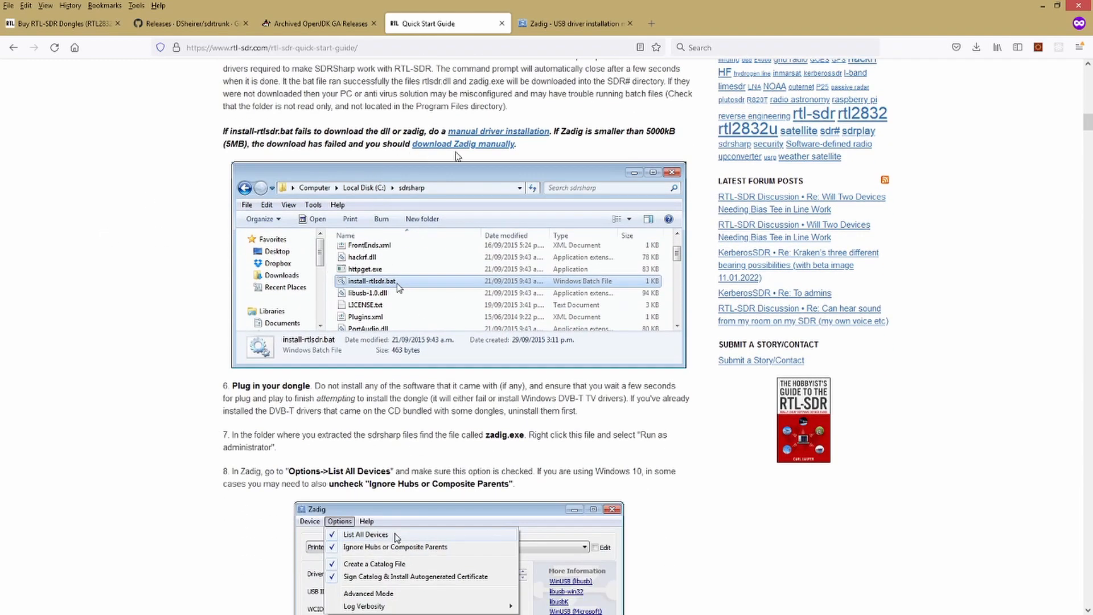
pyautogui.moveTo(349, 175)
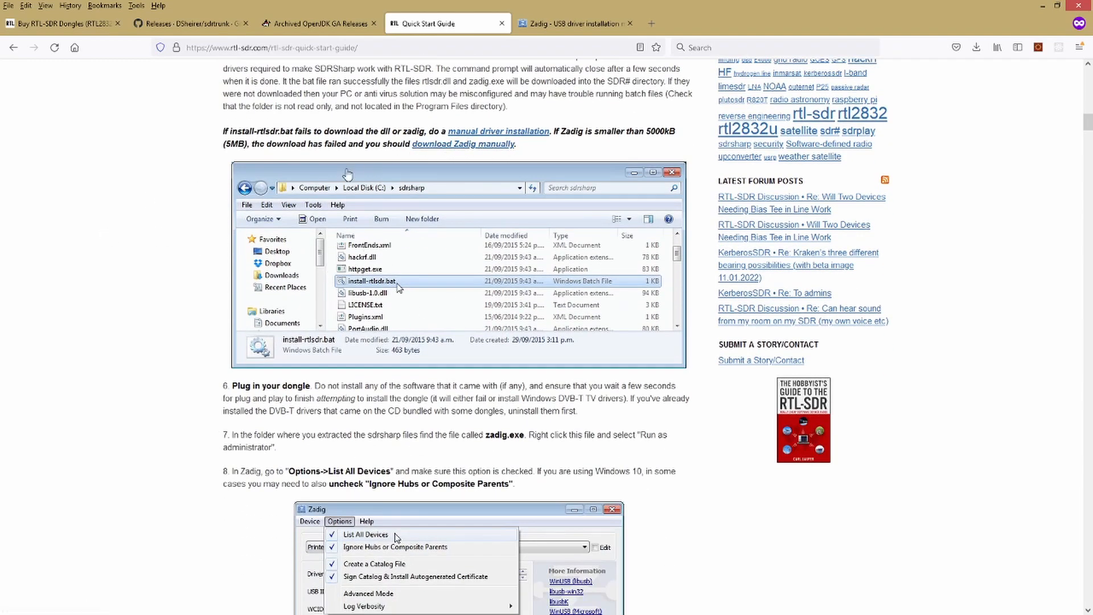
pyautogui.scroll(-3)
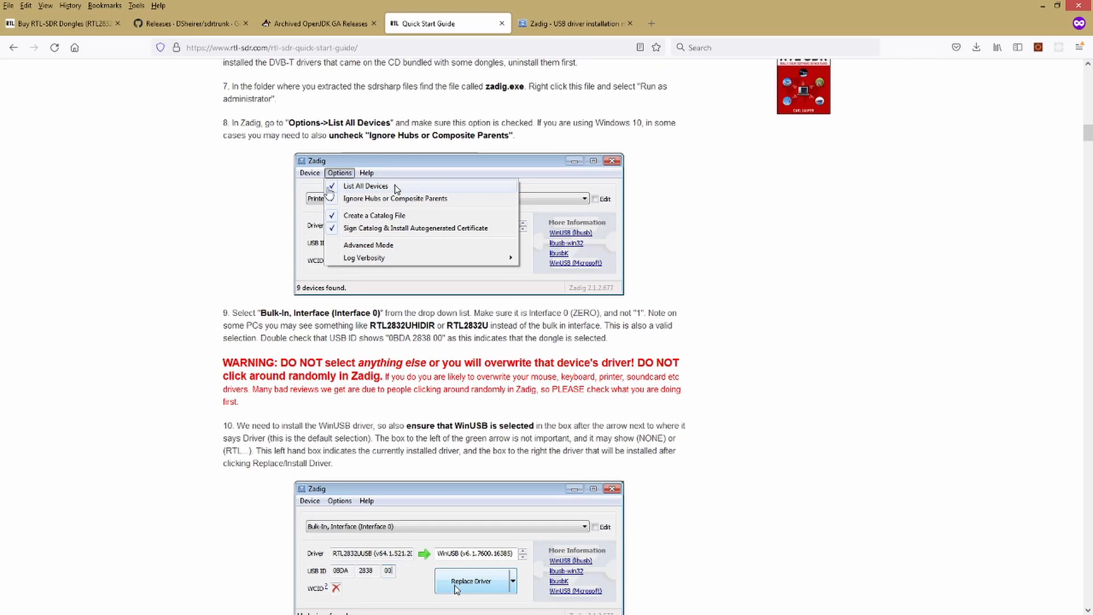
pyautogui.scroll(-3)
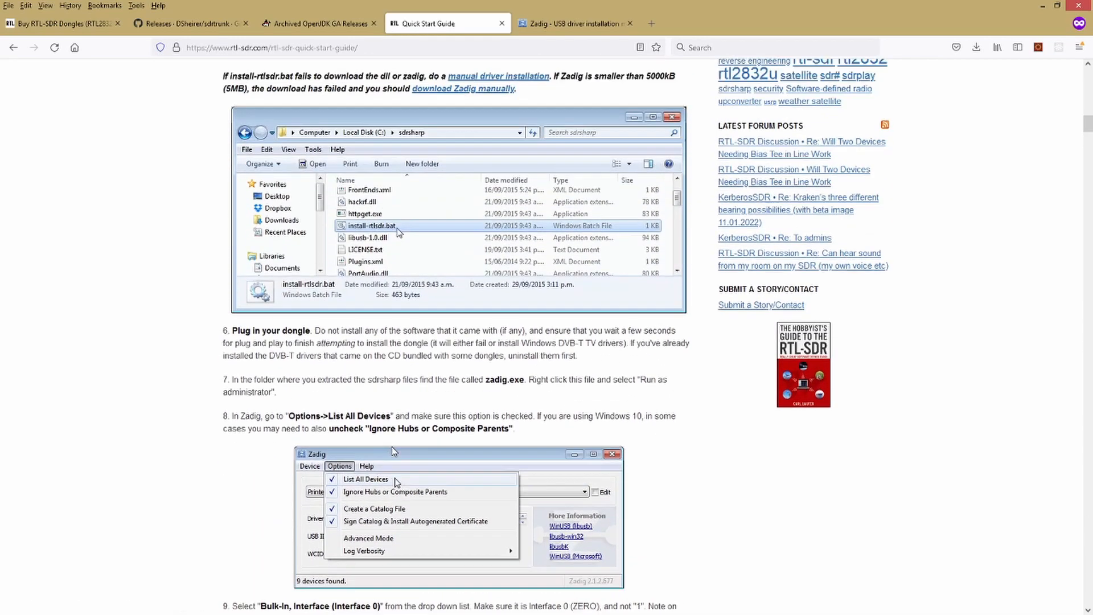
pyautogui.scroll(3)
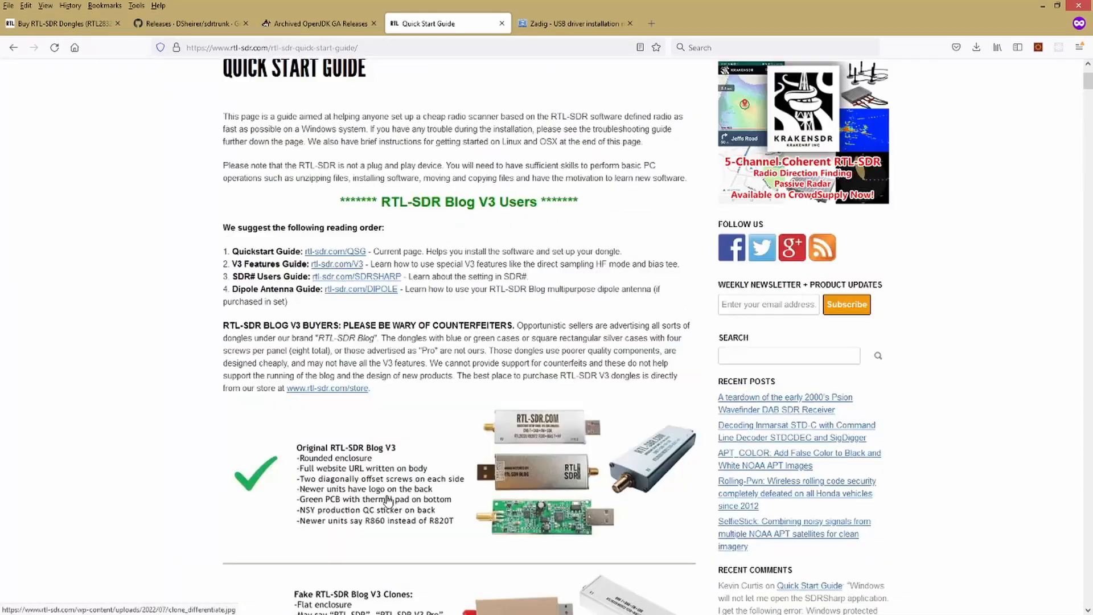
pyautogui.scroll(3)
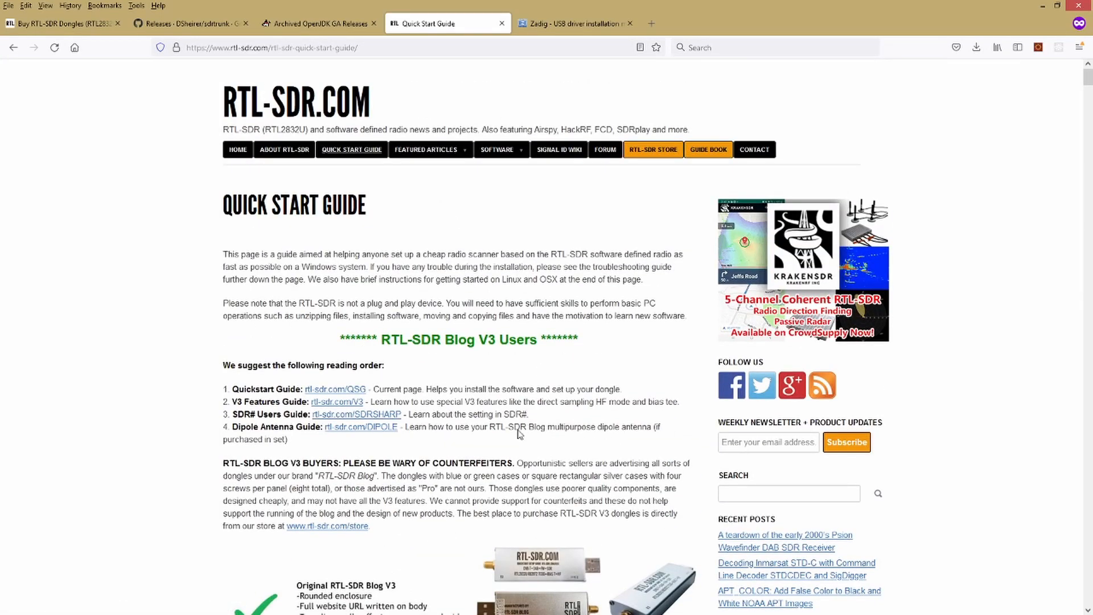
pyautogui.moveTo(469, 249)
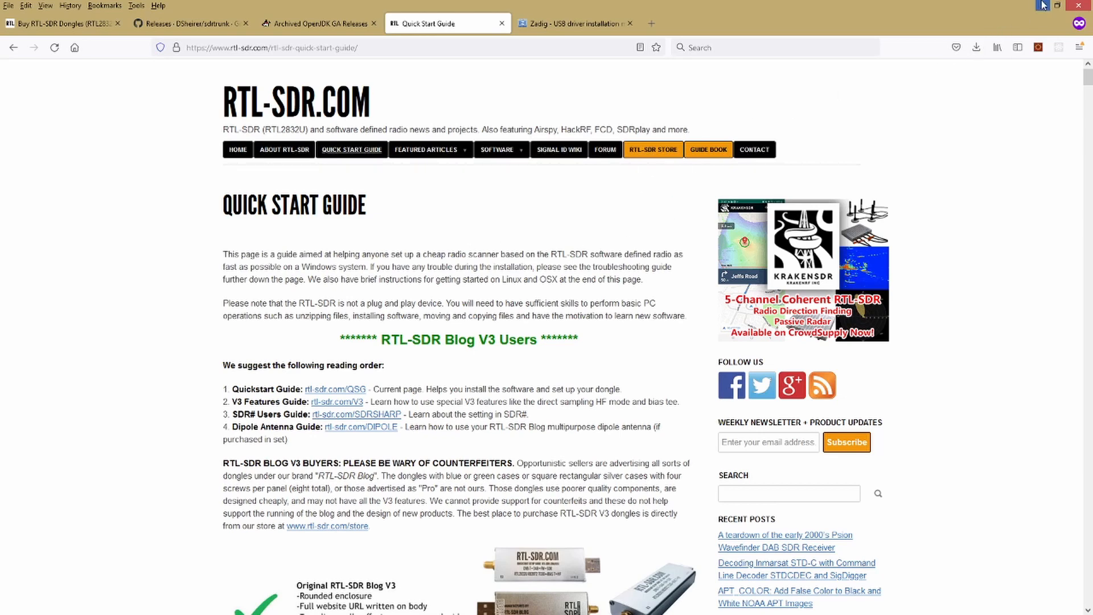
pyautogui.moveTo(1042, 6)
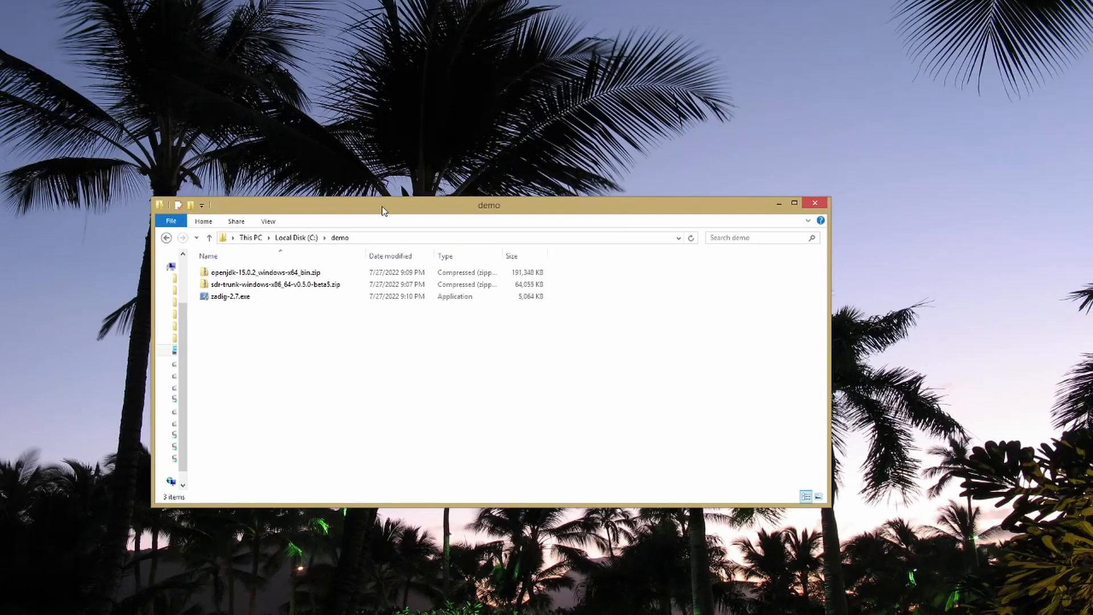
# - Open openjdk-15.0.2_windows-x64_bin.zip and extract its jdk-15.0.2 folder into C:\demo
pyautogui.moveTo(488, 205); pyautogui.dragTo(454, 136)
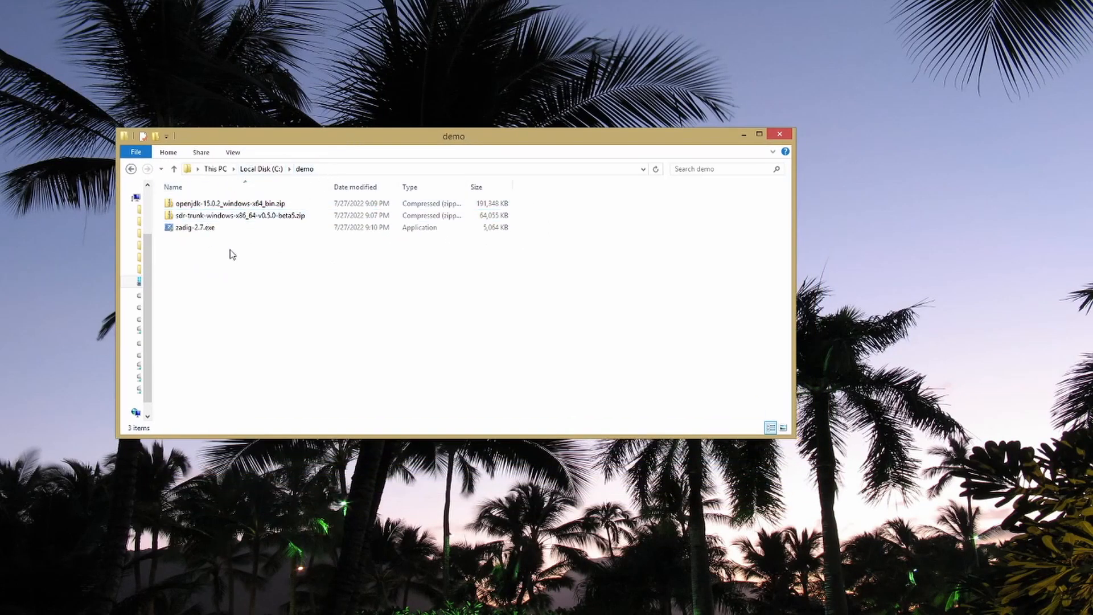
pyautogui.click(225, 203)
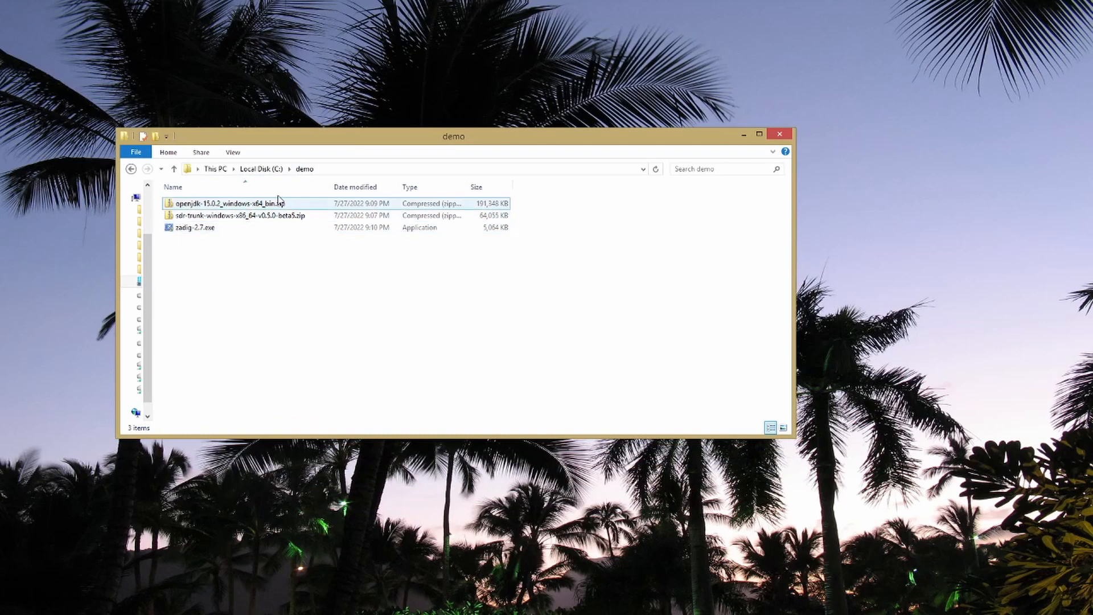
pyautogui.click(228, 203)
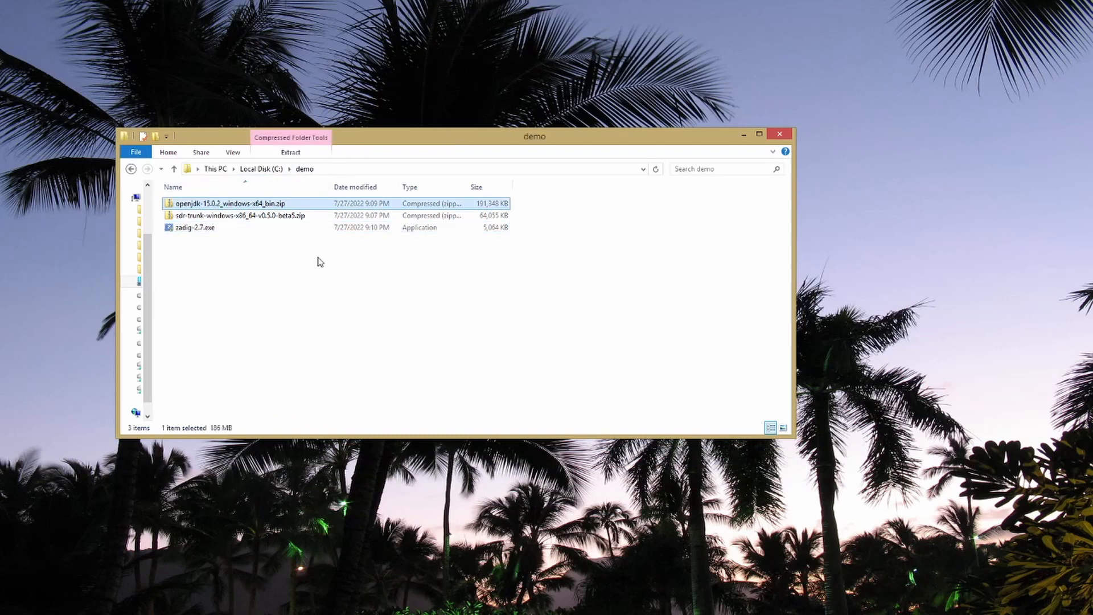
pyautogui.moveTo(287, 300)
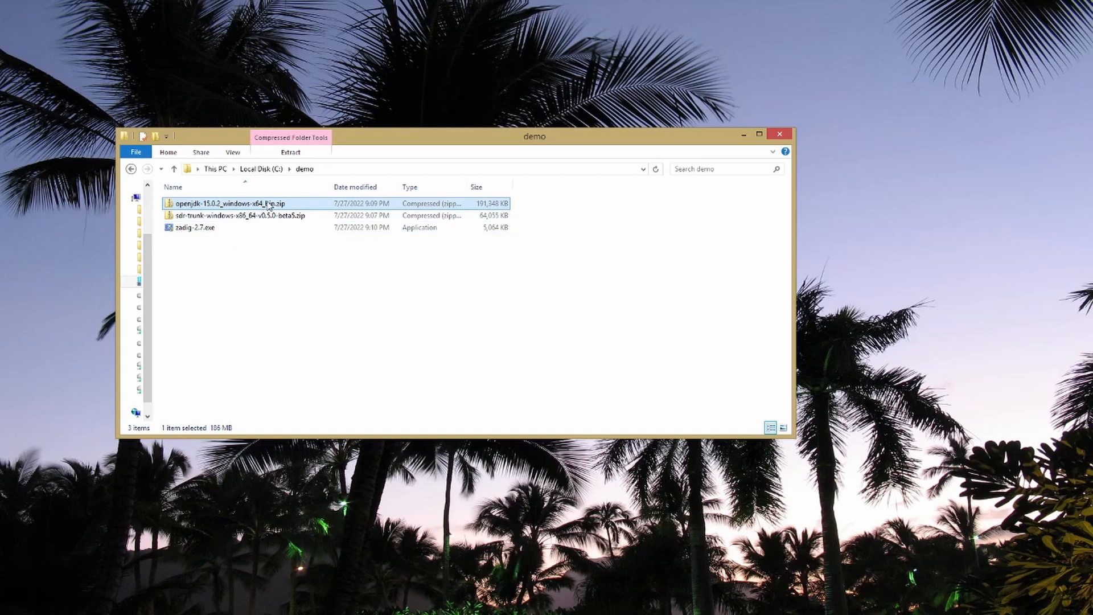
pyautogui.moveTo(231, 207)
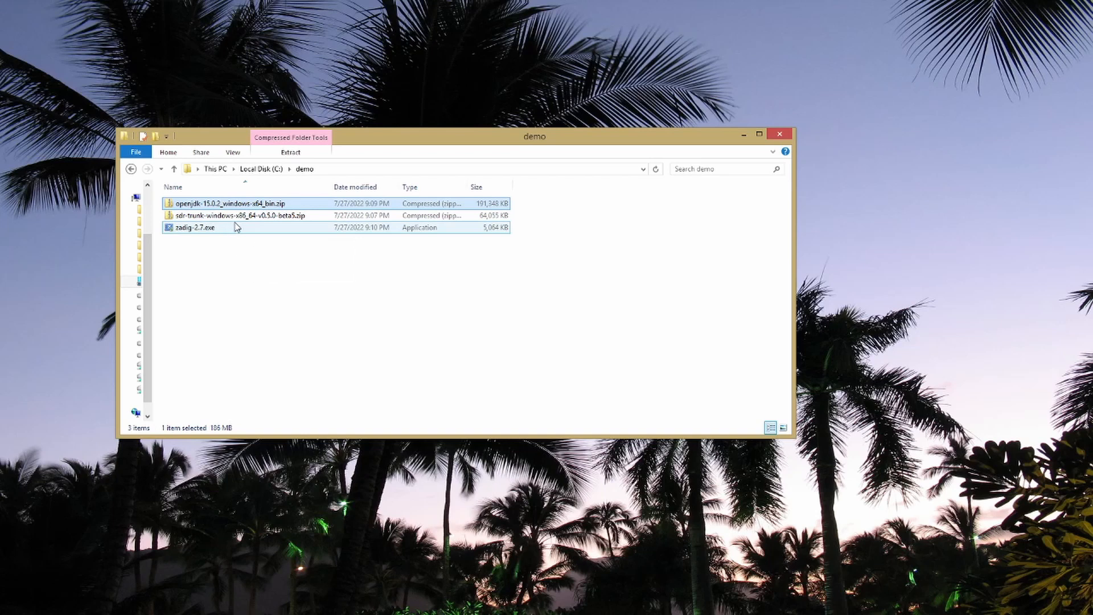
pyautogui.moveTo(230, 203)
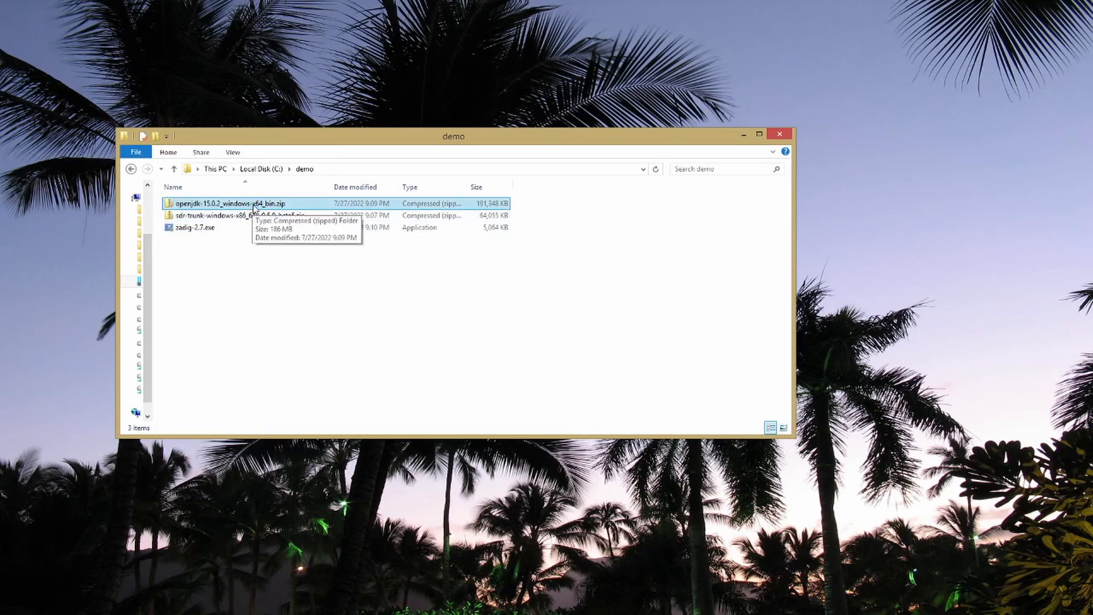
pyautogui.doubleClick(229, 202)
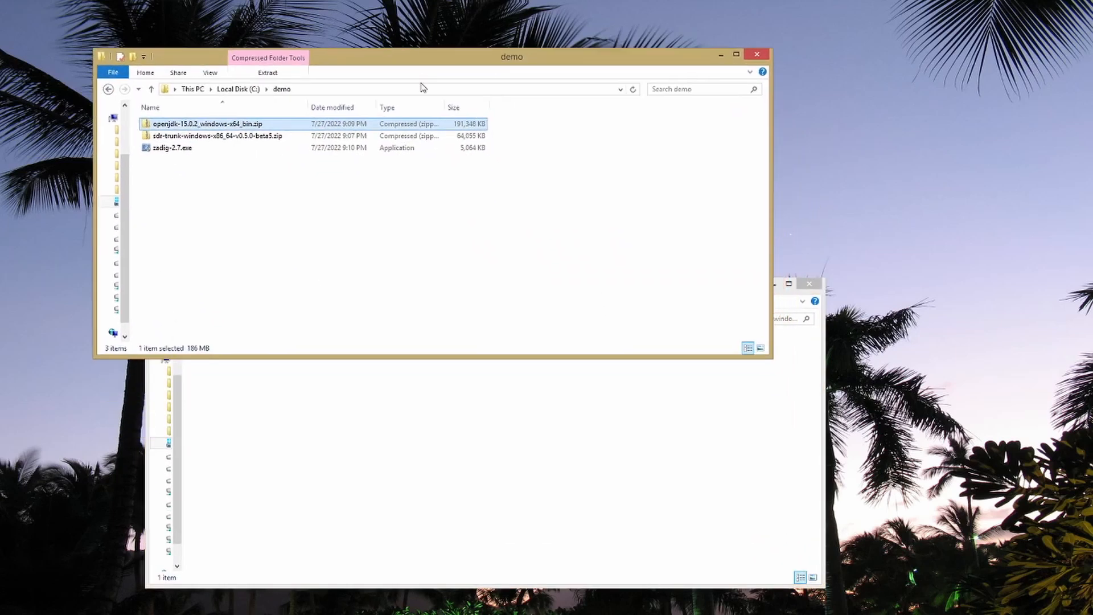
pyautogui.doubleClick(205, 124)
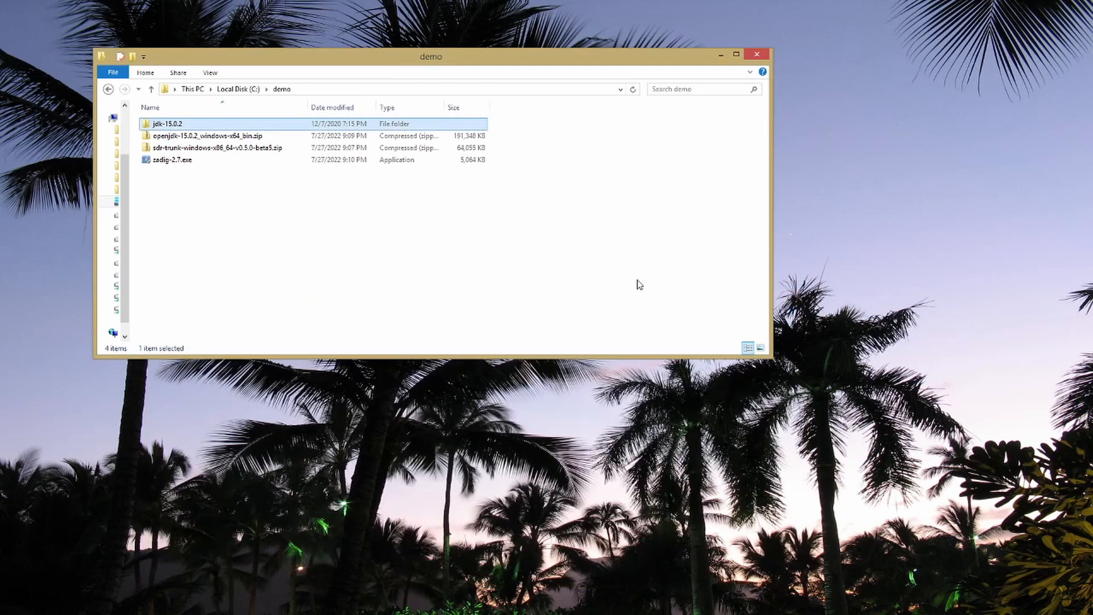
# - Extract the sdr-trunk beta5 zip's folder into C:\demo and close the archive window
pyautogui.click(193, 148)
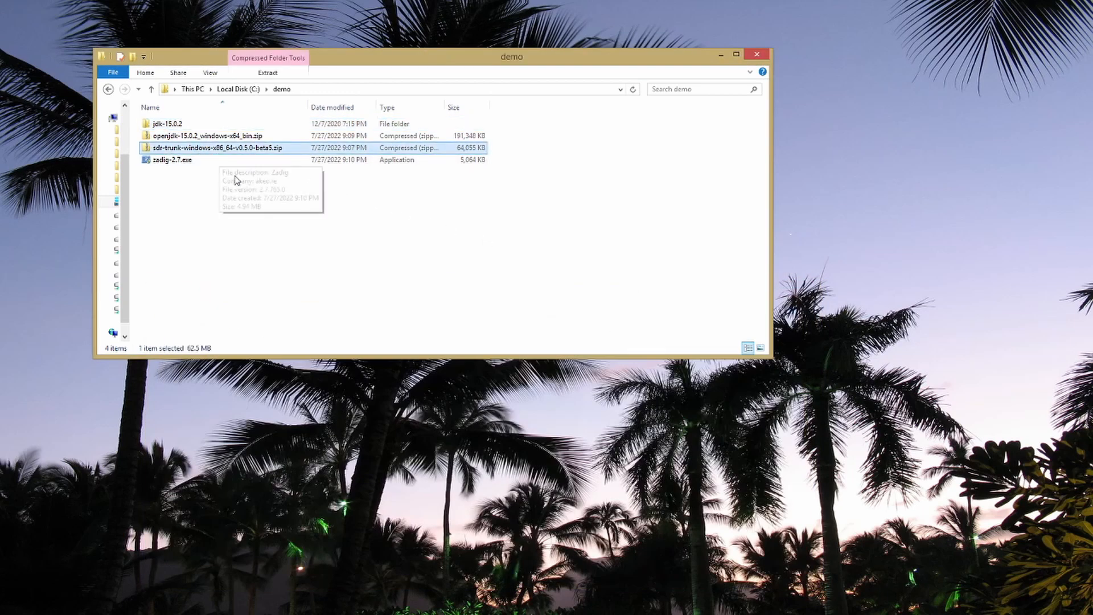
pyautogui.moveTo(212, 155)
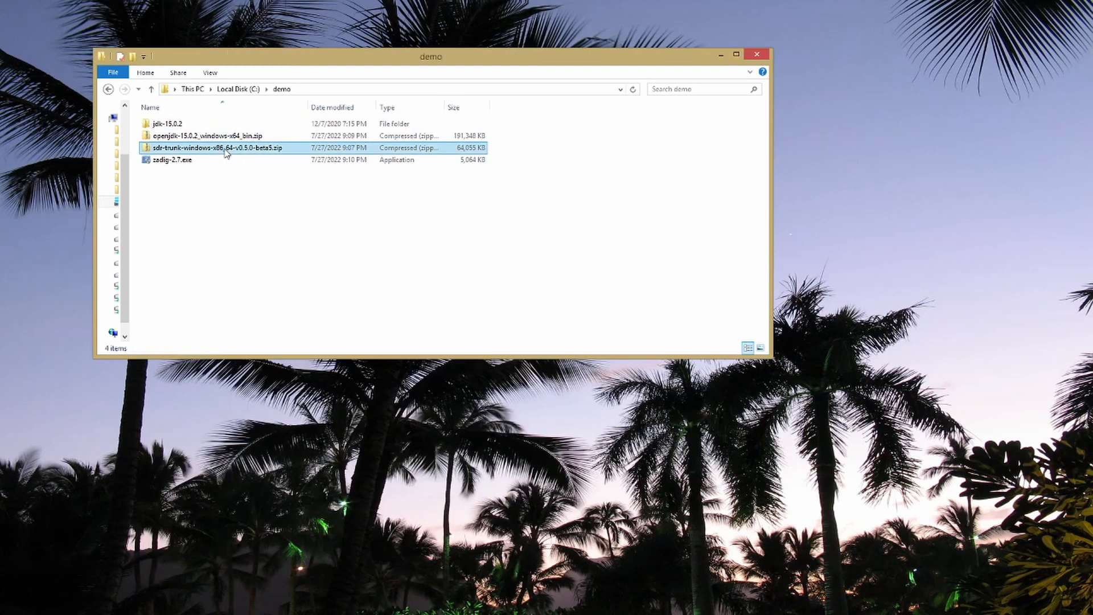
pyautogui.doubleClick(205, 148)
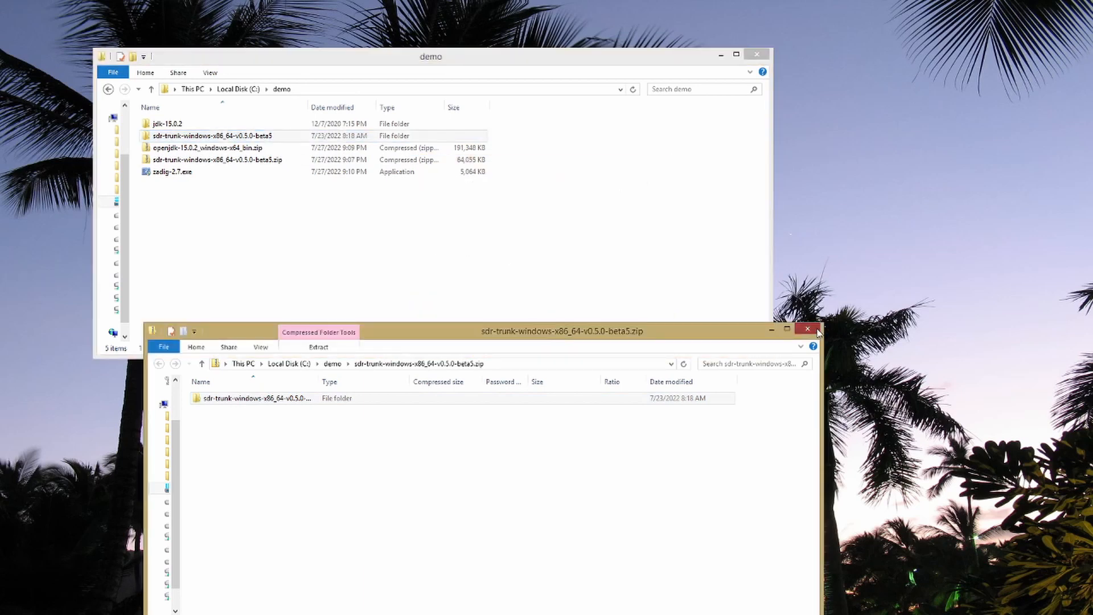
pyautogui.click(807, 328)
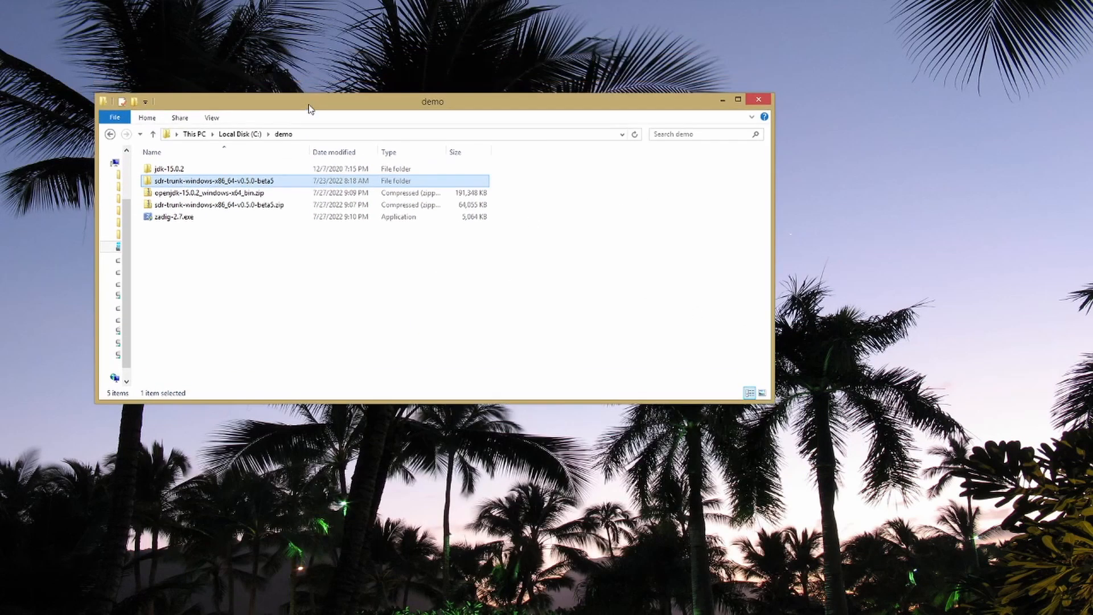
pyautogui.click(225, 249)
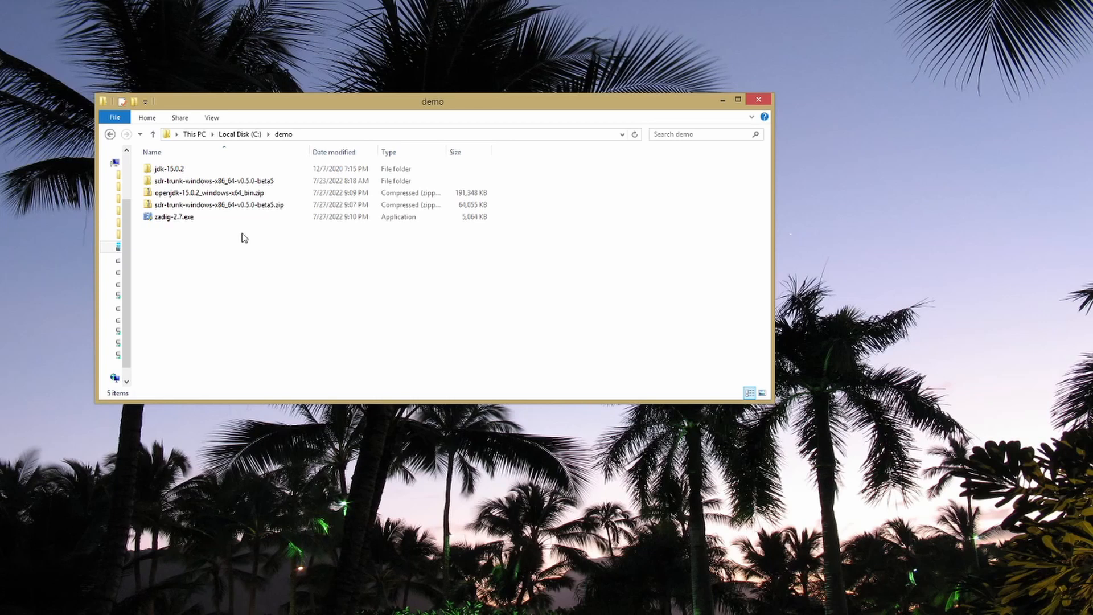
pyautogui.moveTo(211, 245)
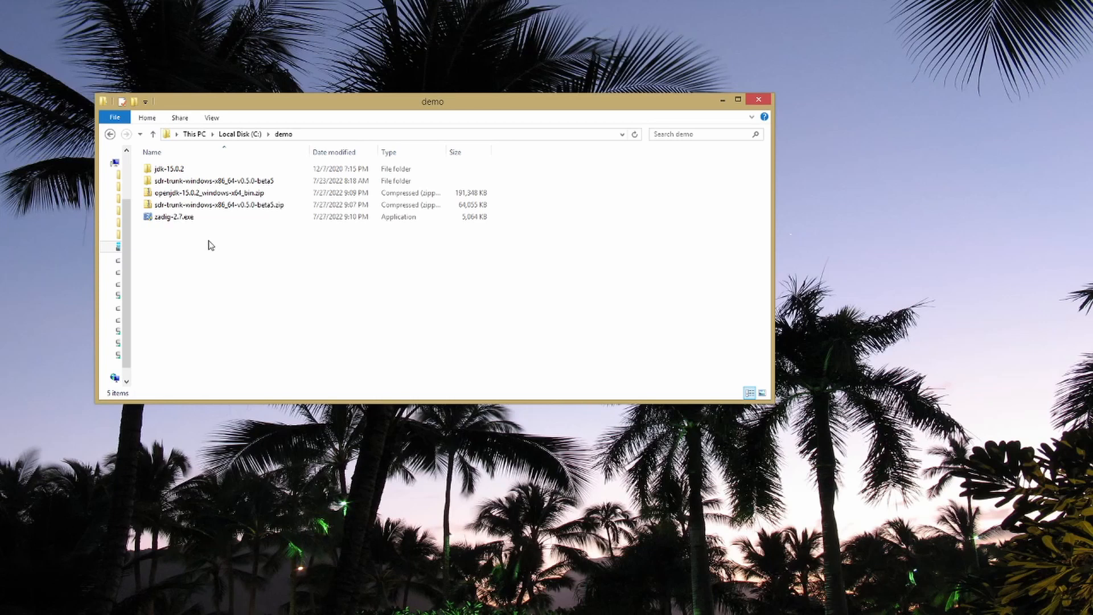
pyautogui.moveTo(173, 229)
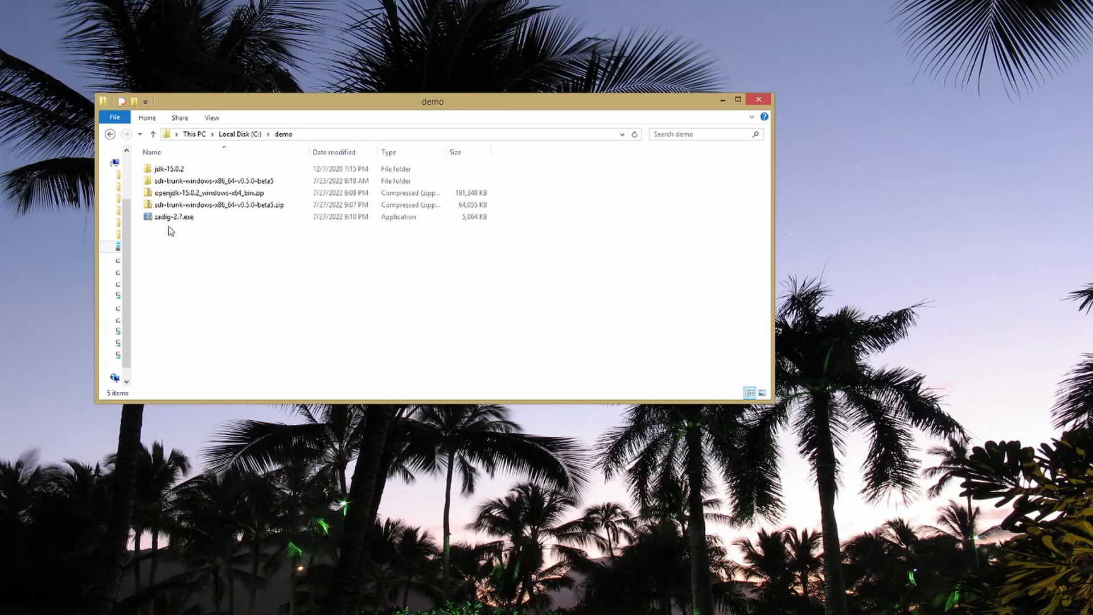
pyautogui.moveTo(175, 239)
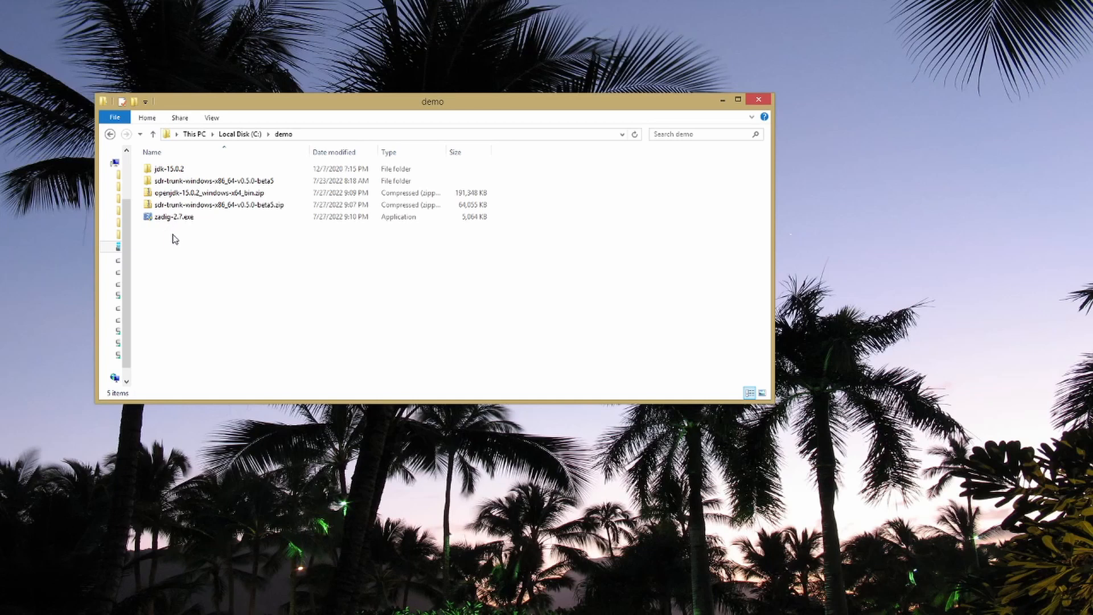
pyautogui.moveTo(171, 217)
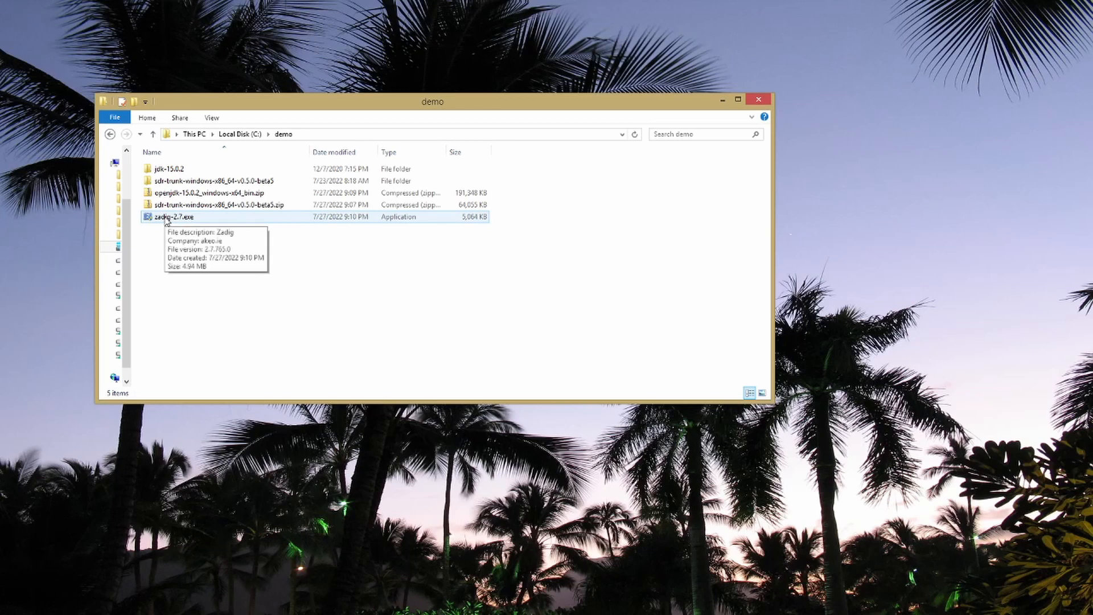
# - Launch zadig-2.7.exe from C:\demo as administrator and confirm the elevation prompt
pyautogui.click(173, 217)
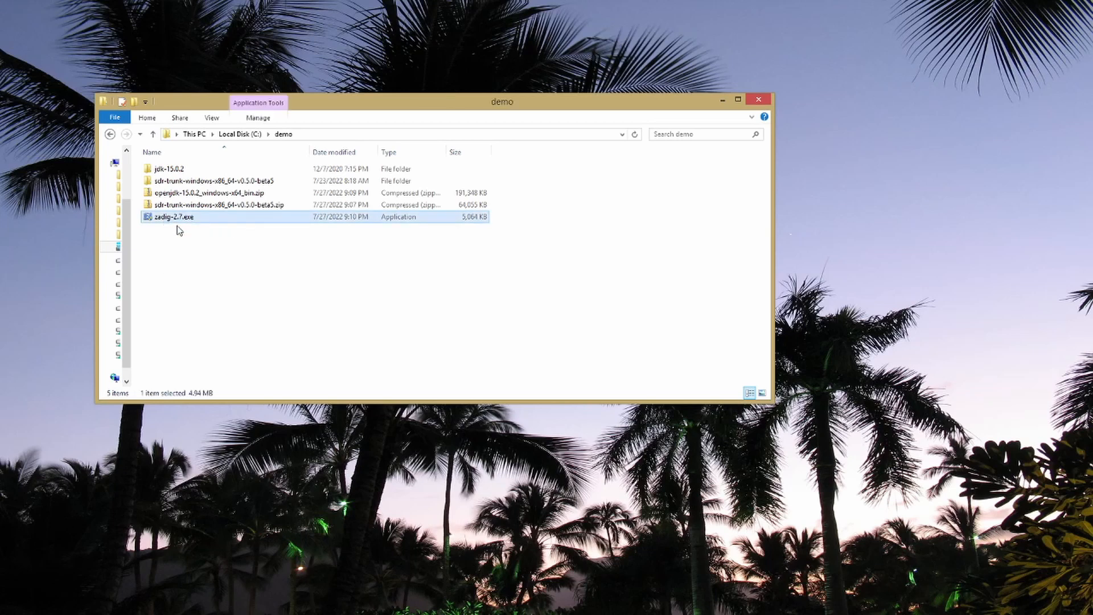
pyautogui.moveTo(178, 230)
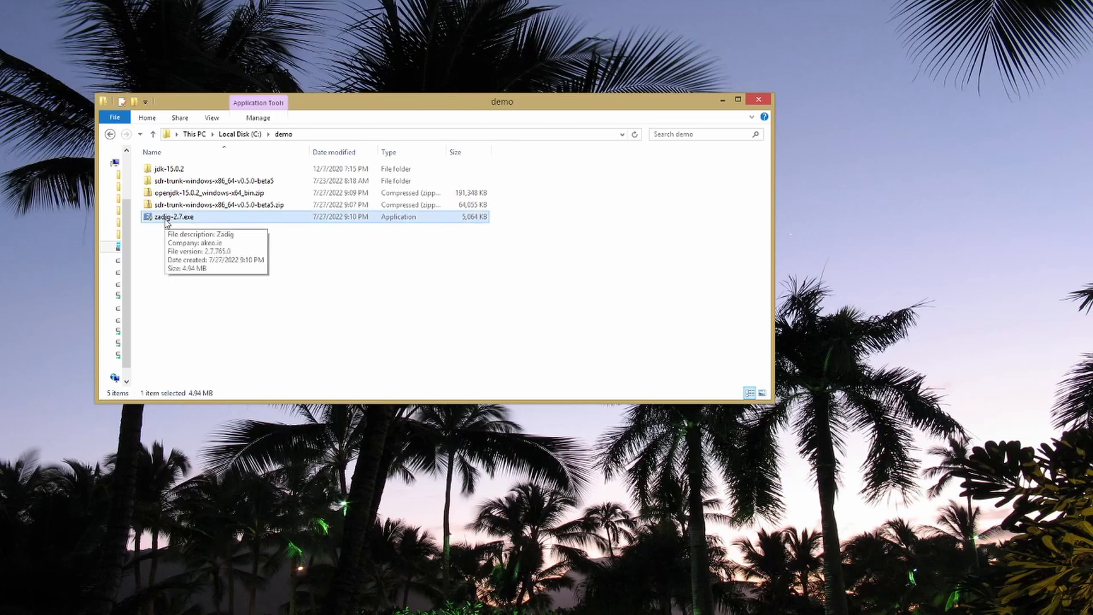
pyautogui.rightClick(170, 217)
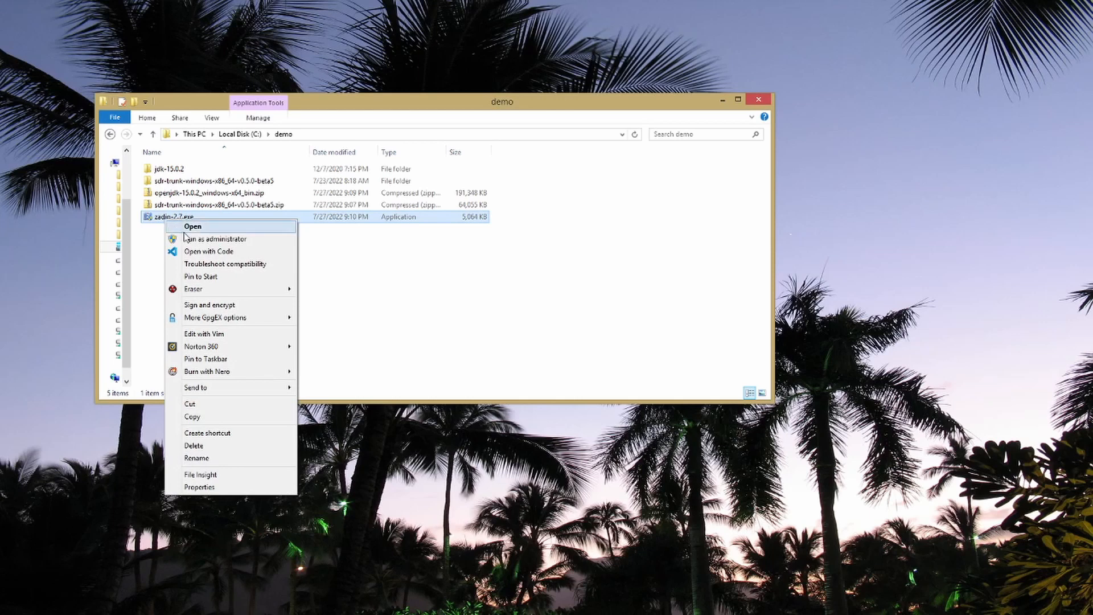
pyautogui.moveTo(232, 242)
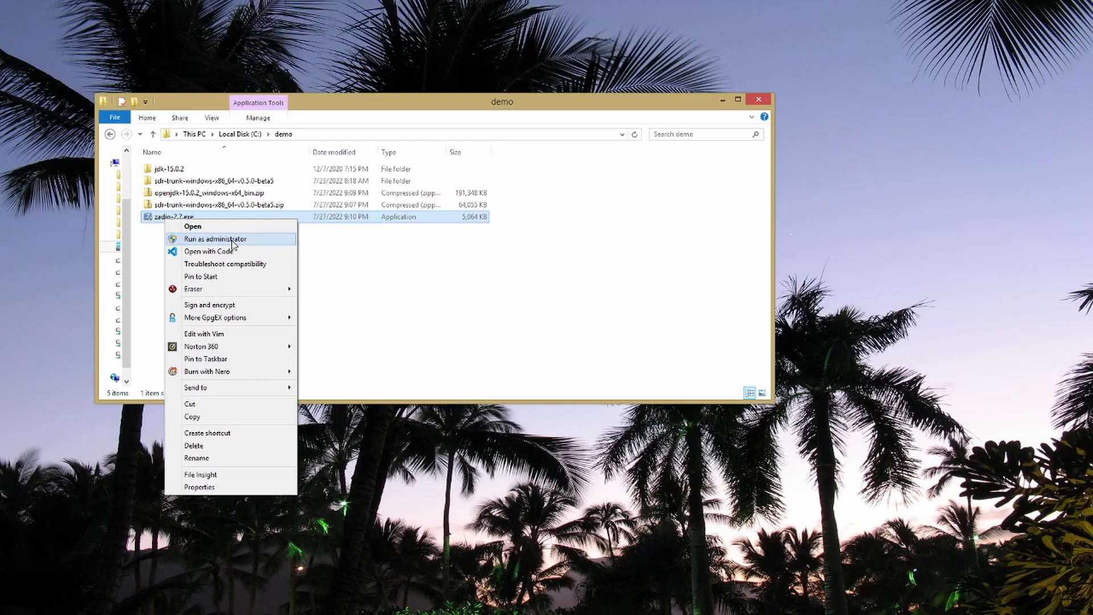
pyautogui.click(217, 238)
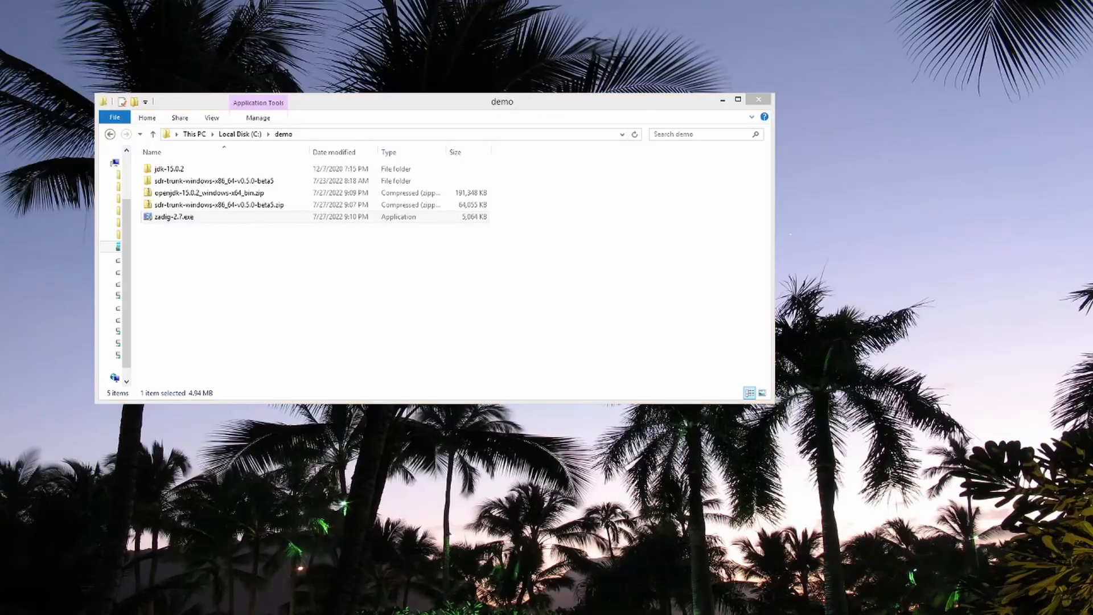
pyautogui.doubleClick(174, 216)
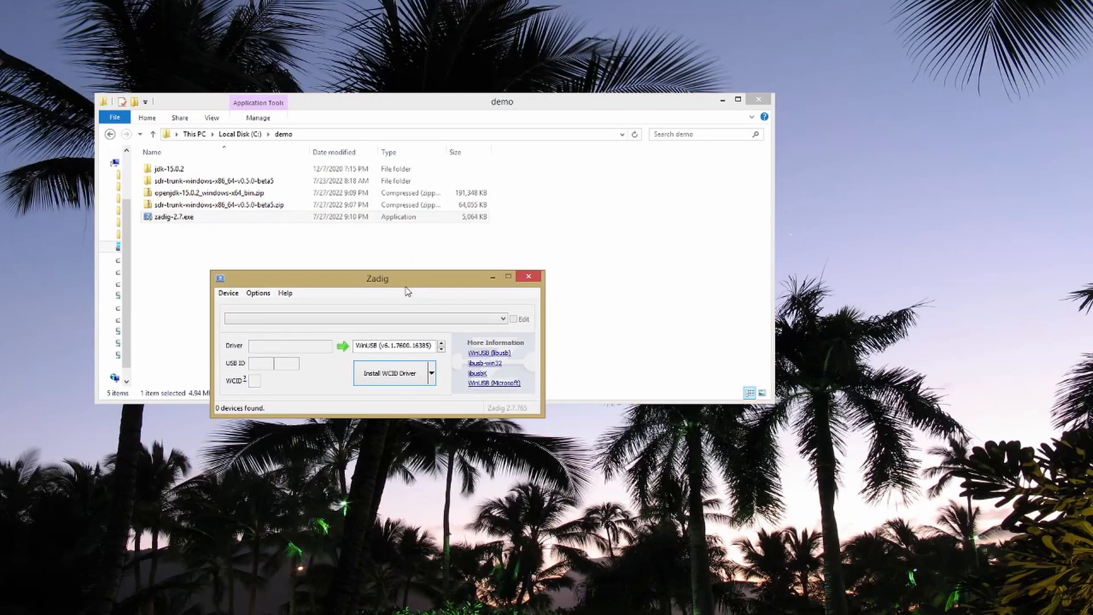
pyautogui.moveTo(433, 271)
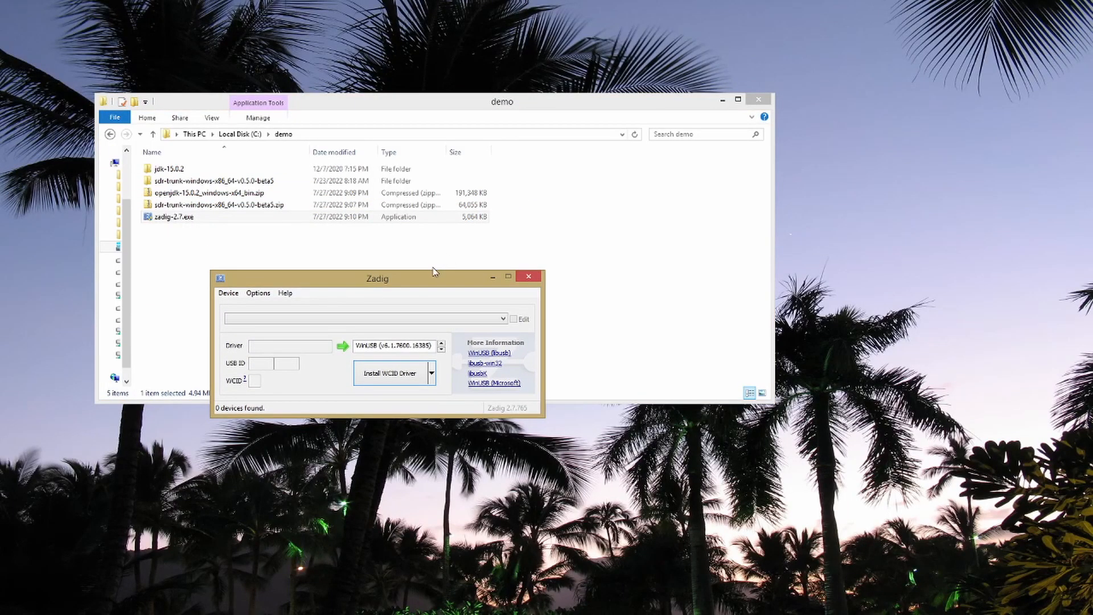
pyautogui.moveTo(701, 108)
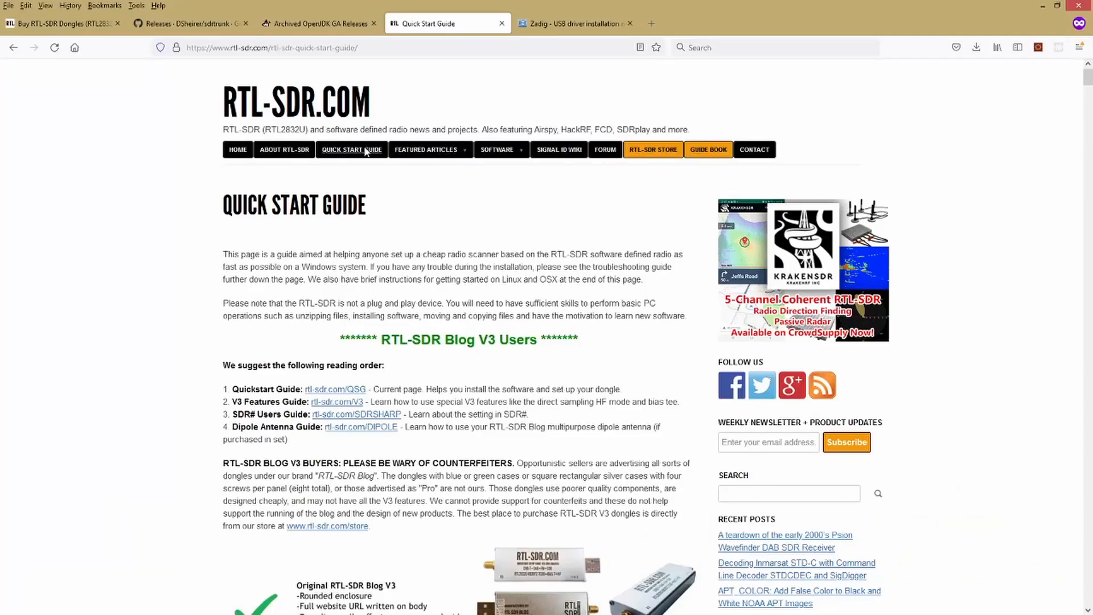
# - Scroll the RTL-SDR Quick Start Guide to steps 8–9 on Zadig's List All Devices and select passages
pyautogui.scroll(-3)
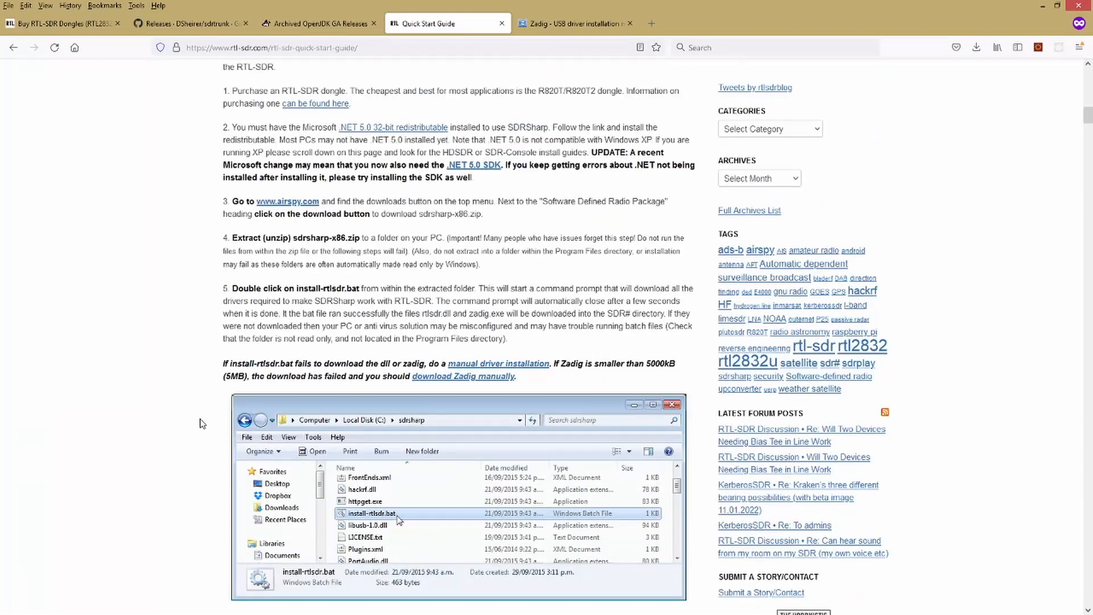
pyautogui.scroll(-3)
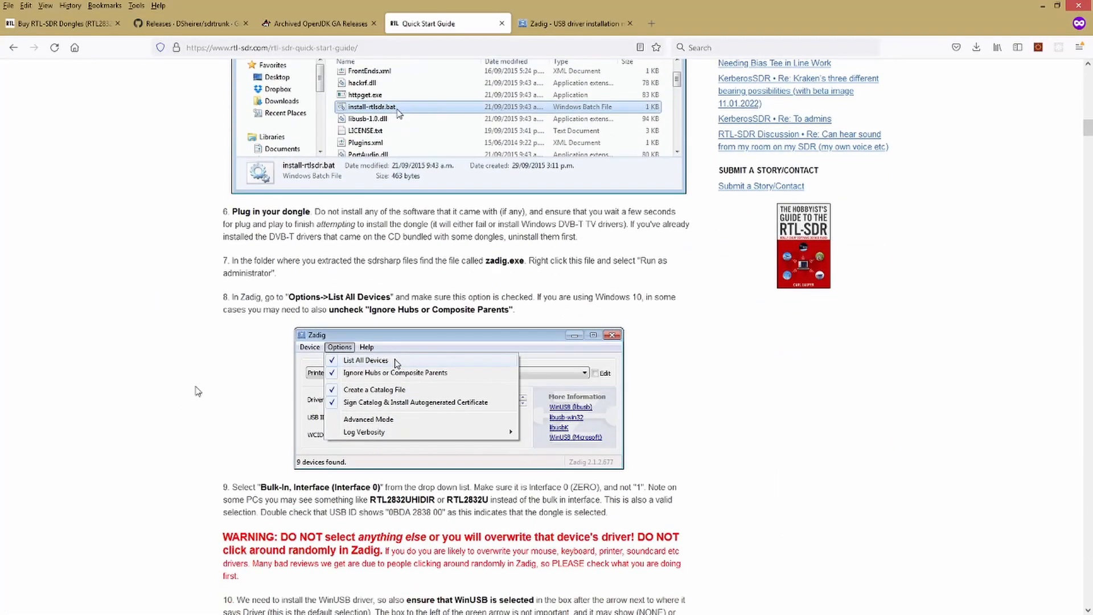
pyautogui.scroll(-3)
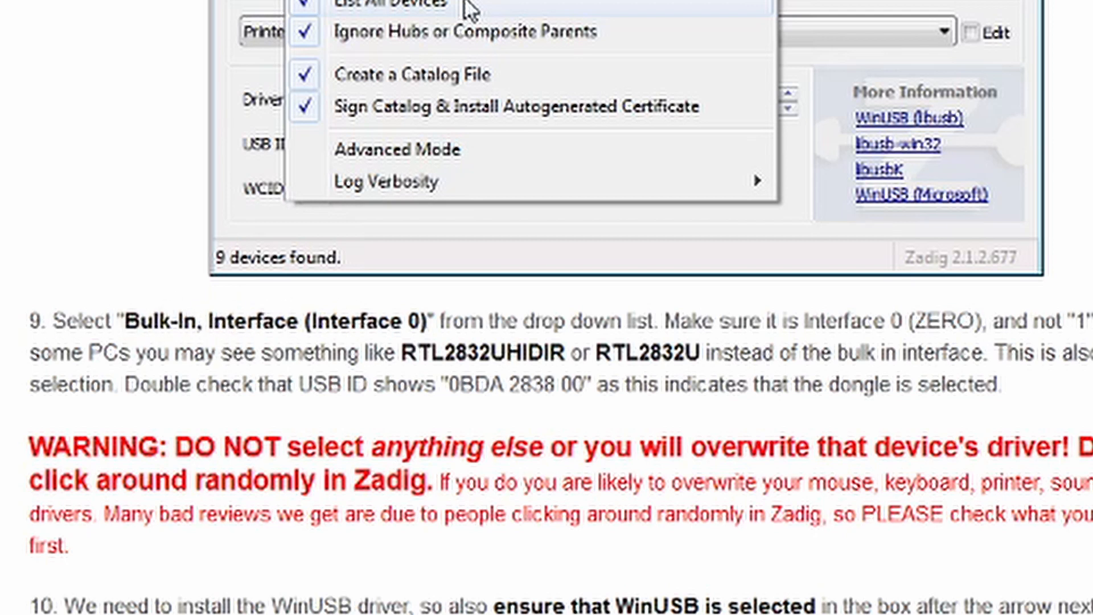
pyautogui.doubleClick(493, 353)
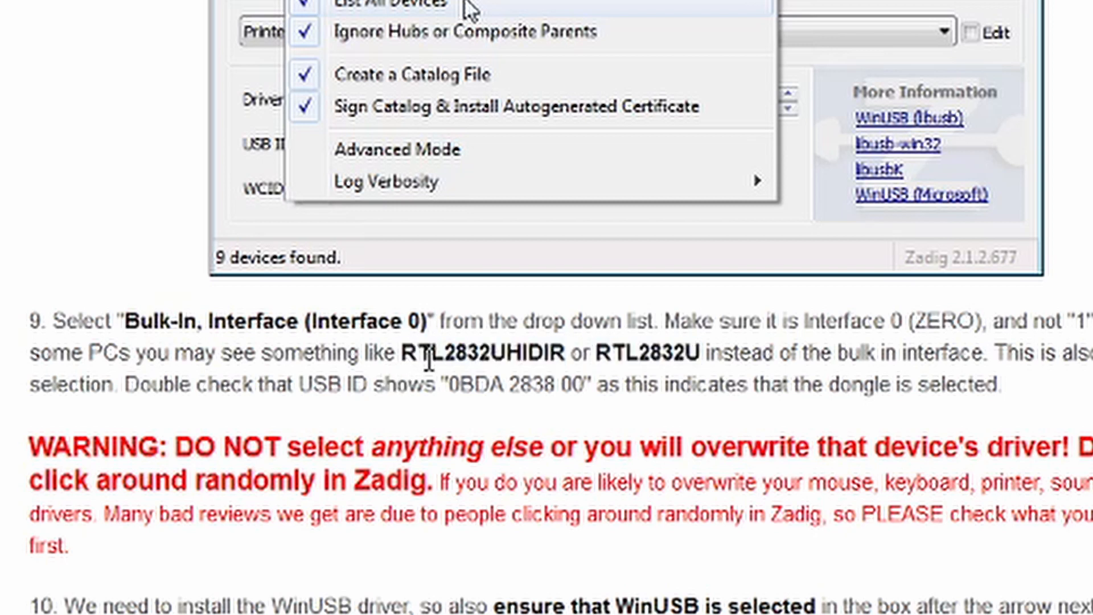
pyautogui.moveTo(121, 384); pyautogui.dragTo(656, 384)
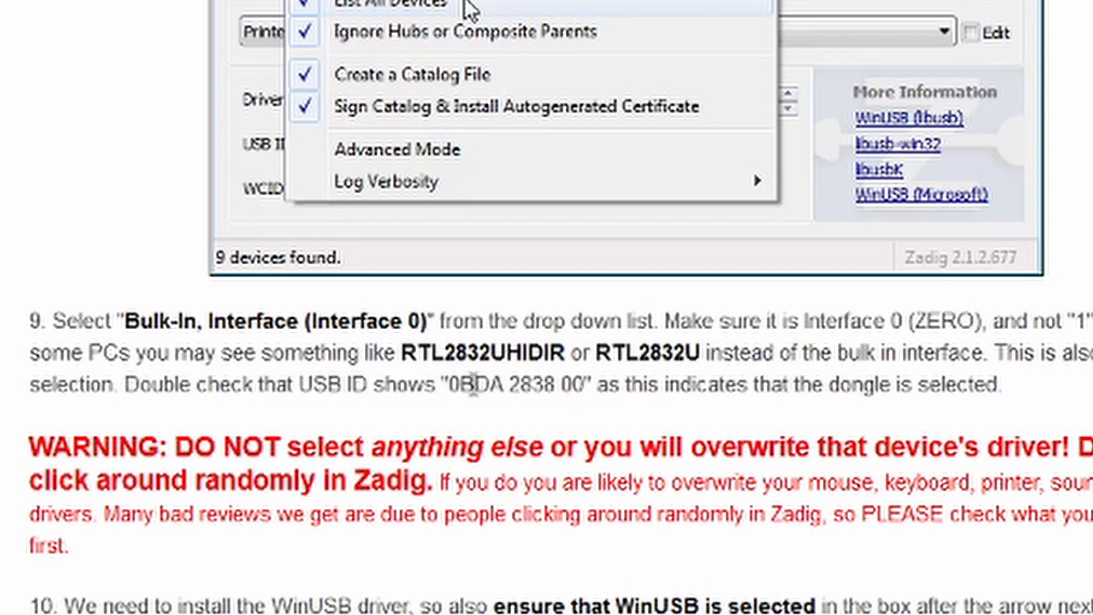
pyautogui.doubleClick(517, 385)
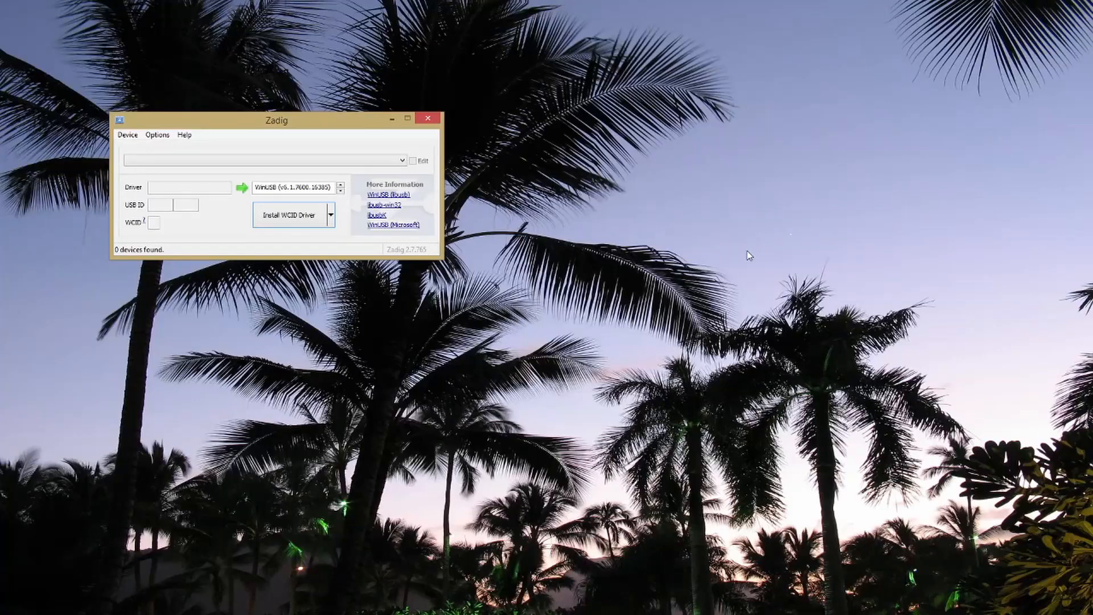
pyautogui.moveTo(196, 170)
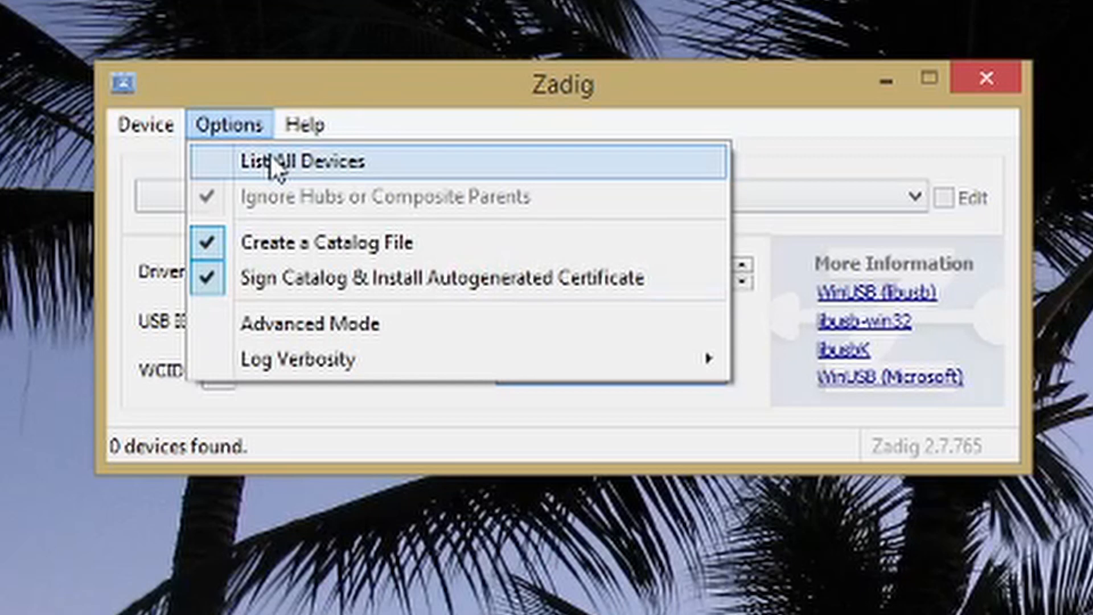
# - Enable List All Devices in Zadig (11 found) and choose USB Receiver (Interface 0)
pyautogui.click(288, 160)
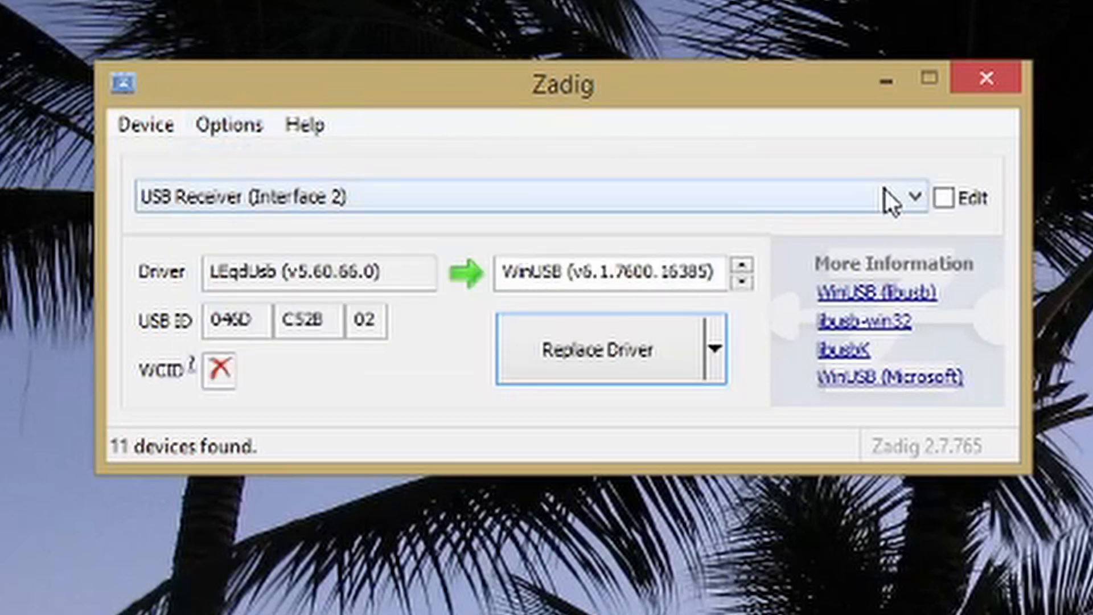
pyautogui.click(911, 198)
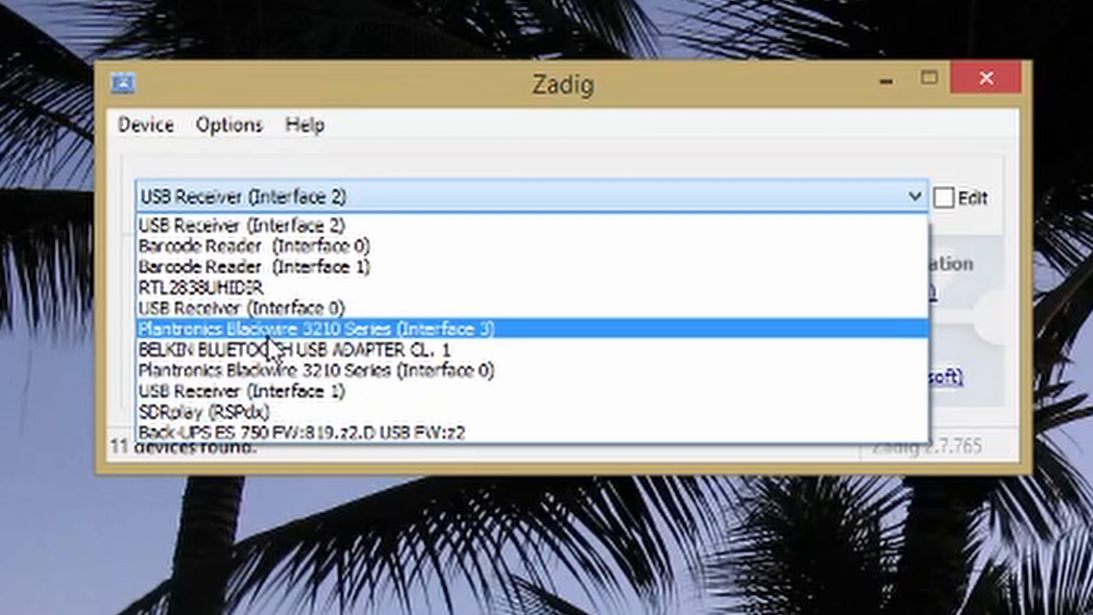
pyautogui.click(234, 310)
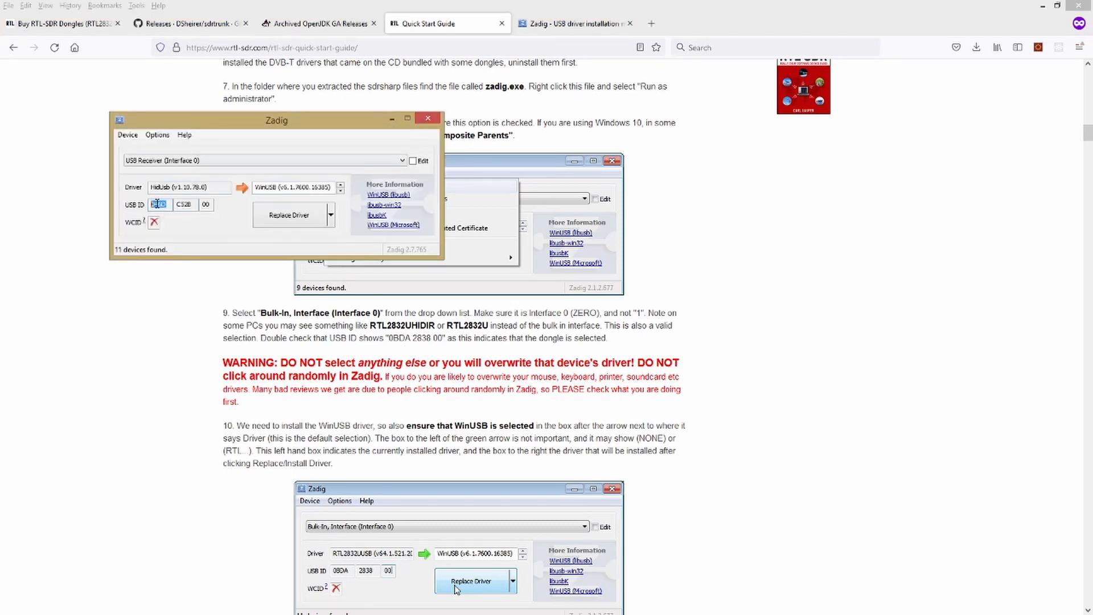
# - Move Zadig beside the guide and choose RTL2838UHIDIR (USB ID 0BDA 2838) with WinUSB
pyautogui.moveTo(275, 119); pyautogui.dragTo(328, 119)
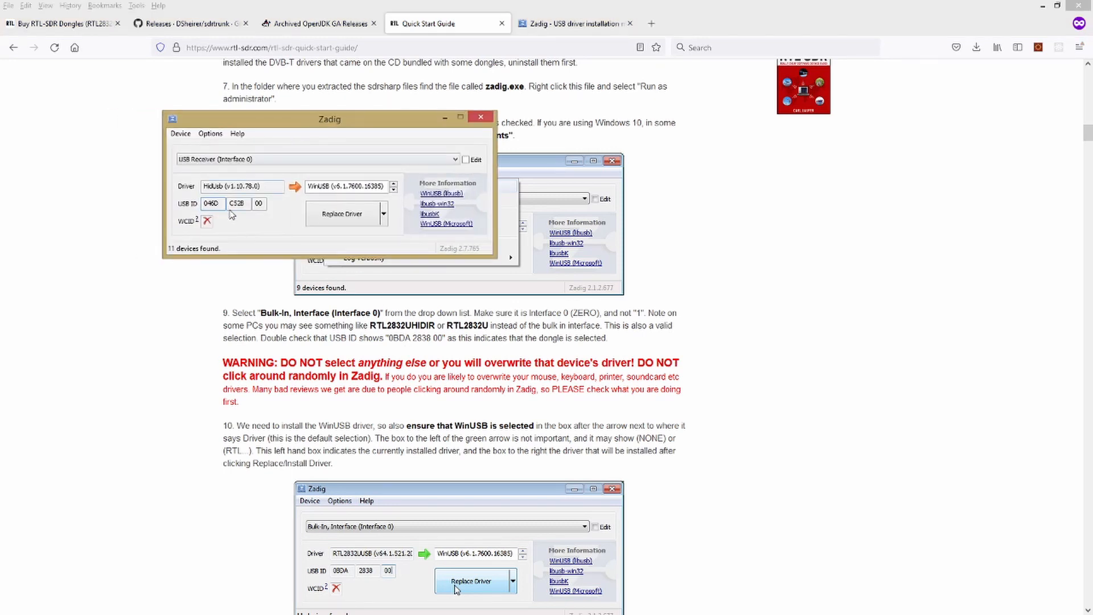
pyautogui.click(454, 160)
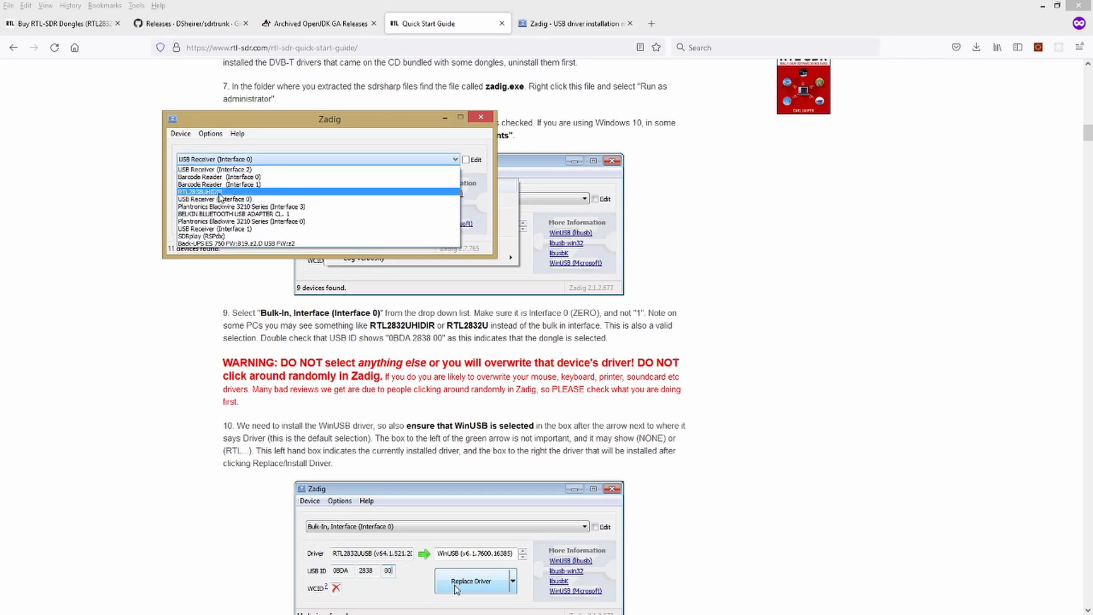
pyautogui.moveTo(238, 195)
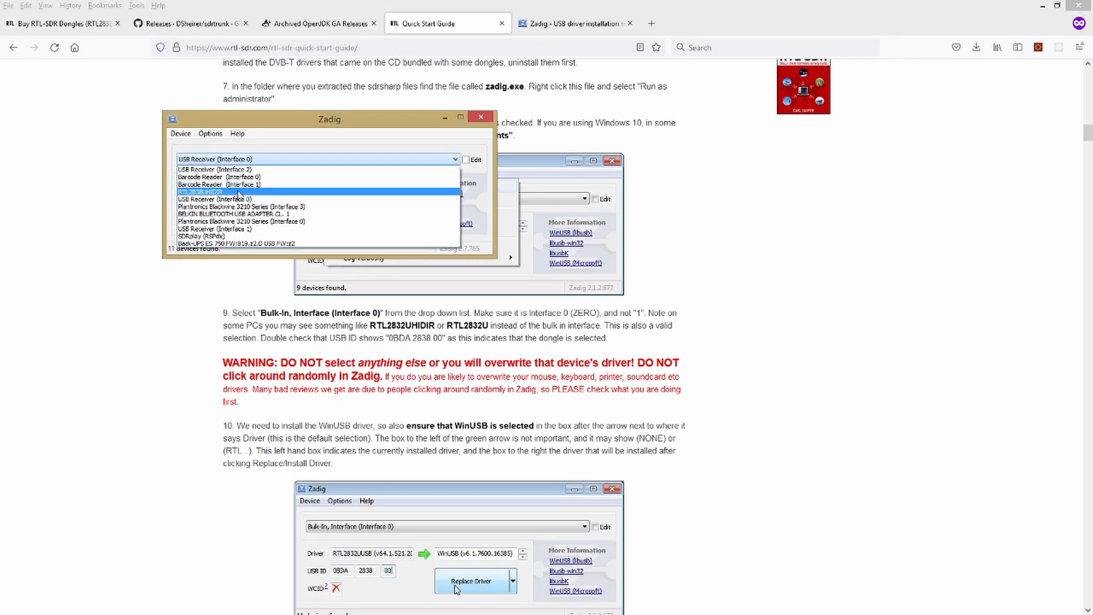
pyautogui.click(203, 191)
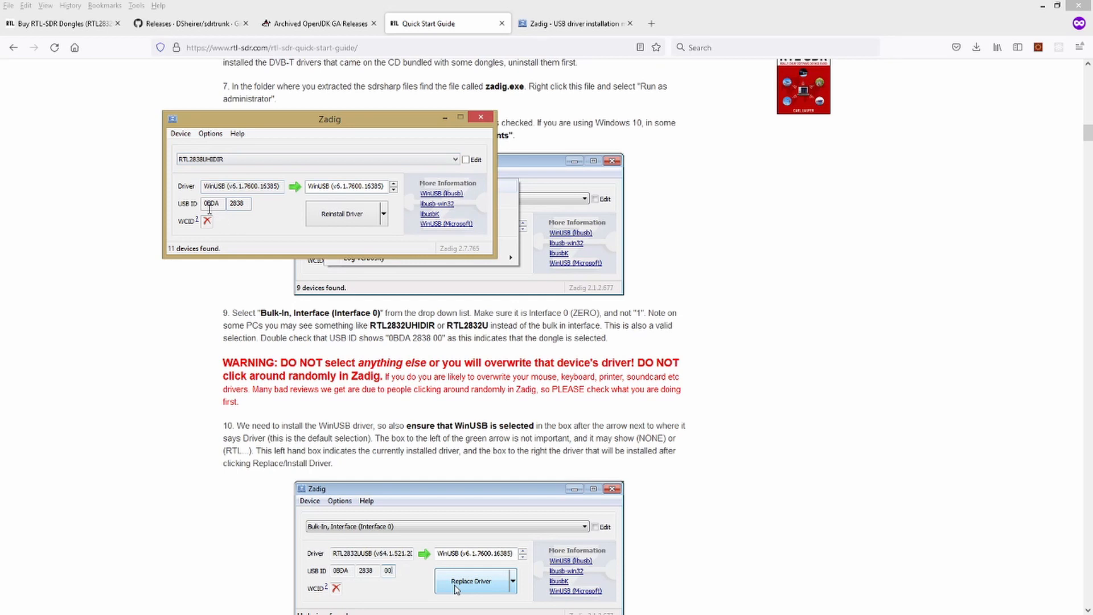
pyautogui.moveTo(307, 281)
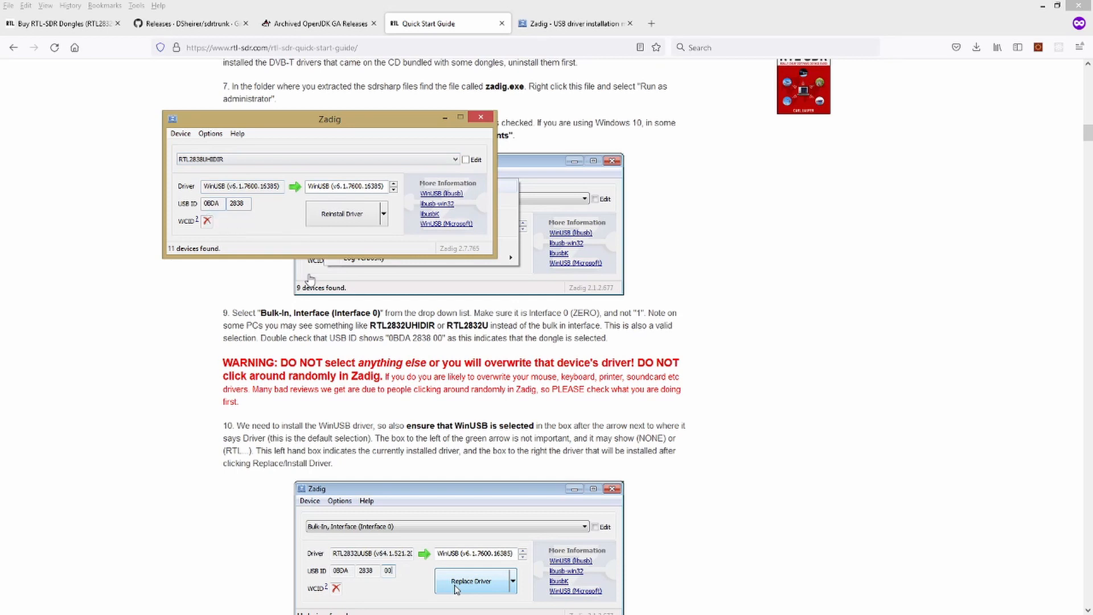
pyautogui.moveTo(236, 203)
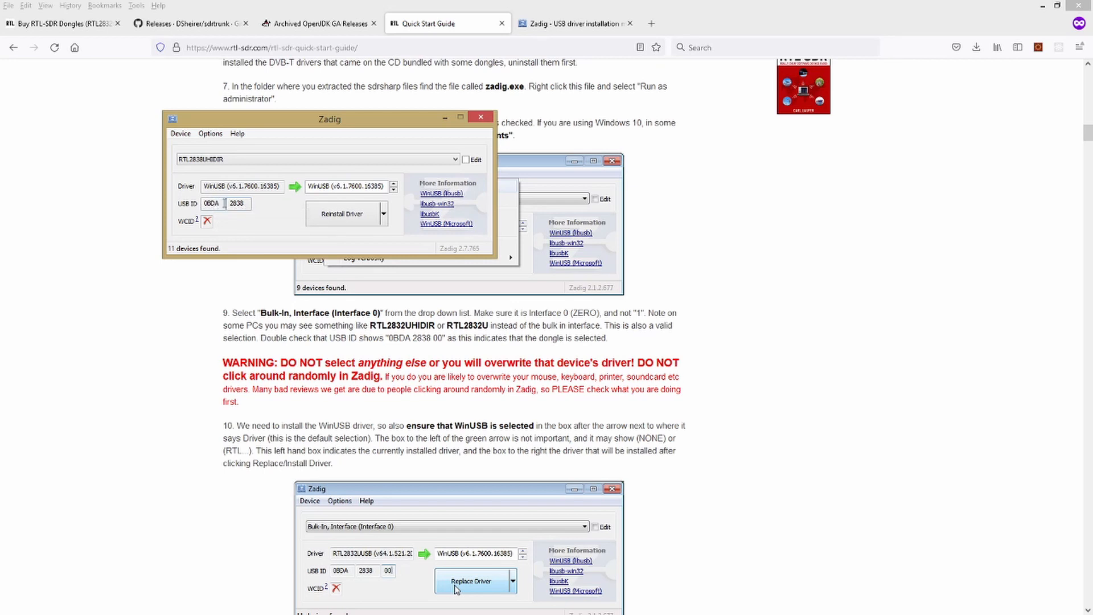
pyautogui.moveTo(309, 156)
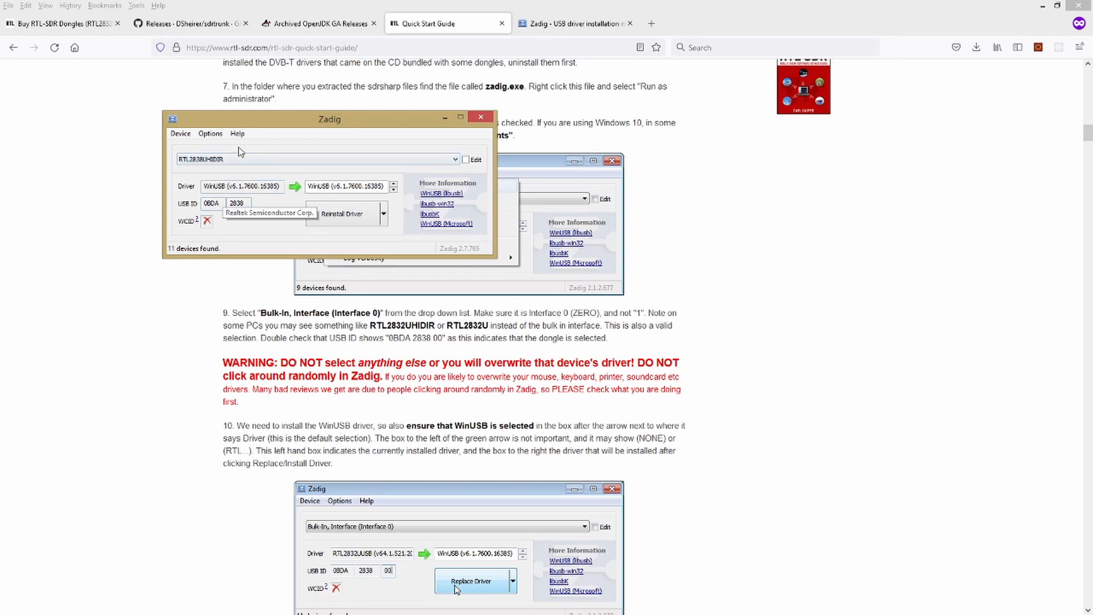
pyautogui.moveTo(245, 179)
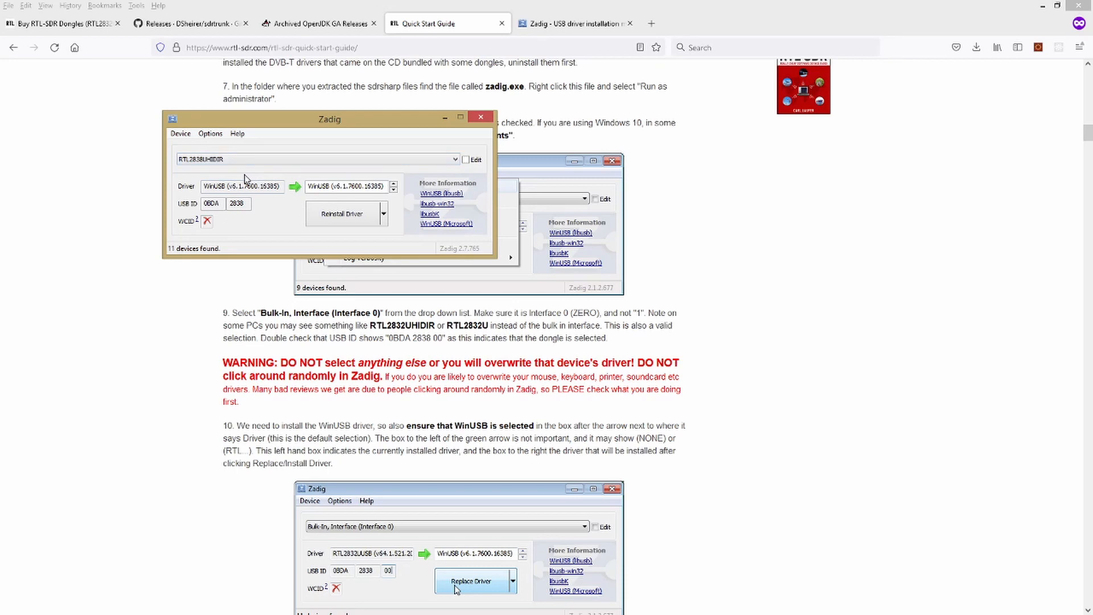
pyautogui.moveTo(235, 155)
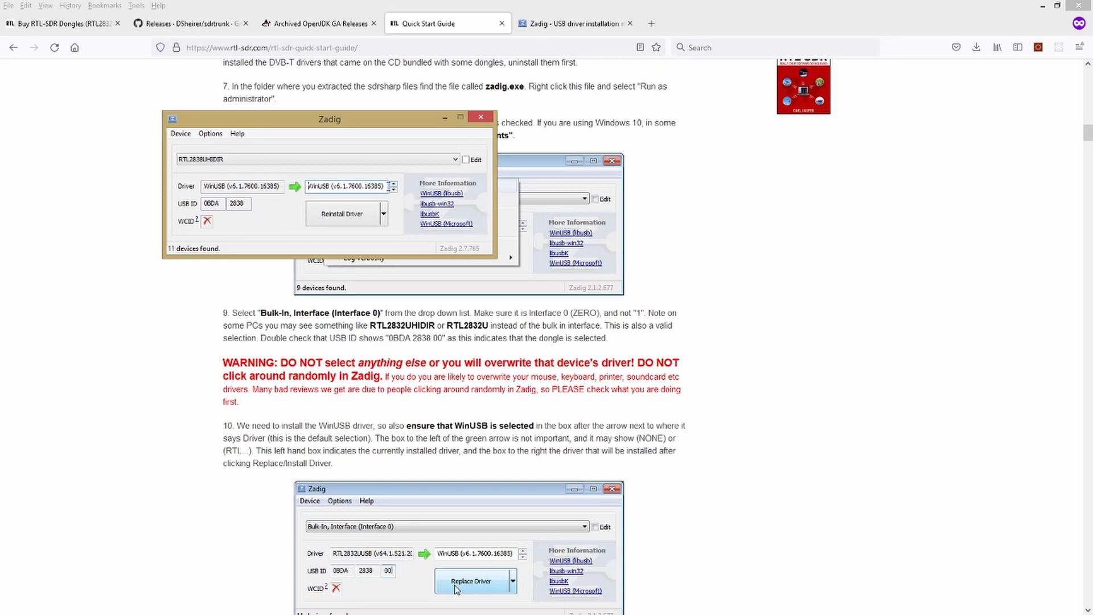
pyautogui.moveTo(315, 188)
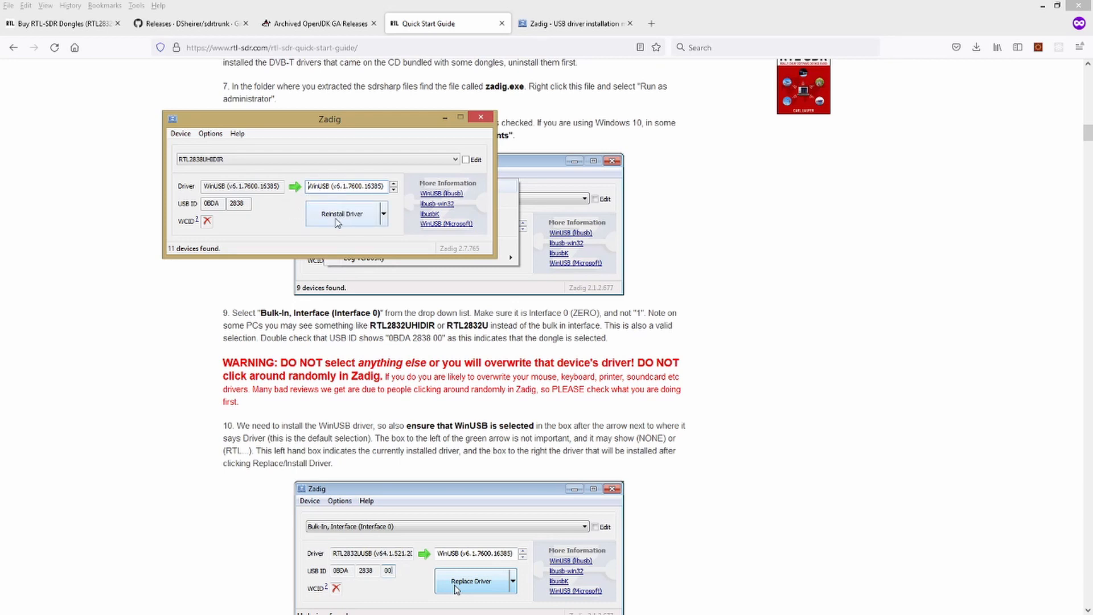
pyautogui.moveTo(342, 218)
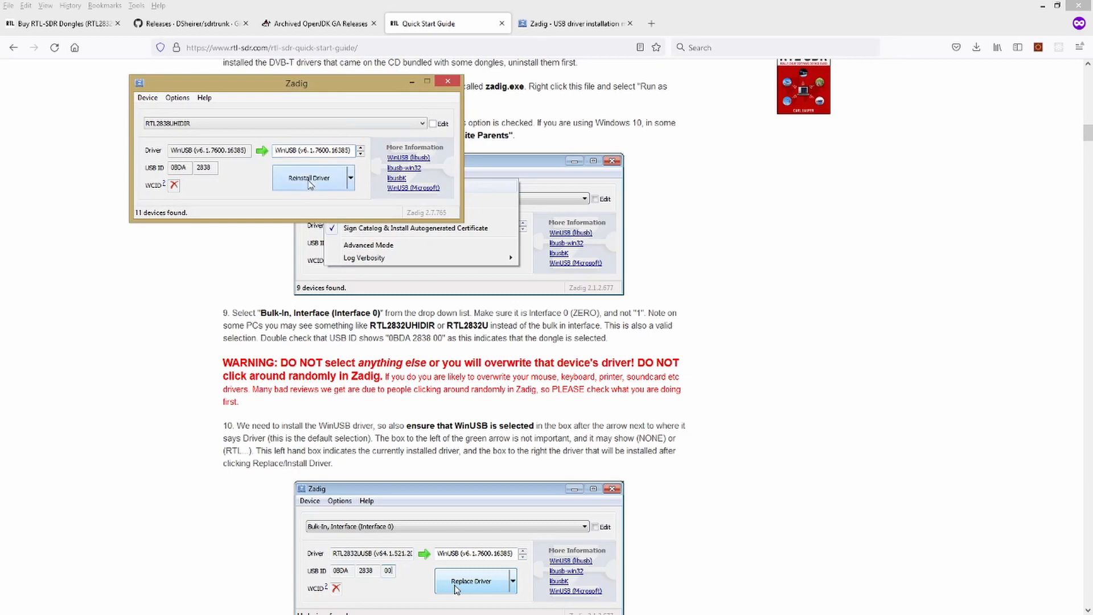
pyautogui.moveTo(1043, 5)
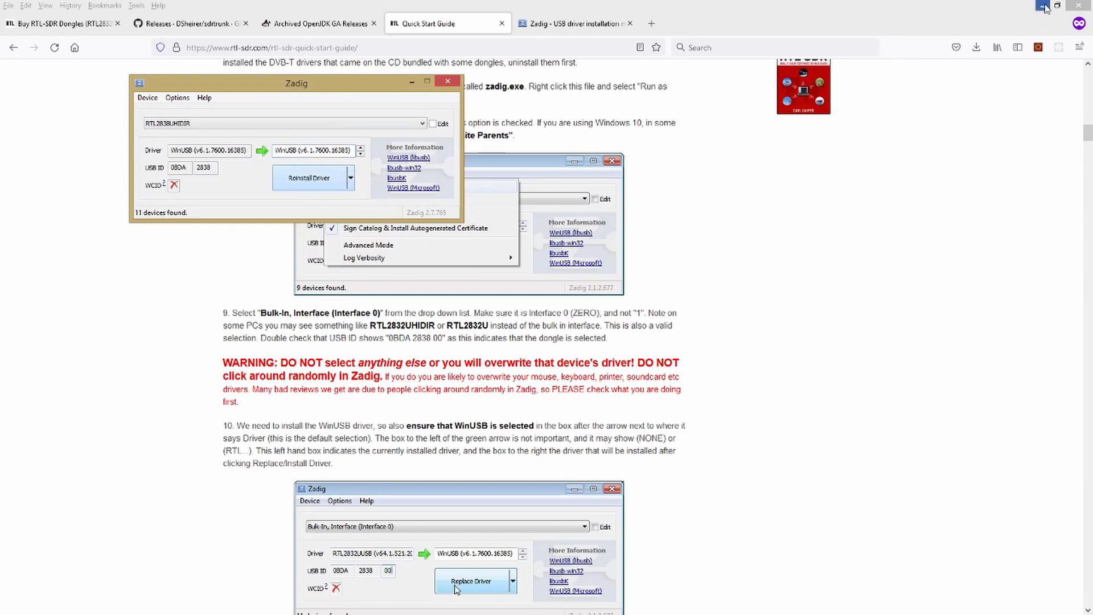
# - Minimize Firefox and dismiss Zadig's WinUSB driver installed successfully message
pyautogui.click(310, 178)
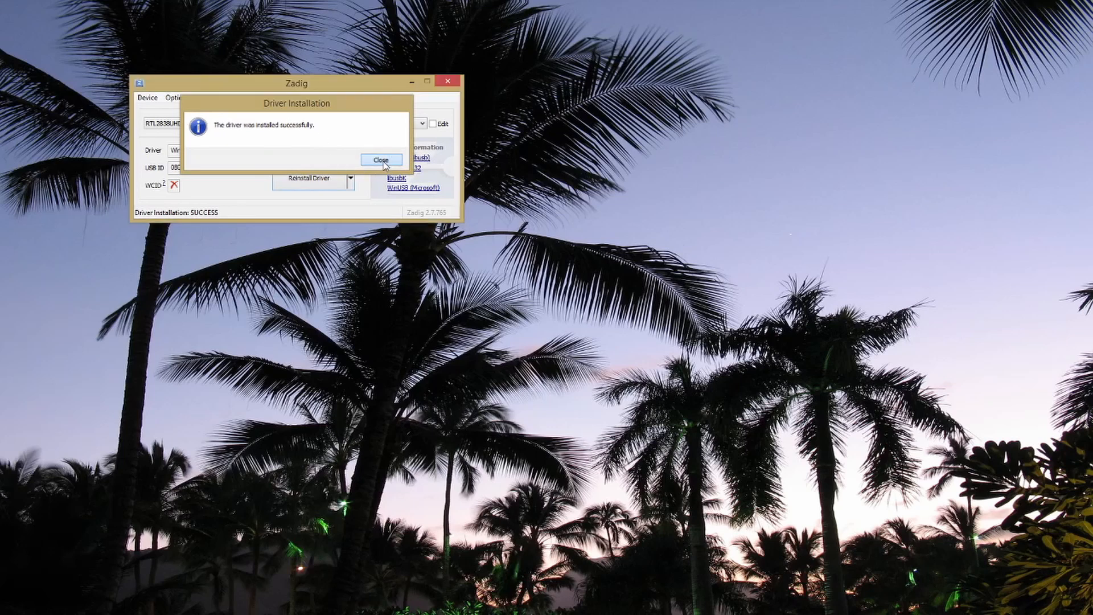
pyautogui.click(381, 159)
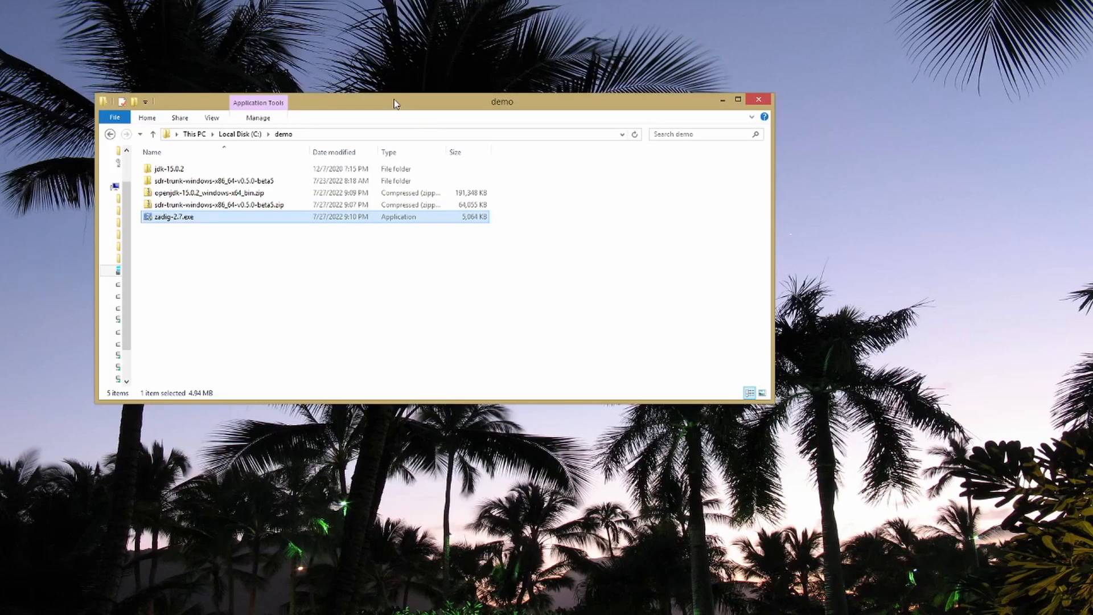
# - Open C:\demo\jdk-15.0.2, showing bin, conf, include, jmods, legal, lib and release
pyautogui.moveTo(395, 102); pyautogui.dragTo(527, 129)
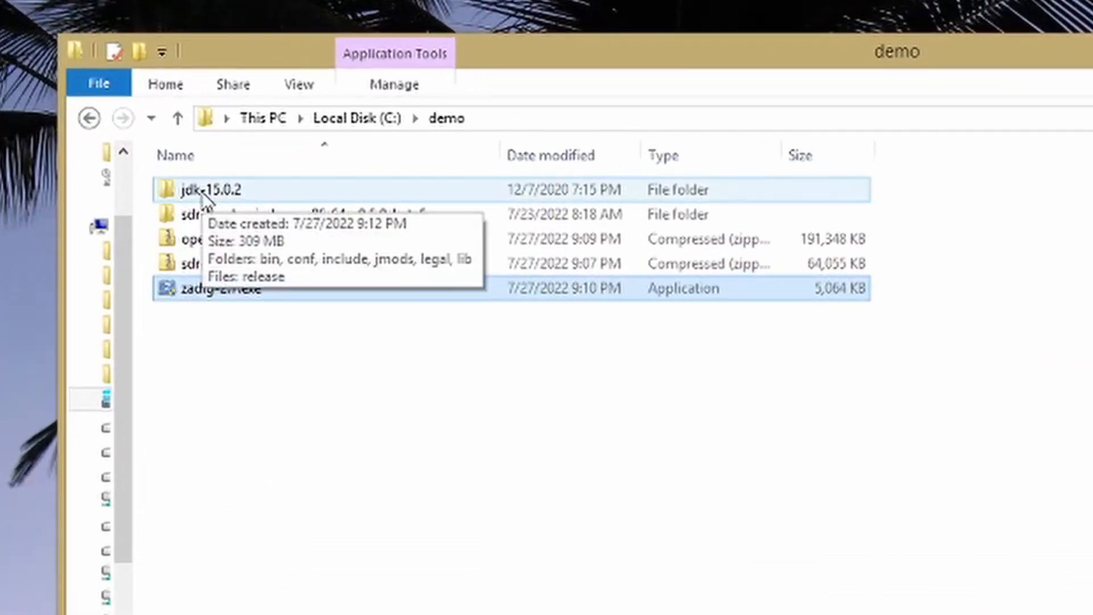
pyautogui.doubleClick(201, 190)
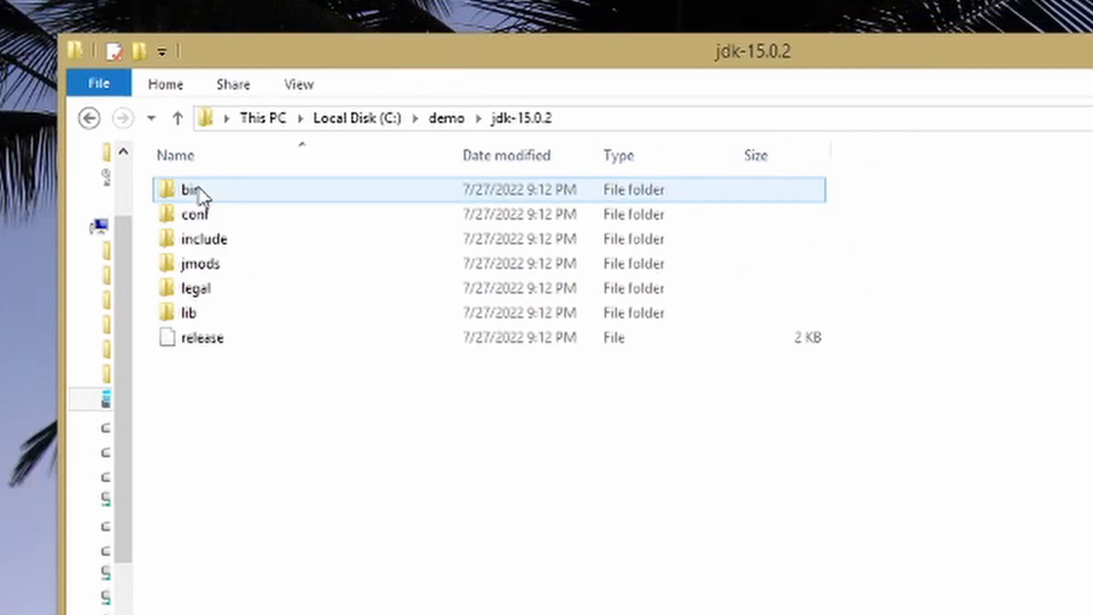
pyautogui.click(196, 214)
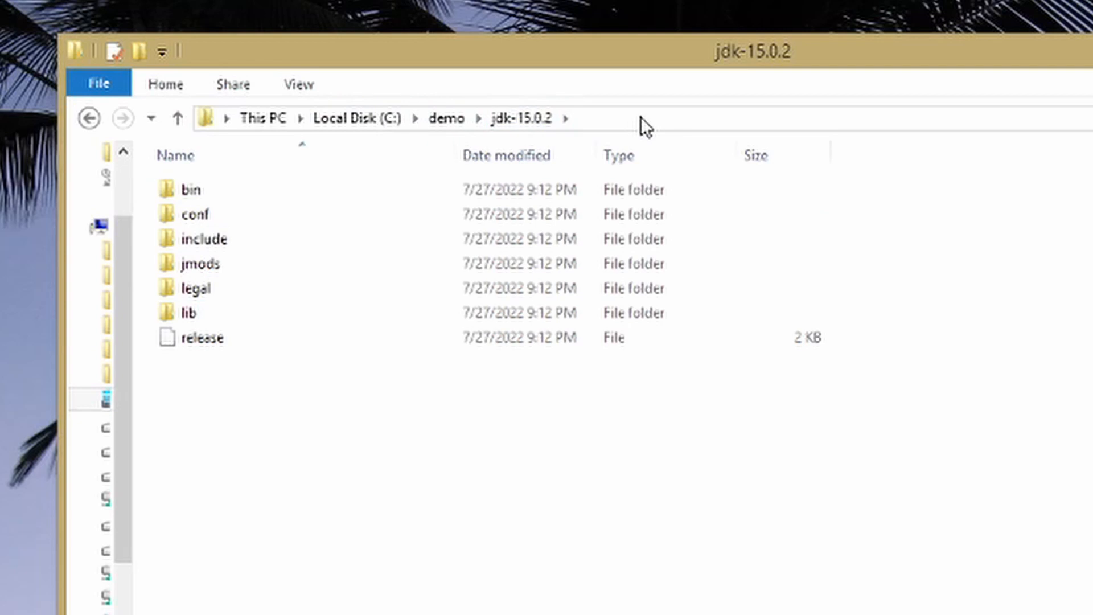
pyautogui.click(651, 120)
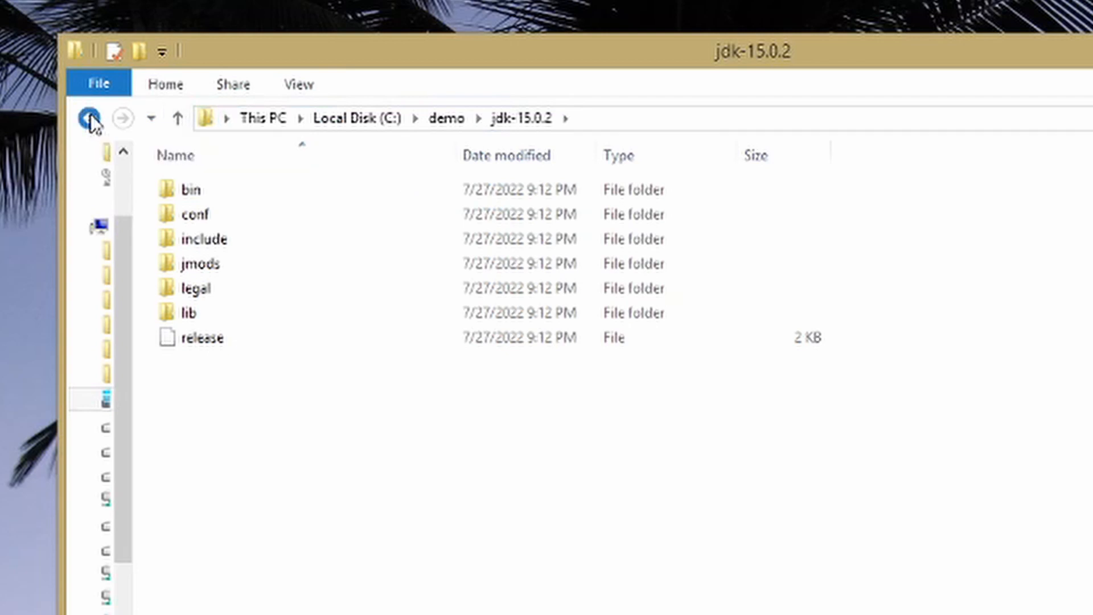
# - Go to the bin folder of sdr-trunk-windows-x86_64-v0.5.0-beta5 and select sdr-trunk.bat
pyautogui.click(89, 118)
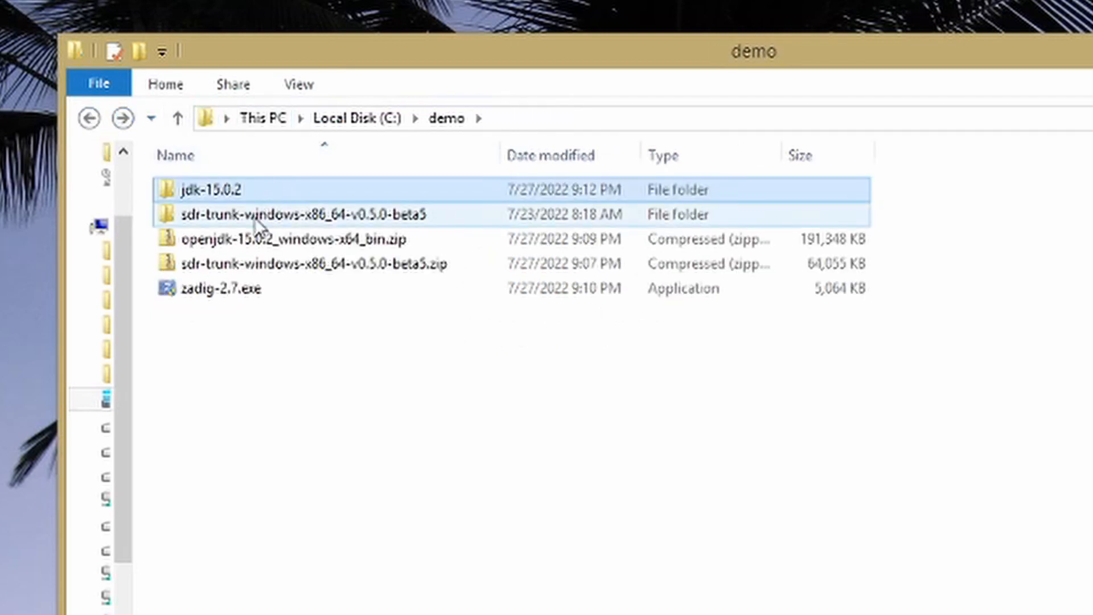
pyautogui.click(303, 215)
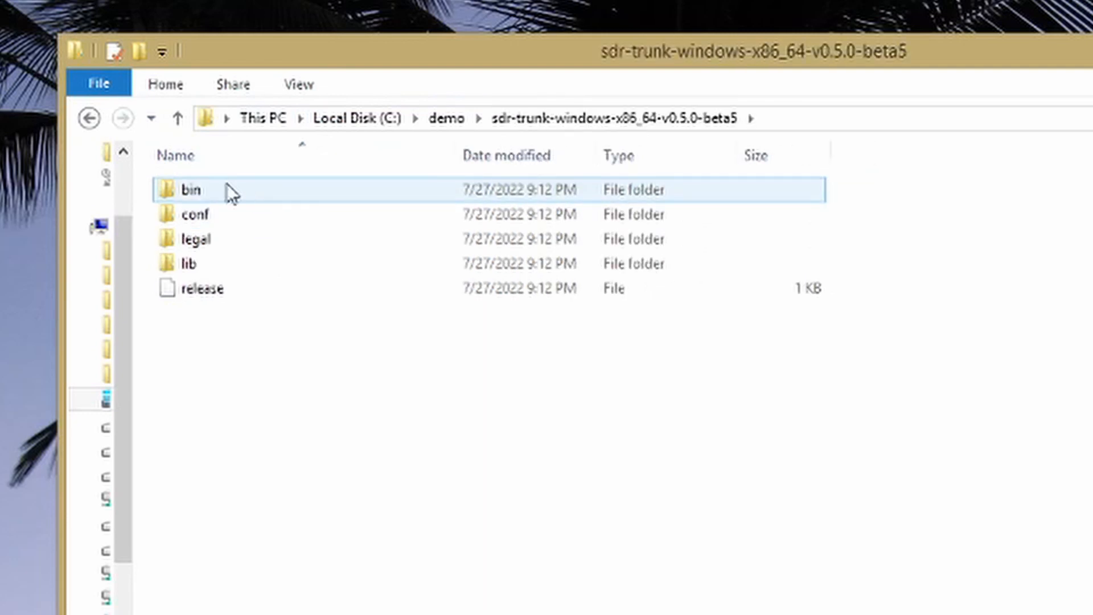
pyautogui.doubleClick(191, 190)
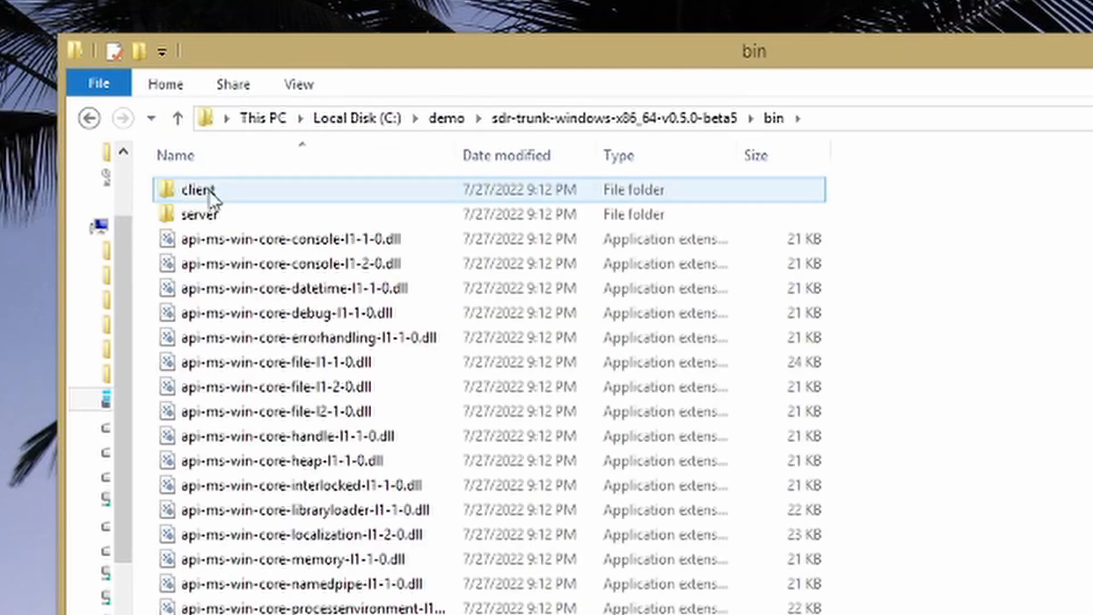
pyautogui.scroll(-3)
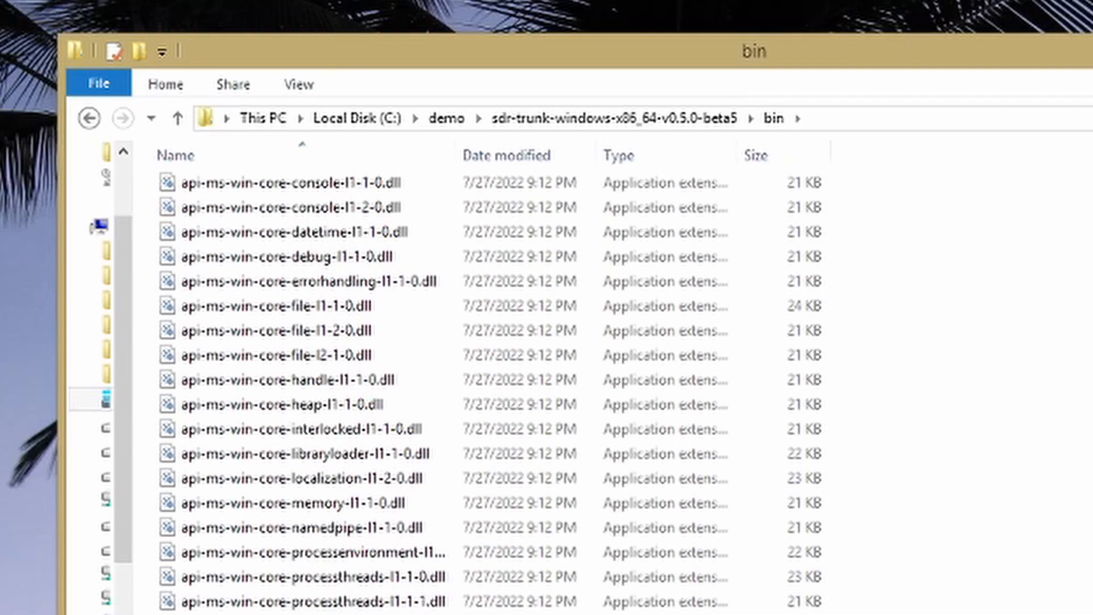
pyautogui.scroll(-3)
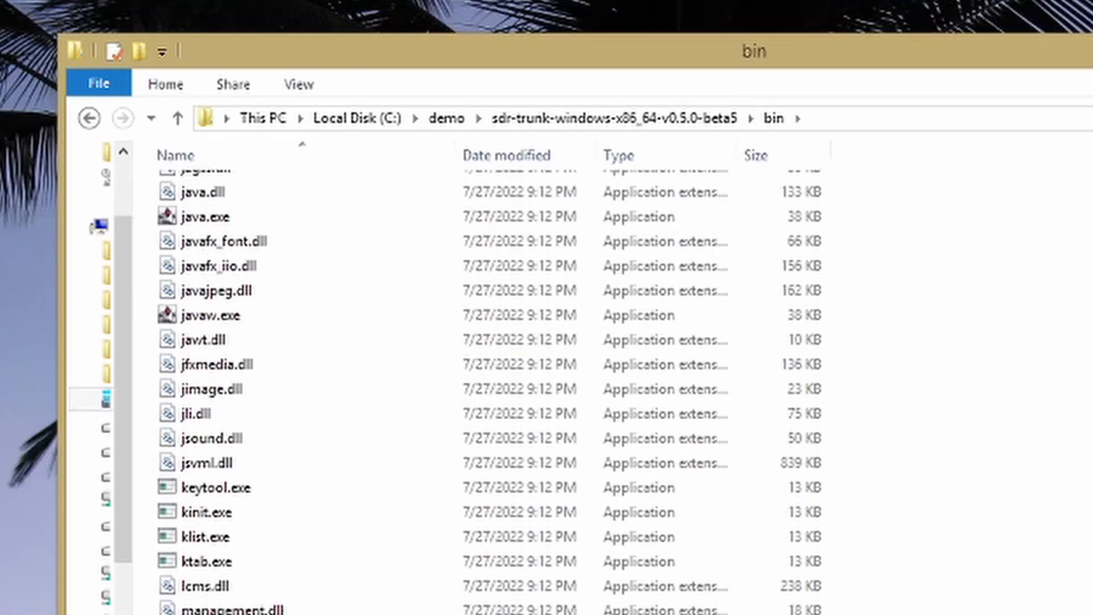
pyautogui.scroll(-3)
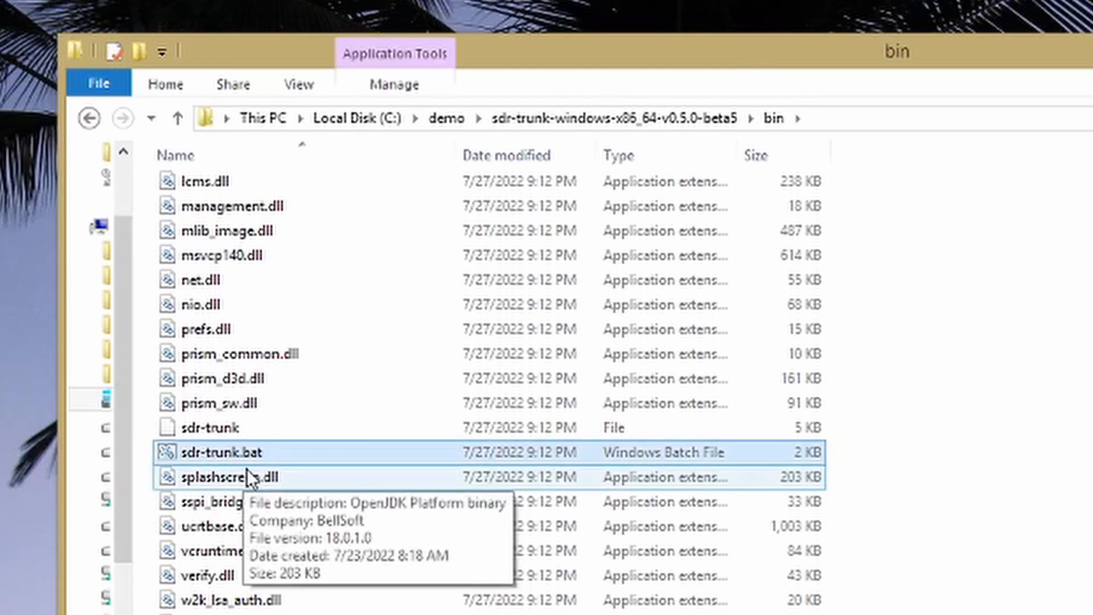
pyautogui.click(212, 452)
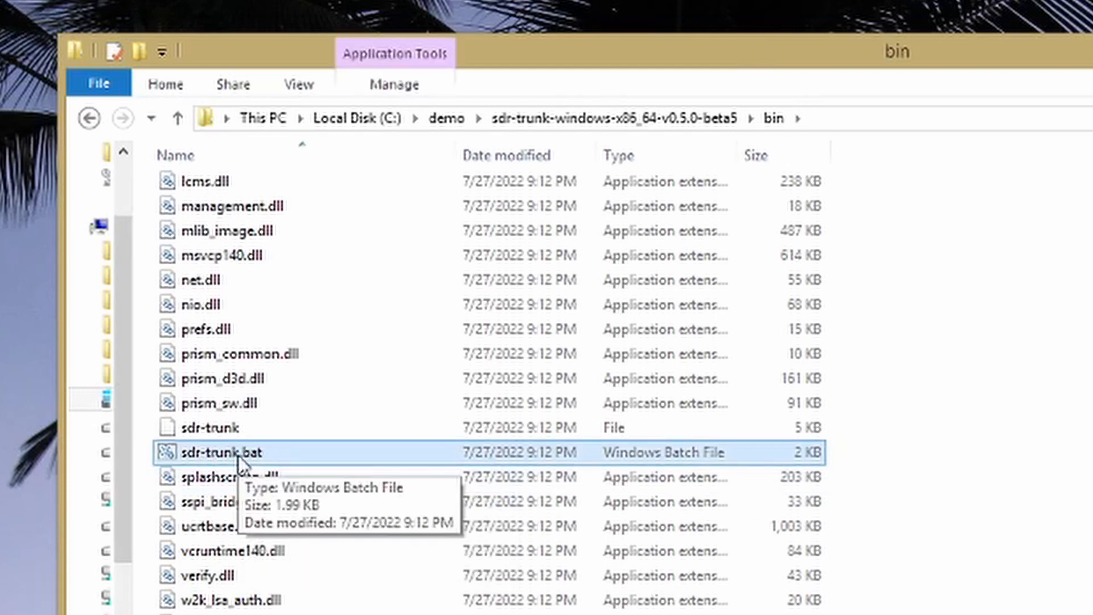
pyautogui.moveTo(244, 453)
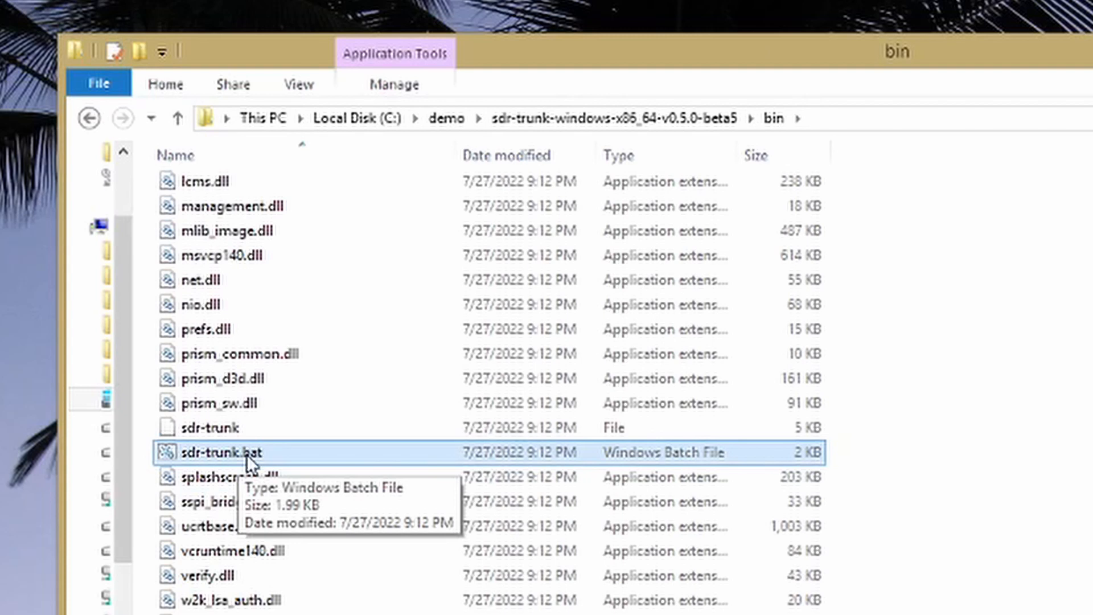
pyautogui.moveTo(252, 469)
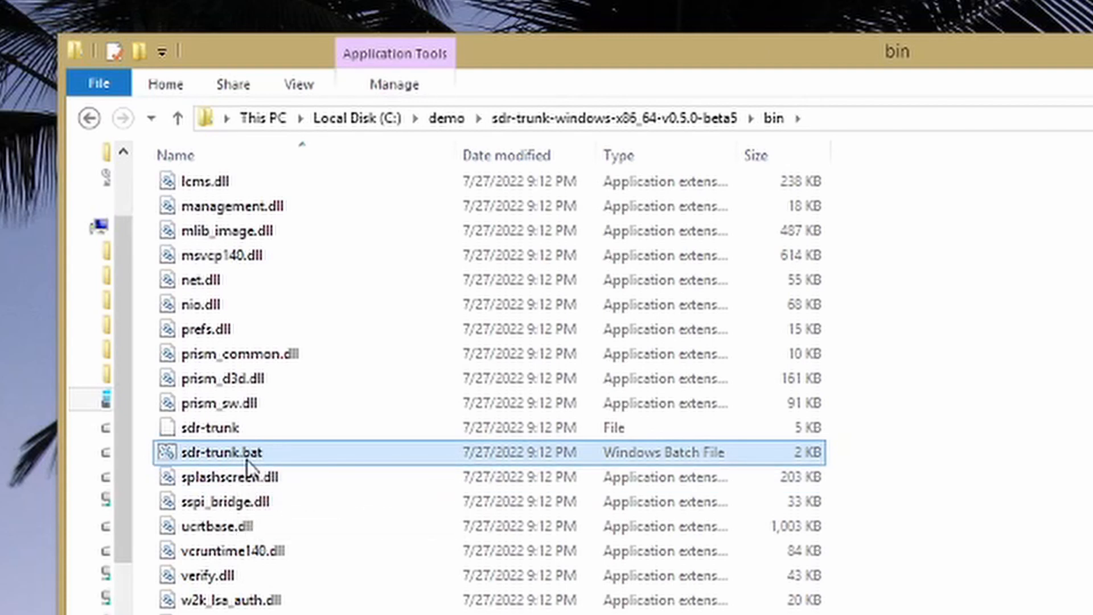
pyautogui.moveTo(341, 471)
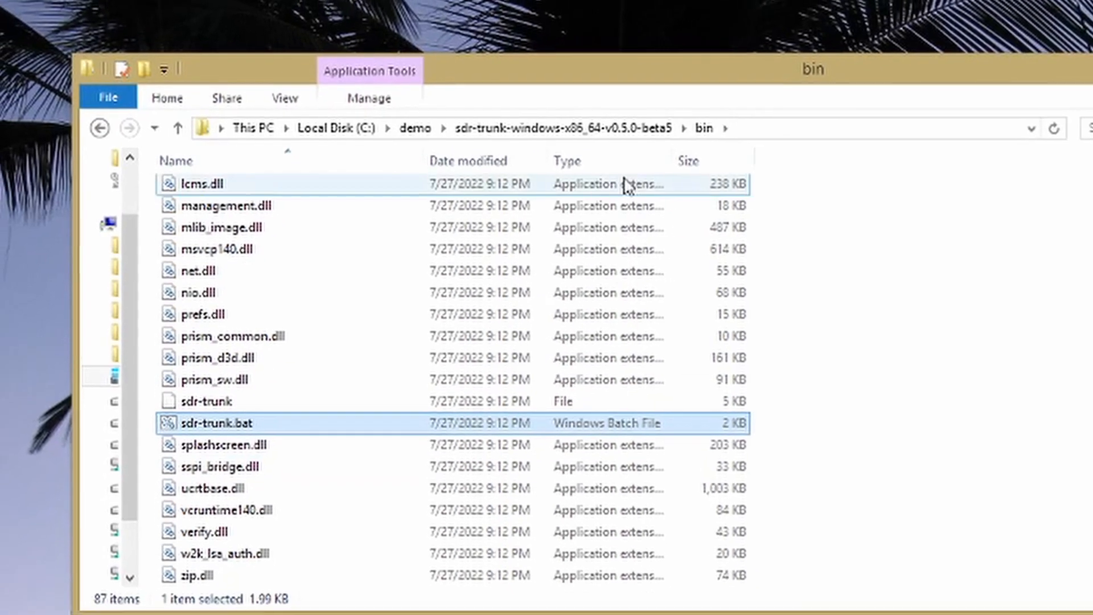
pyautogui.click(1017, 91)
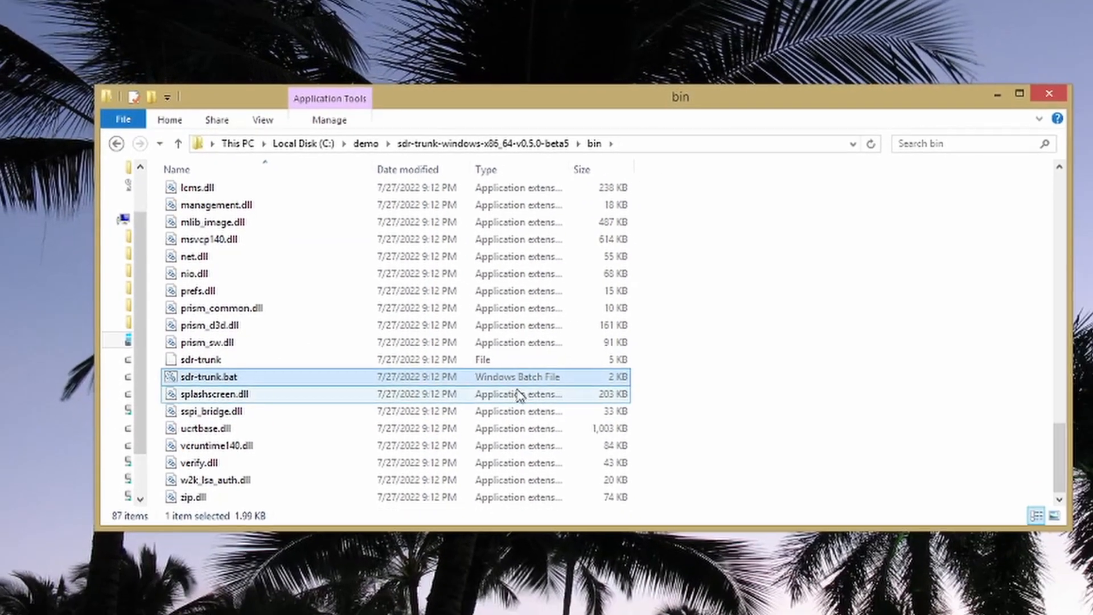
pyautogui.moveTo(680, 97); pyautogui.dragTo(547, 124)
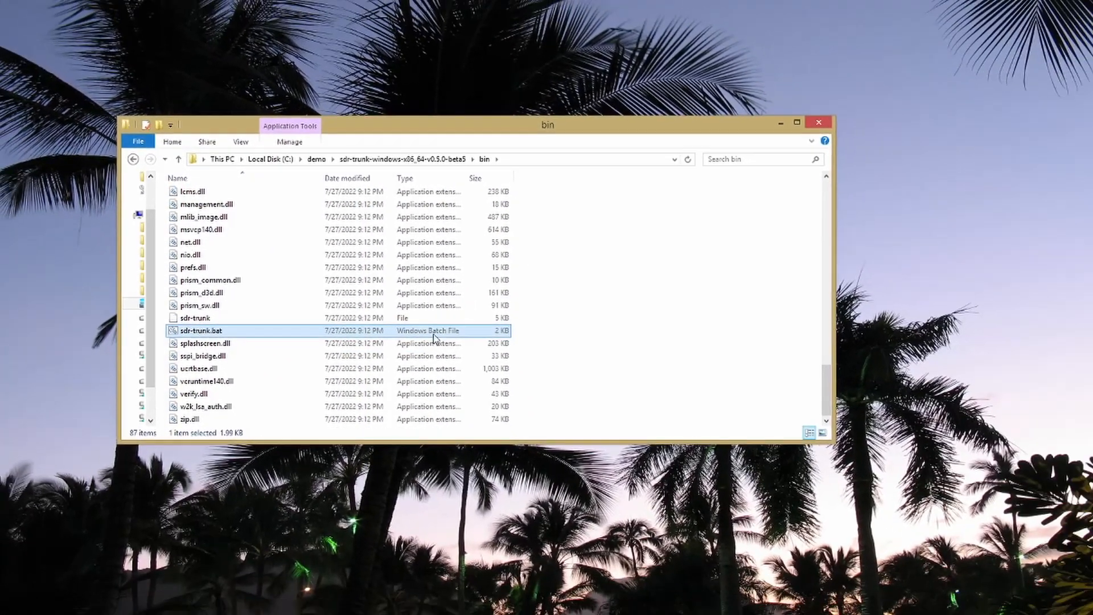
pyautogui.rightClick(590, 231)
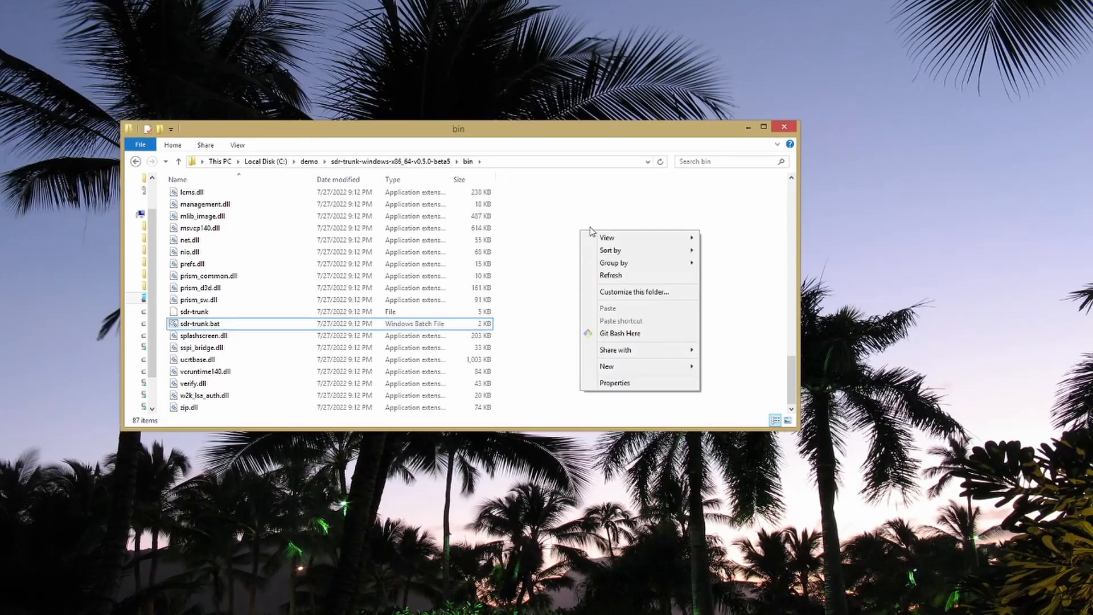
pyautogui.moveTo(606, 237)
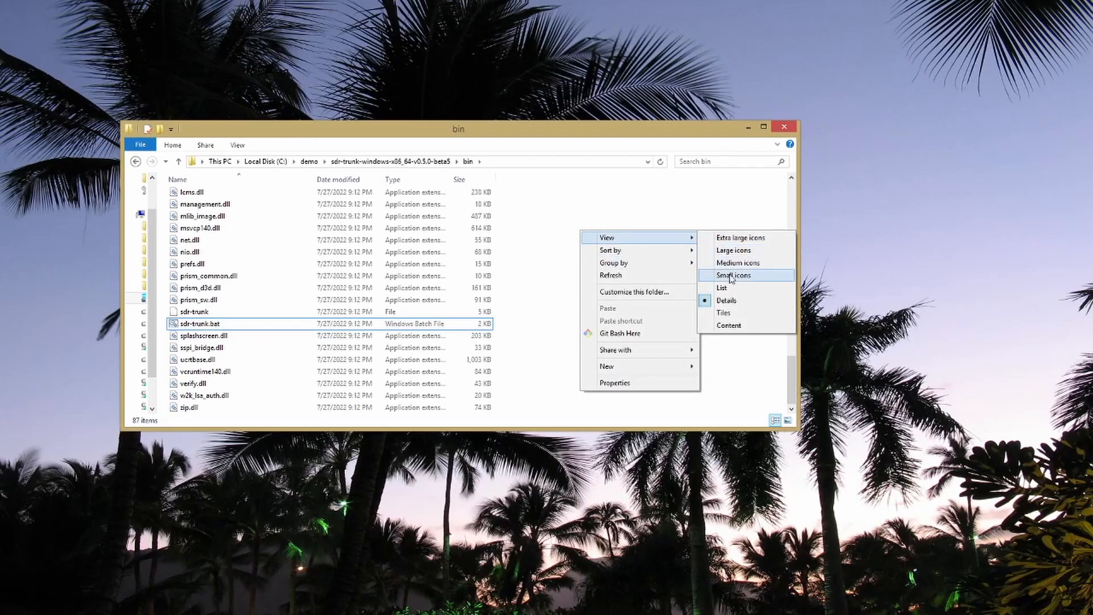
pyautogui.click(733, 275)
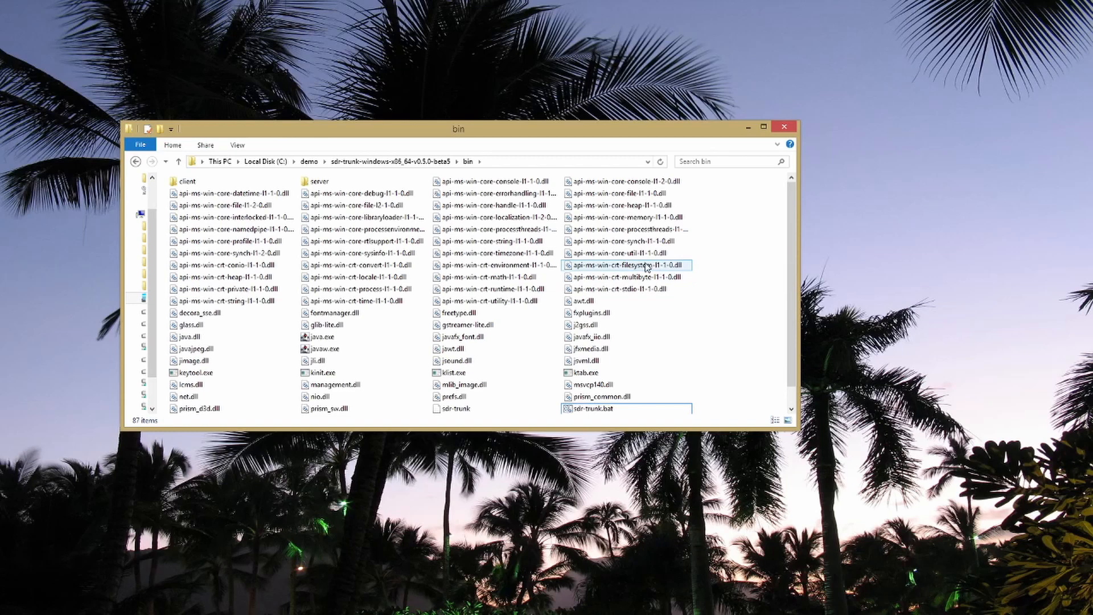
pyautogui.scroll(-3)
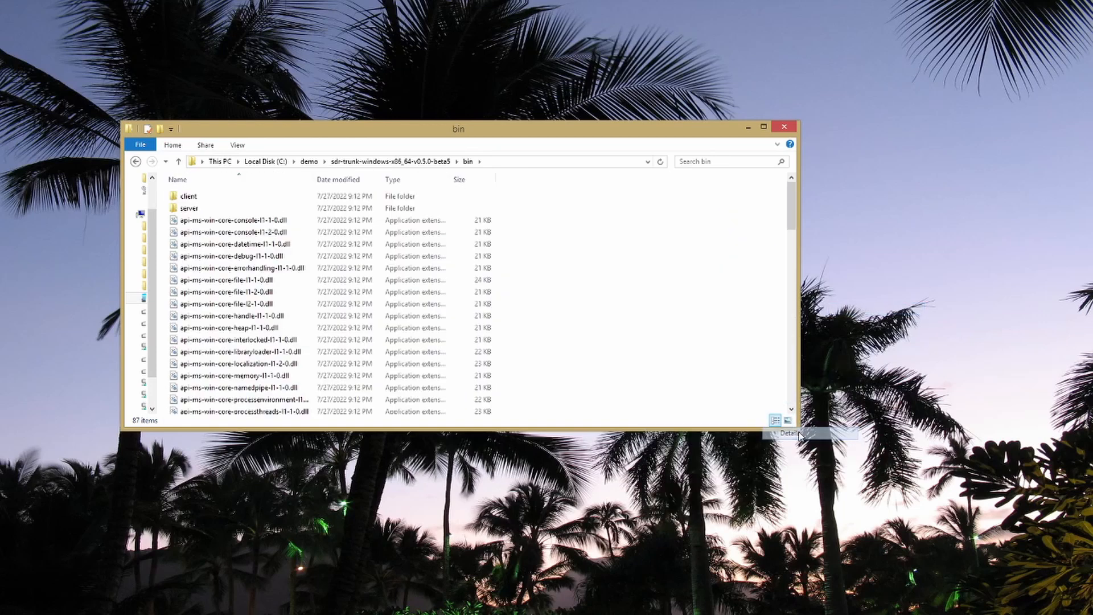
pyautogui.scroll(-3)
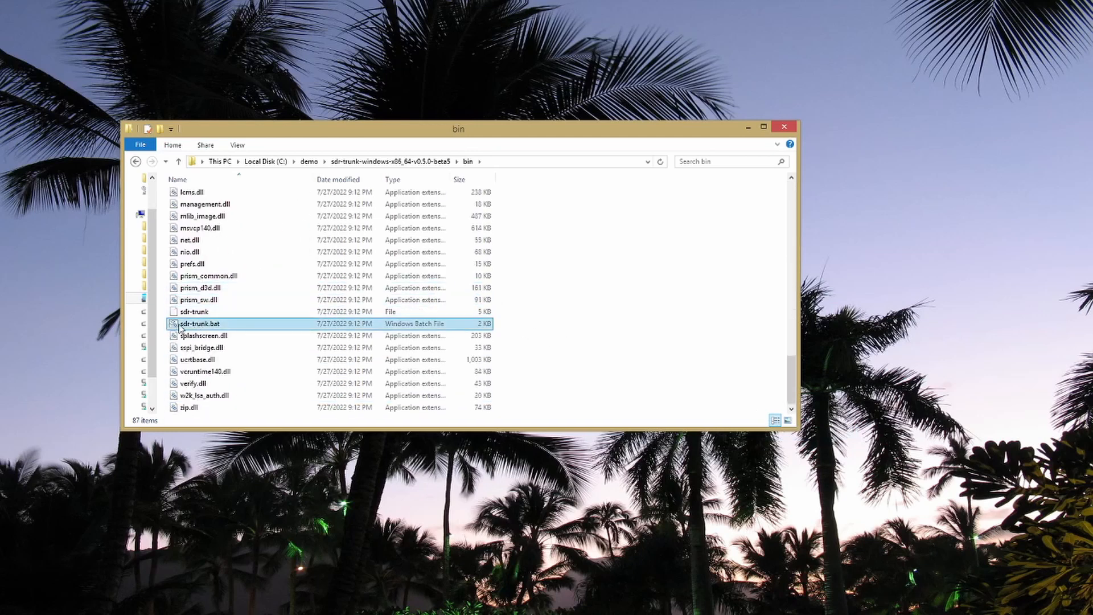
pyautogui.moveTo(210, 327)
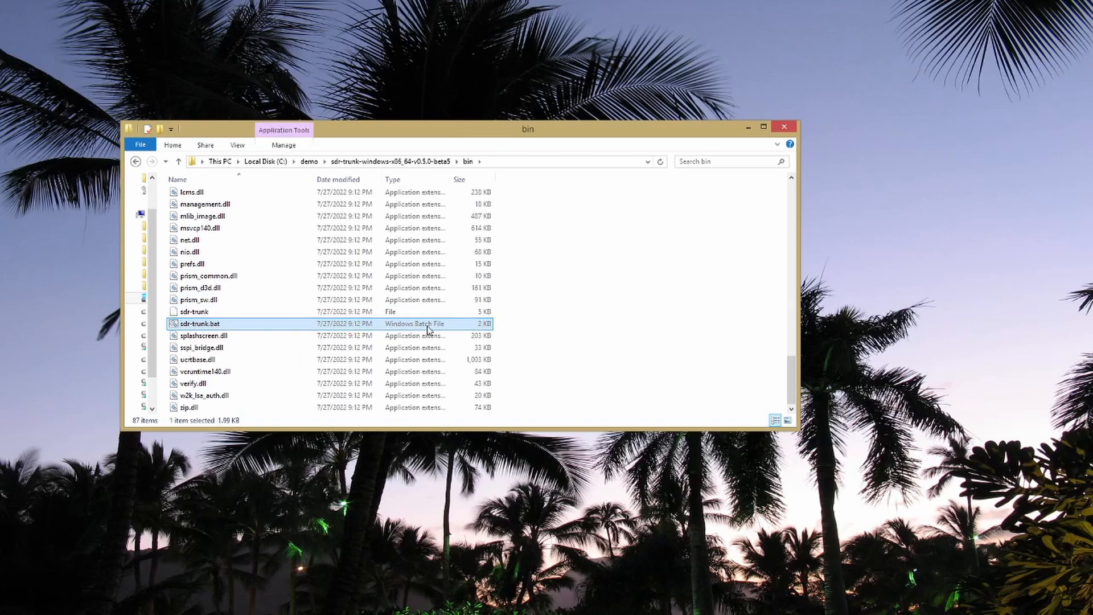
pyautogui.moveTo(373, 328)
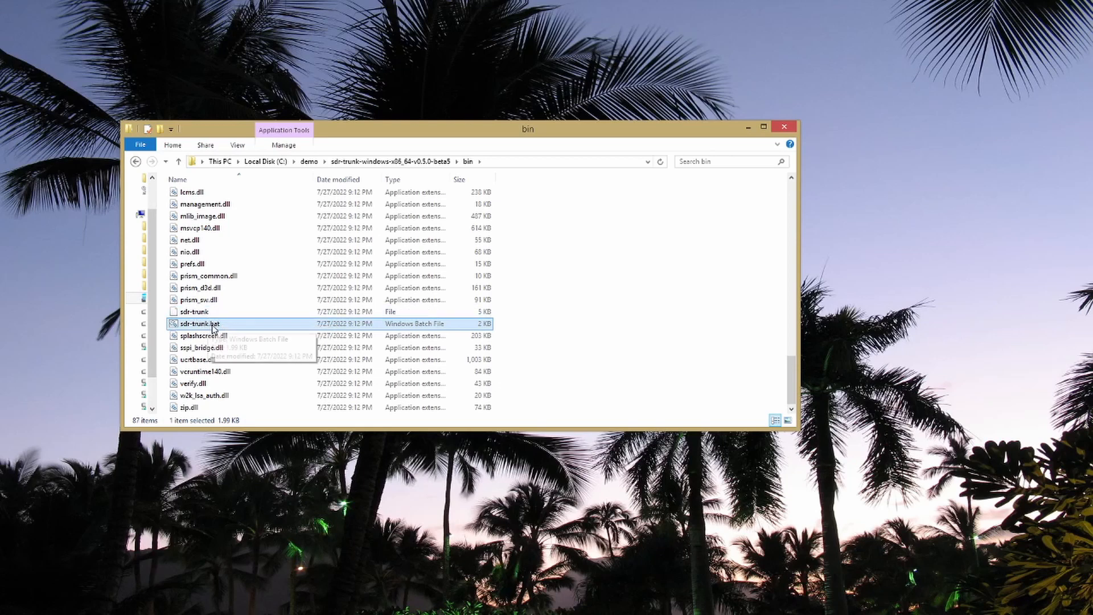
pyautogui.moveTo(214, 328)
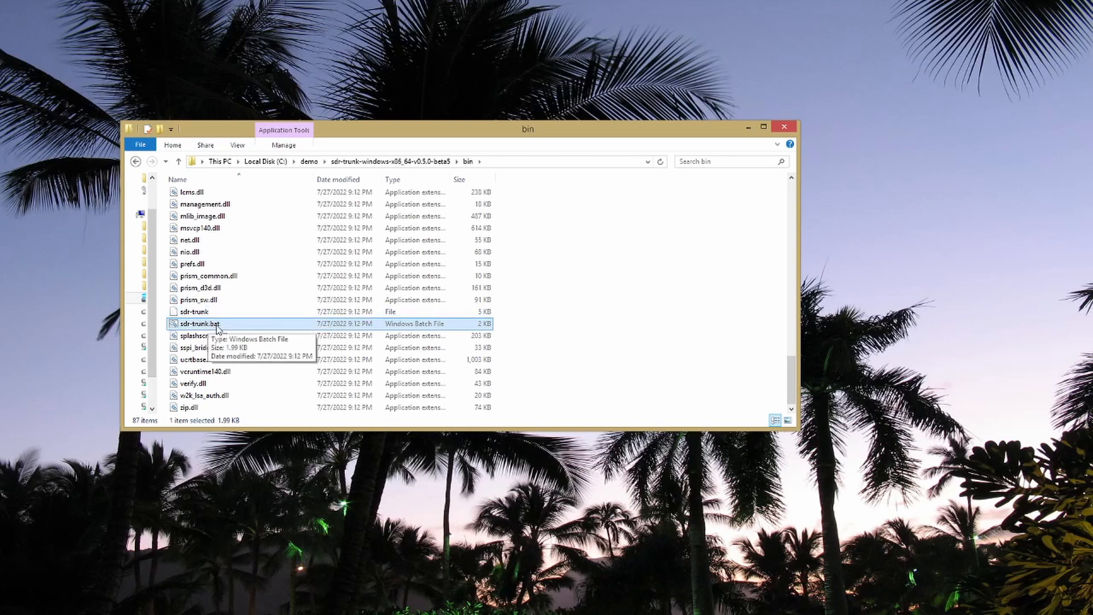
# - Open sdr-trunk.bat in Notepad via Edit on its right-click menu
pyautogui.rightClick(198, 323)
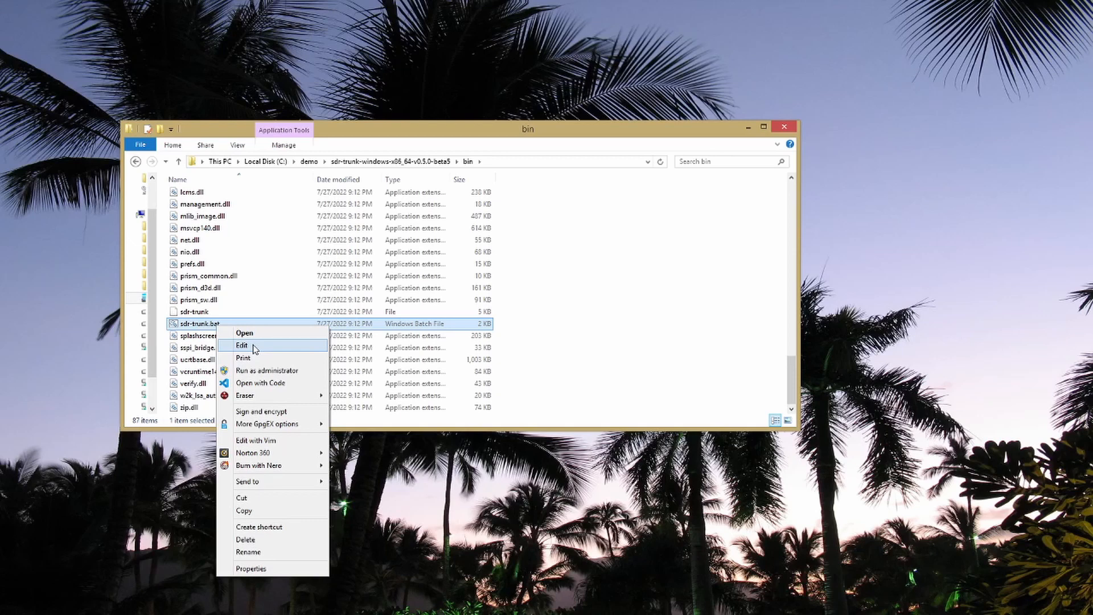
pyautogui.click(241, 345)
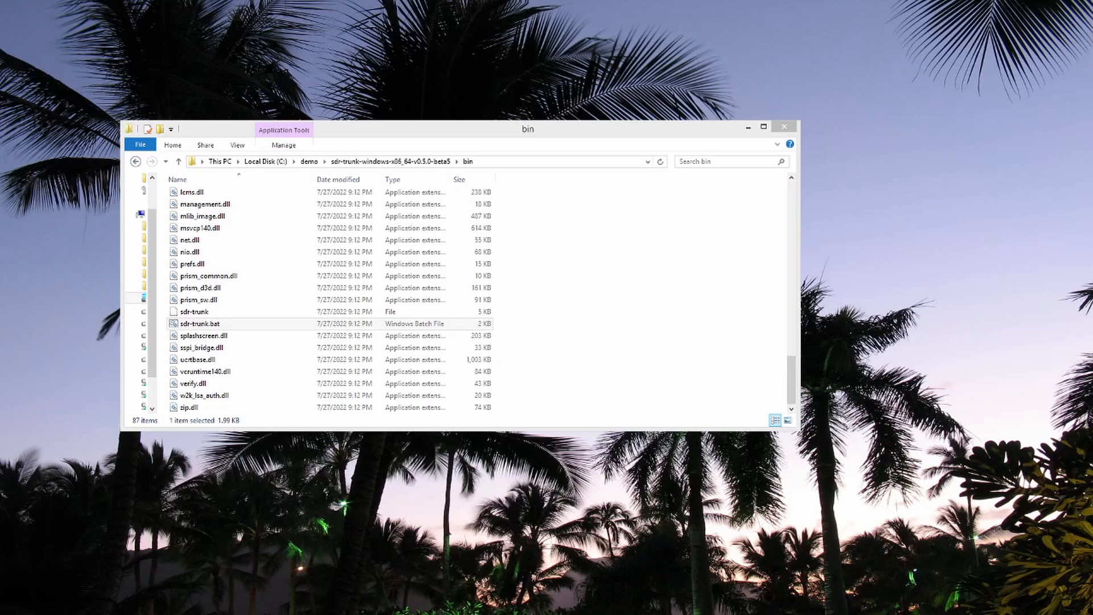
pyautogui.doubleClick(199, 324)
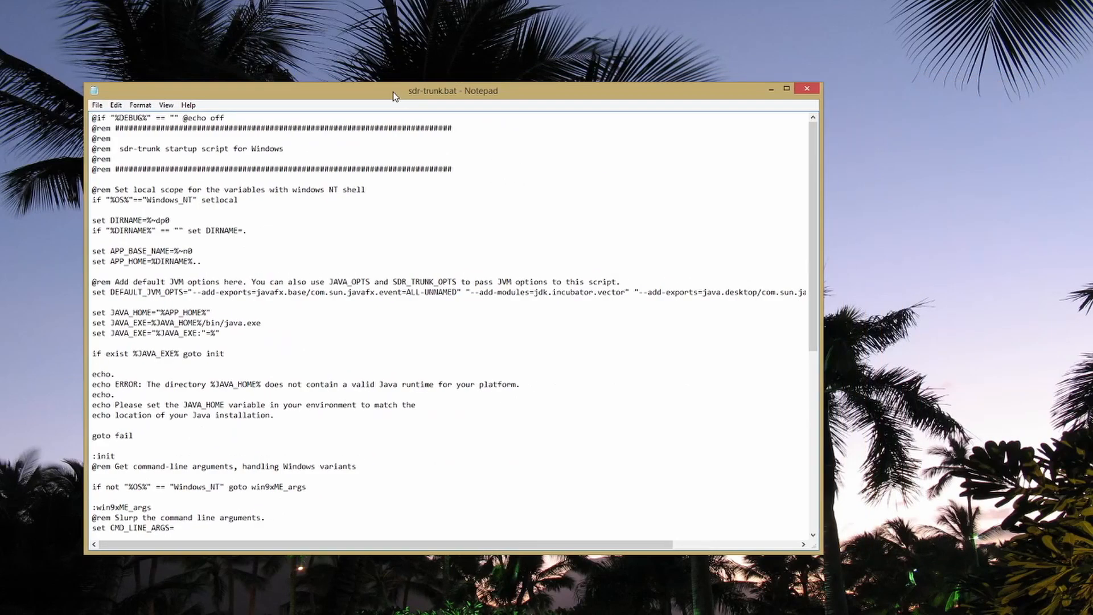
pyautogui.moveTo(462, 106)
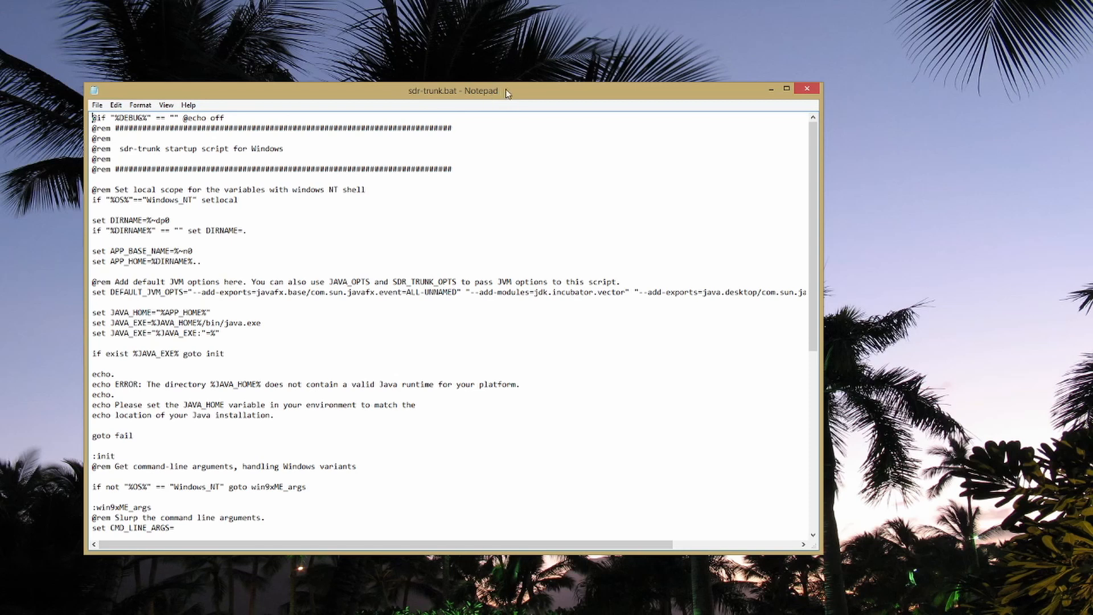
pyautogui.moveTo(491, 118)
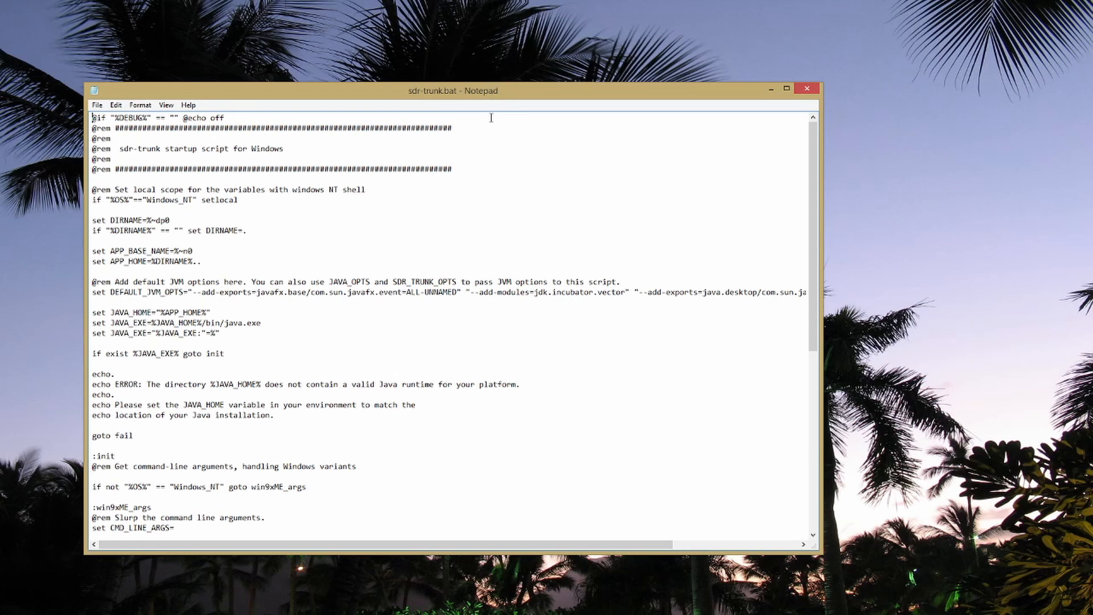
pyautogui.moveTo(153, 188)
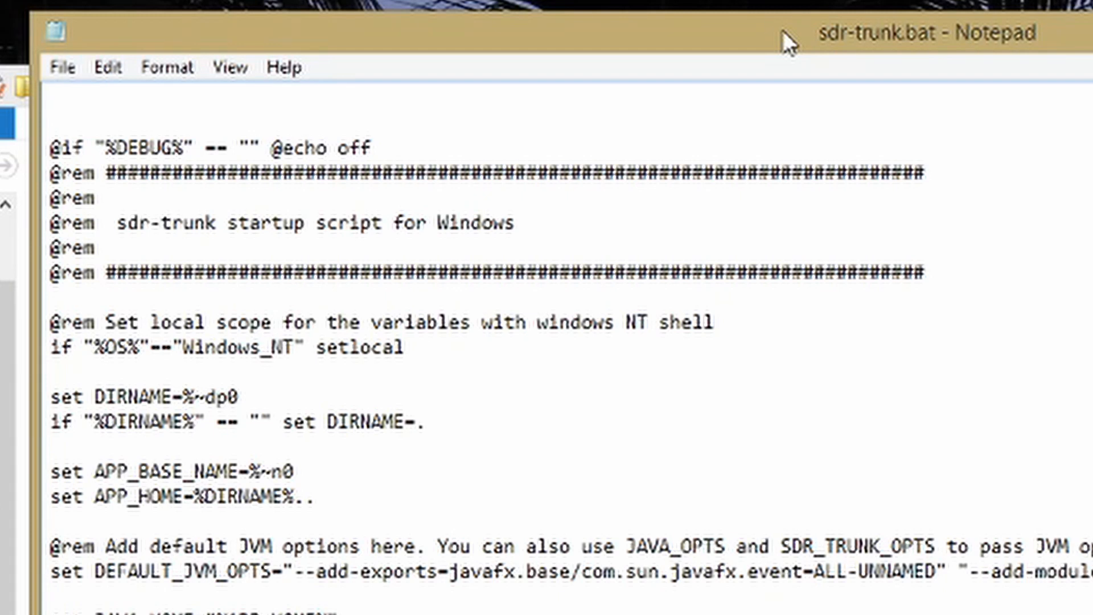
# - Type set JAVA_HOME=C:\demo\jdk-15.0.2 as the script's first line
pyautogui.write('set')
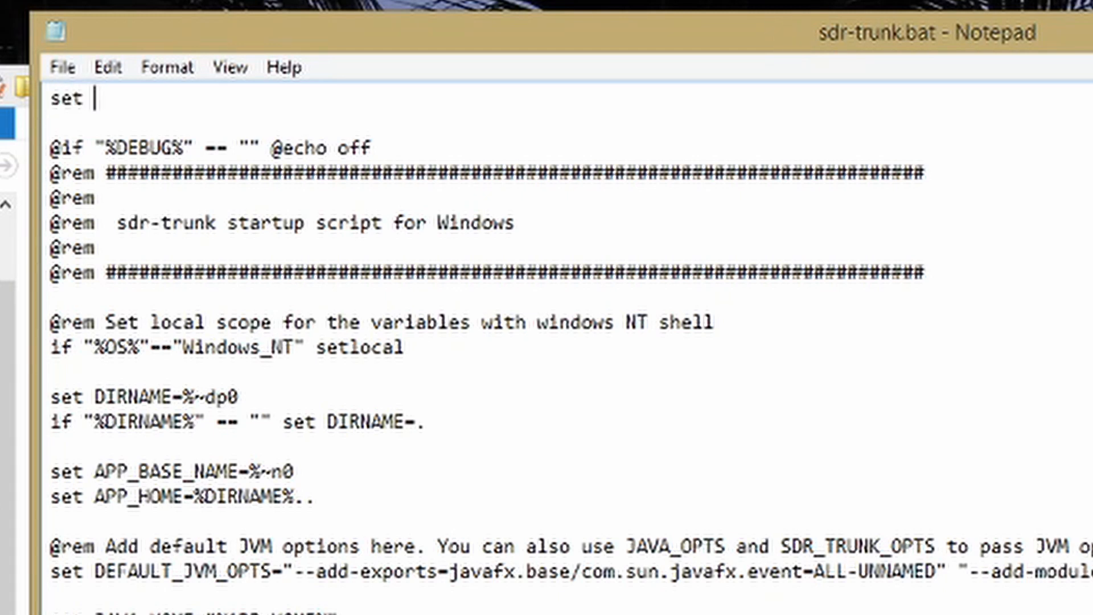
pyautogui.press('BackSpace')
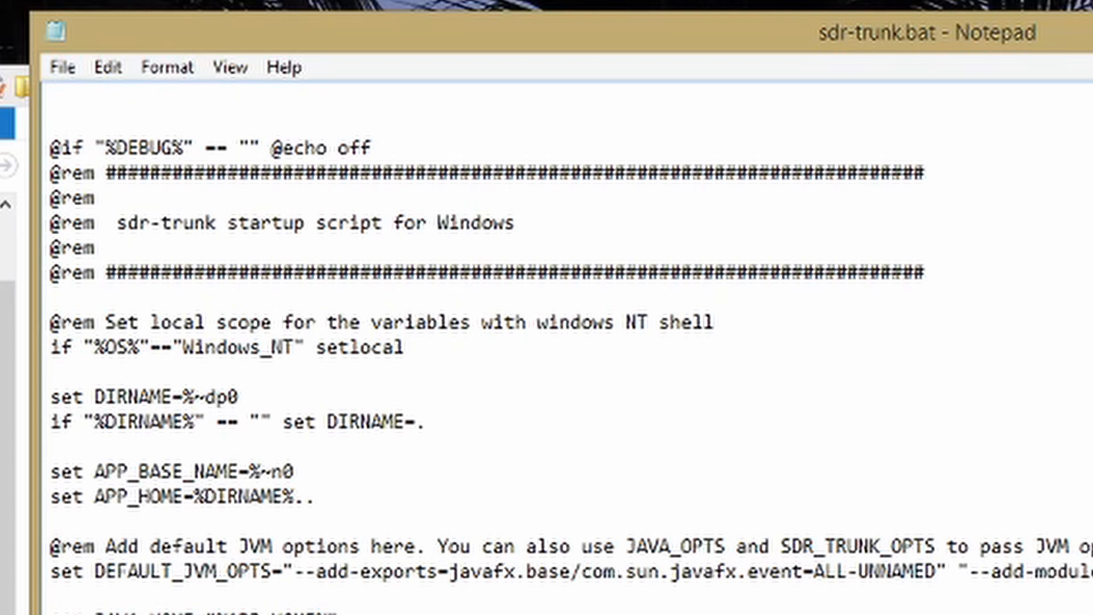
pyautogui.write('set')
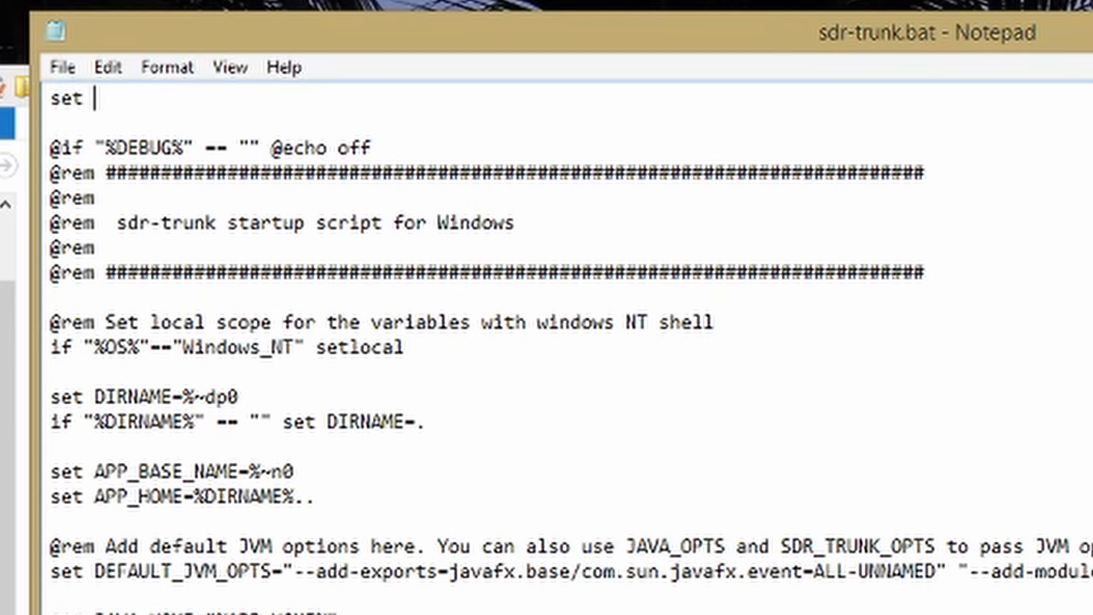
pyautogui.write('JAVA_H')
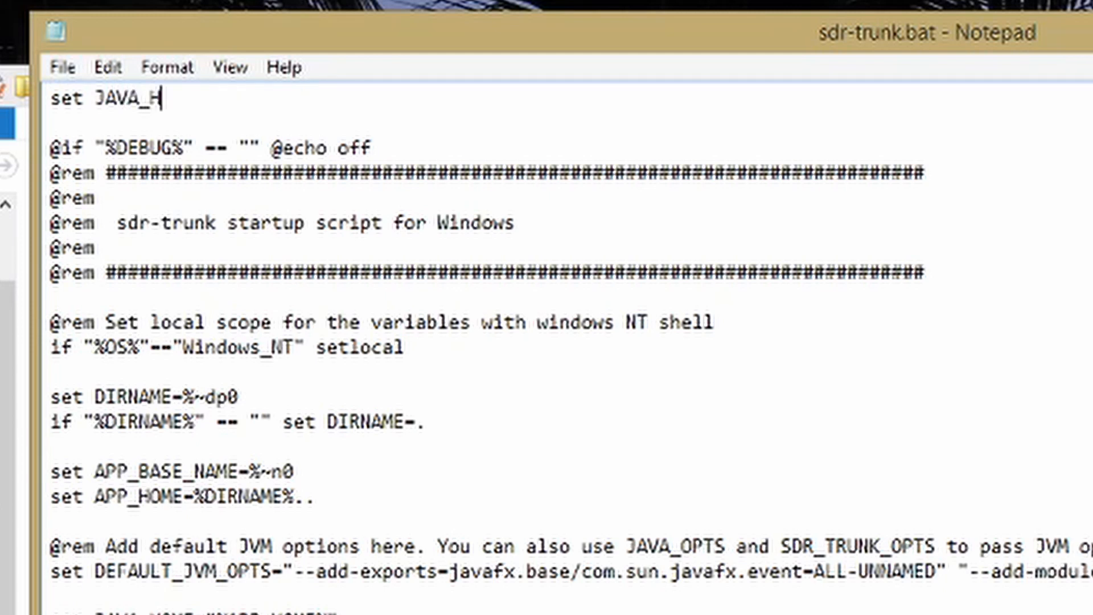
pyautogui.write('OME=')
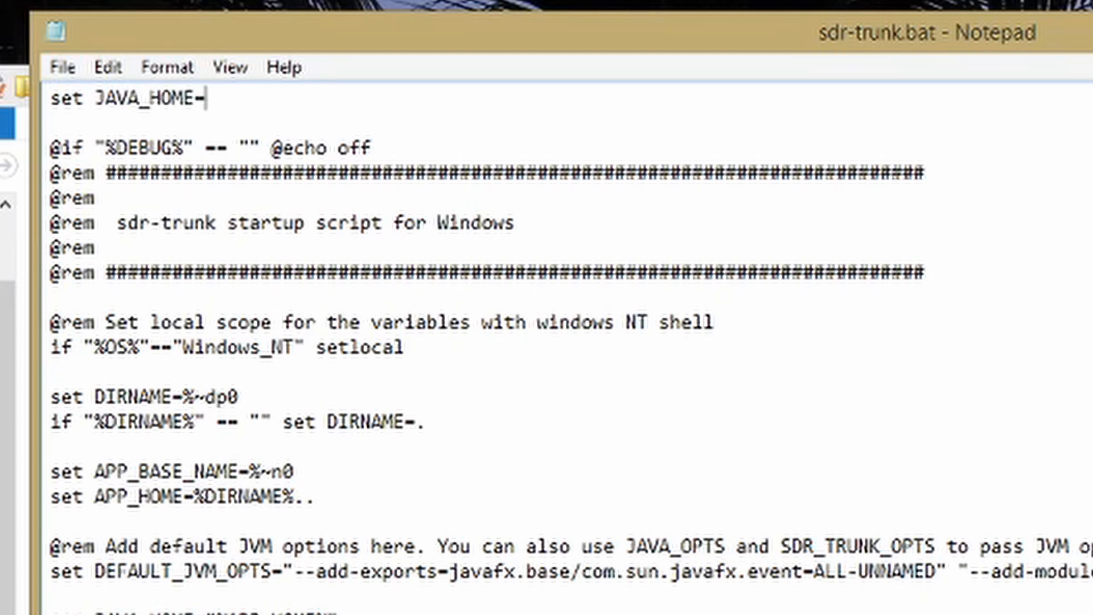
pyautogui.write('C:\\demo\\jdk-15.0.2')
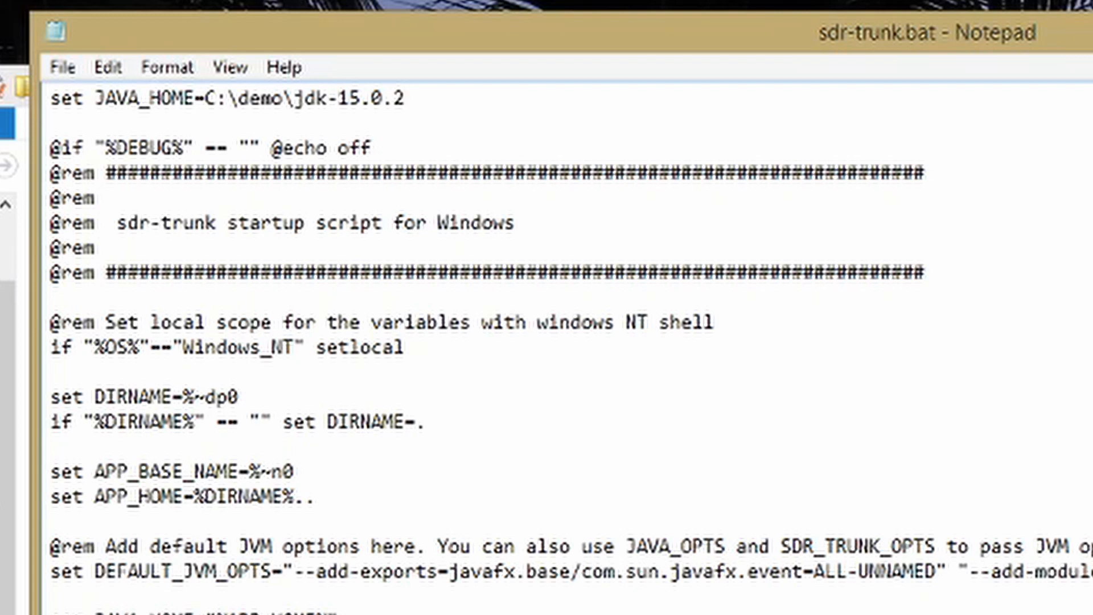
pyautogui.write('se')
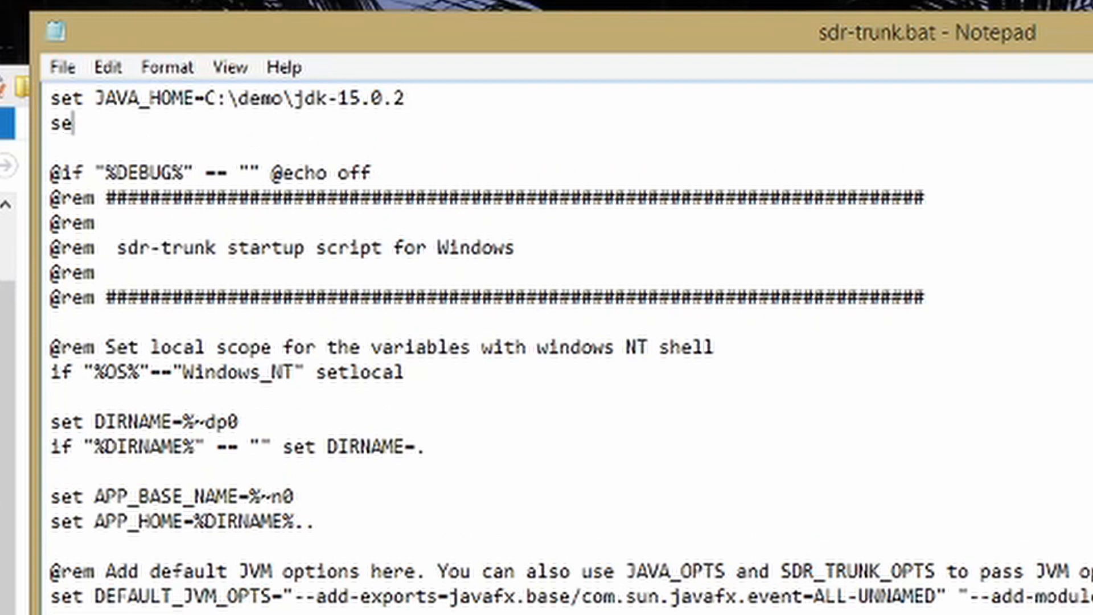
# - Type set PATH=C:\demo\jdk-15.0.2\bin;%PATH% as the script's second line
pyautogui.write('t')
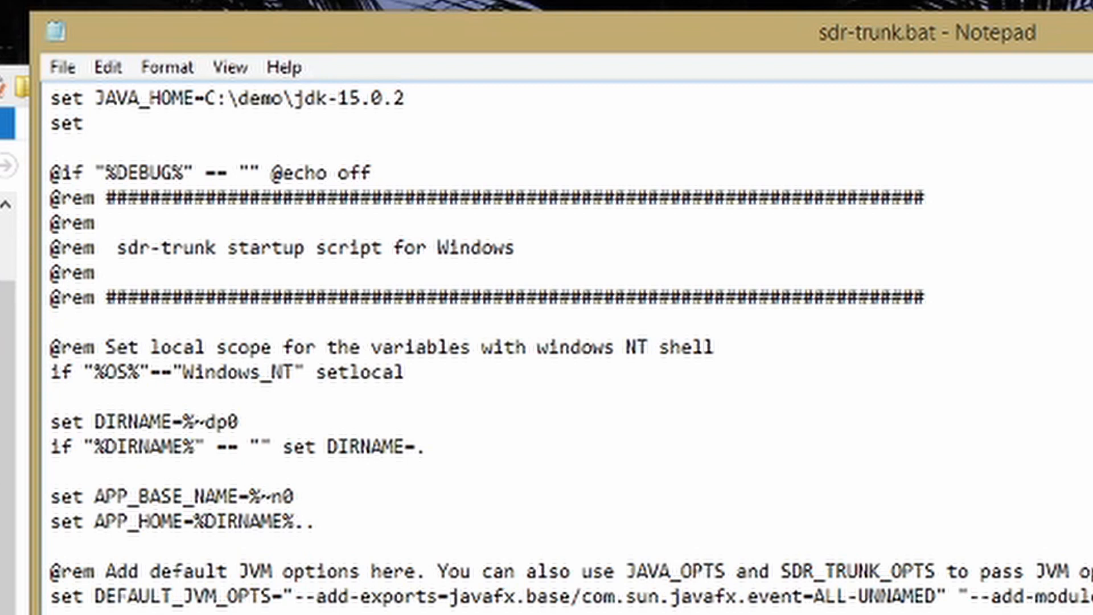
pyautogui.write('PA')
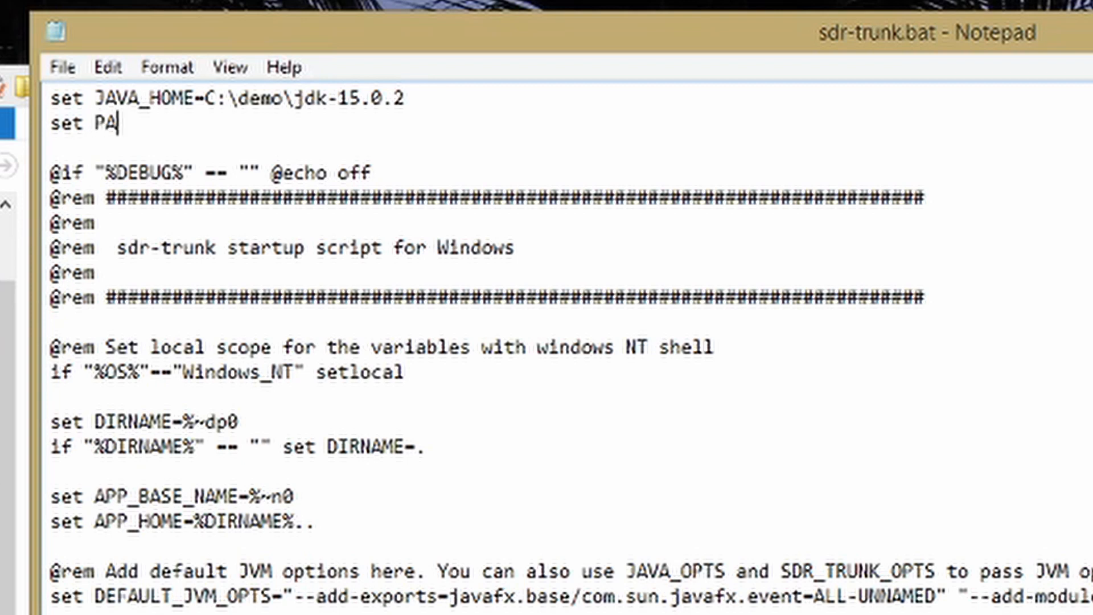
pyautogui.write('TH=')
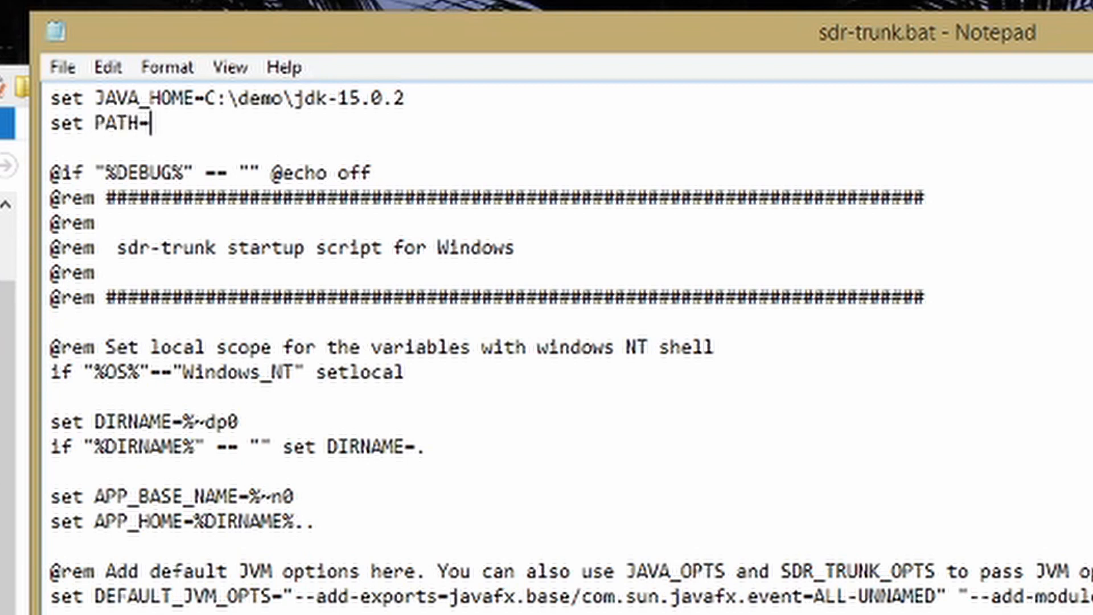
pyautogui.write('C:\\demo\\jdk-15.0.2')
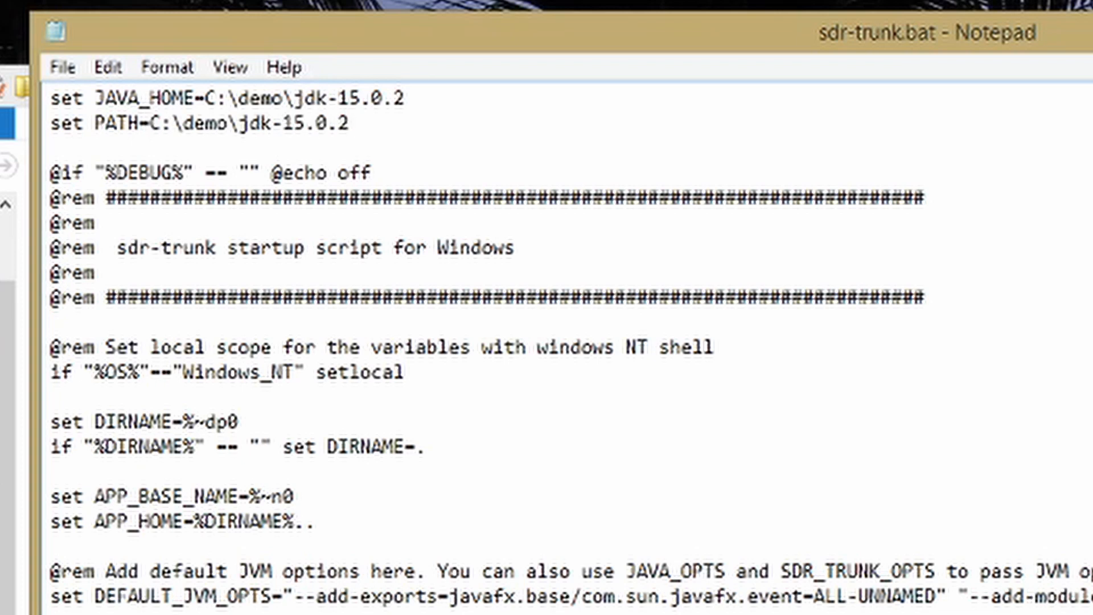
pyautogui.write('\\')
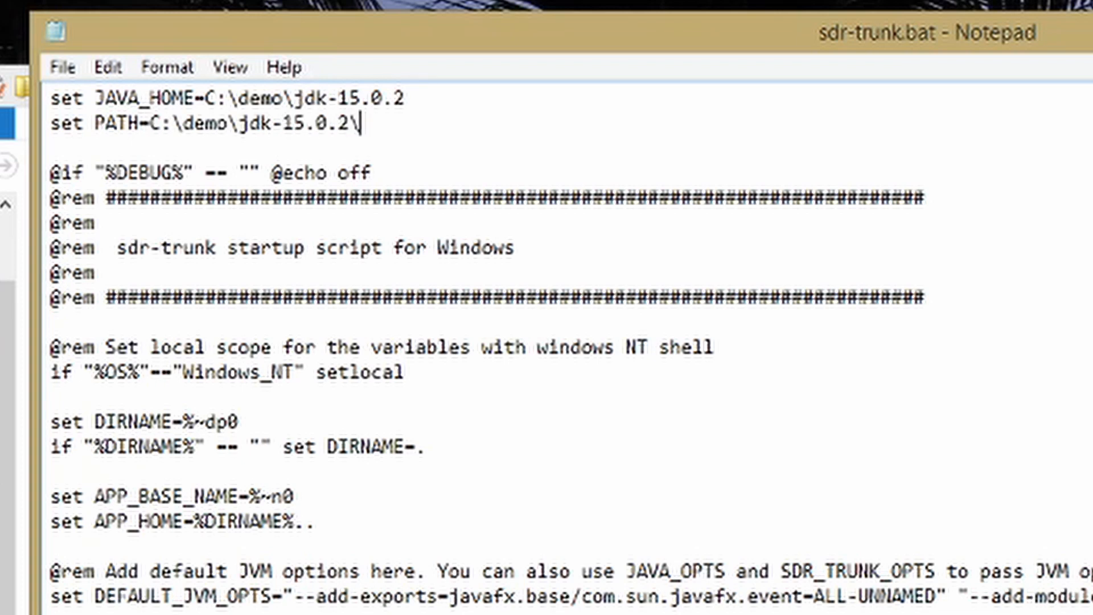
pyautogui.write('bin')
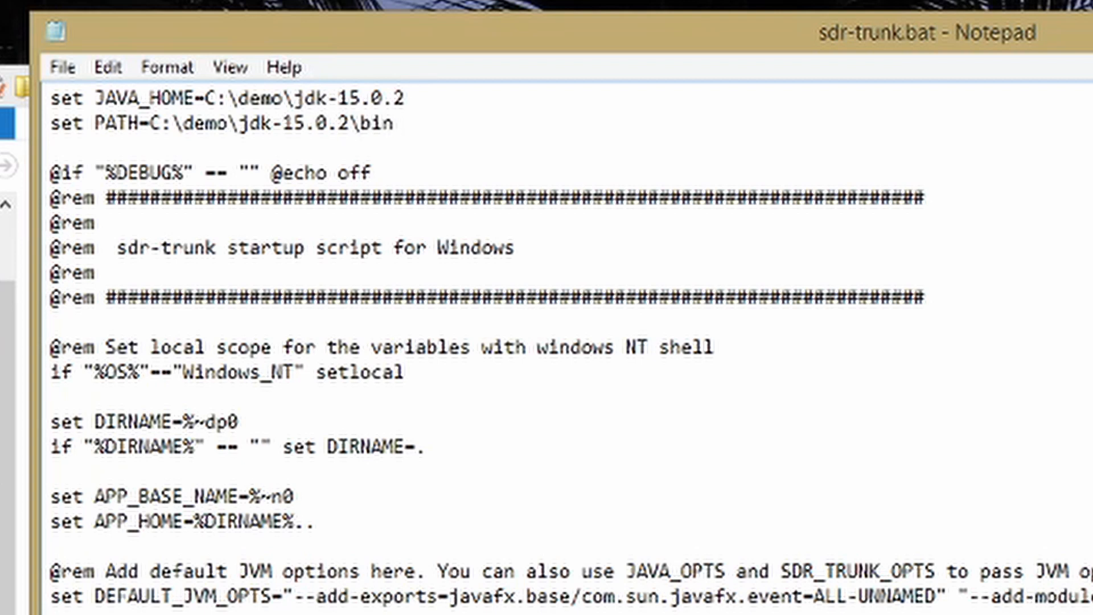
pyautogui.click(394, 122)
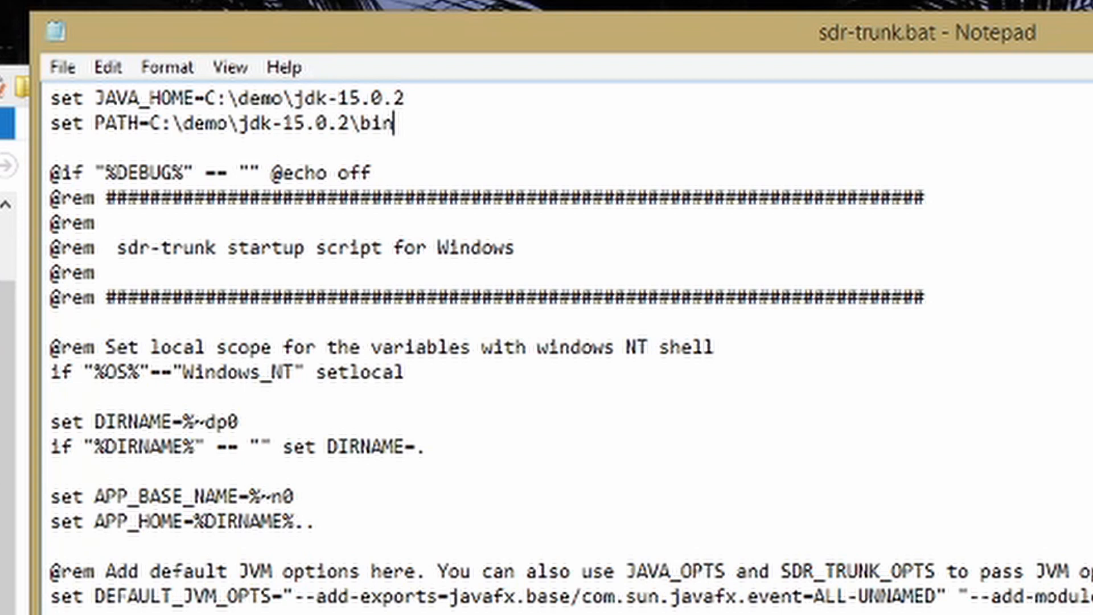
pyautogui.write(';%')
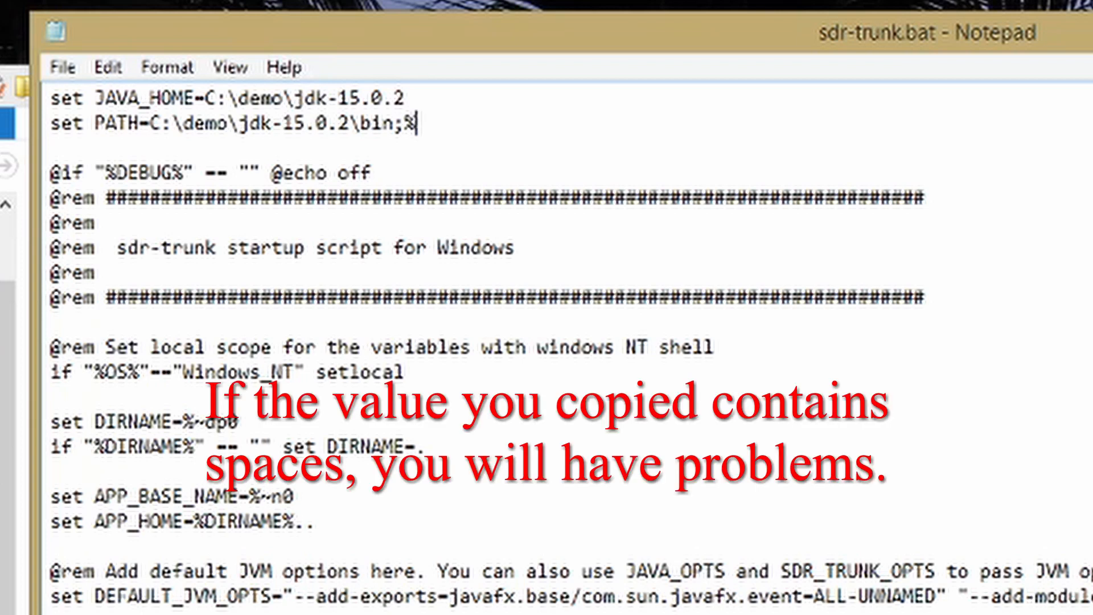
pyautogui.write('PATH%')
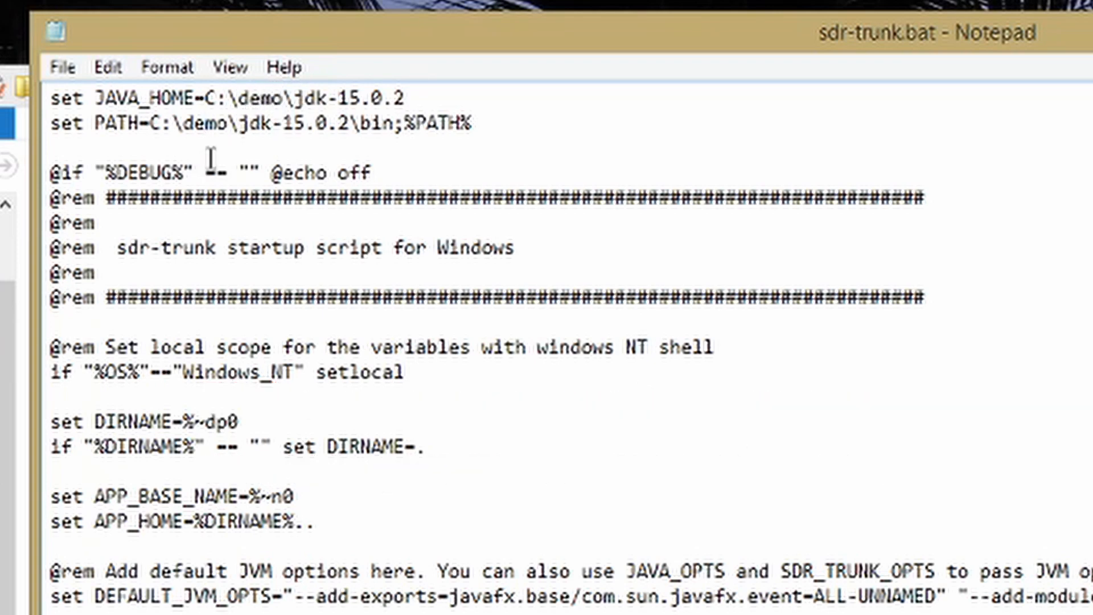
pyautogui.click(63, 66)
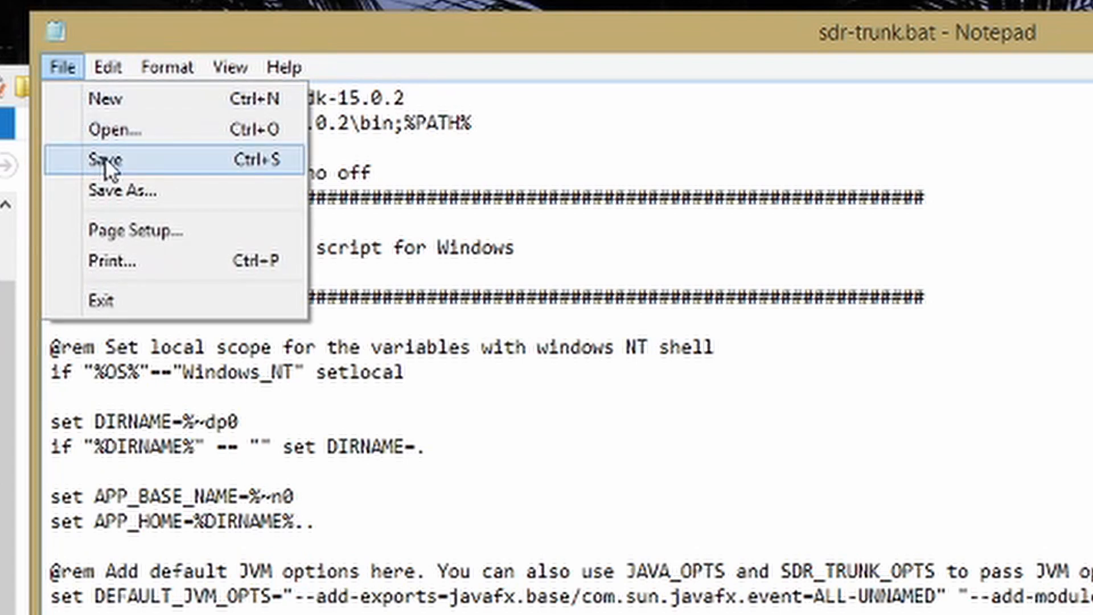
# - Save the edited sdr-trunk.bat from Notepad's File menu
pyautogui.click(108, 159)
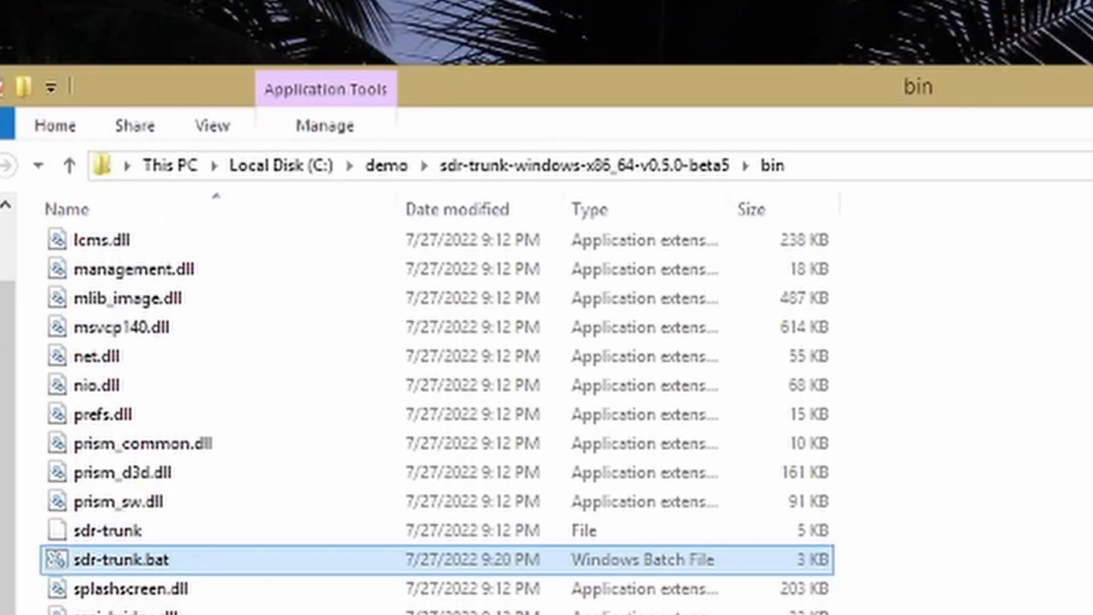
pyautogui.moveTo(1028, 596)
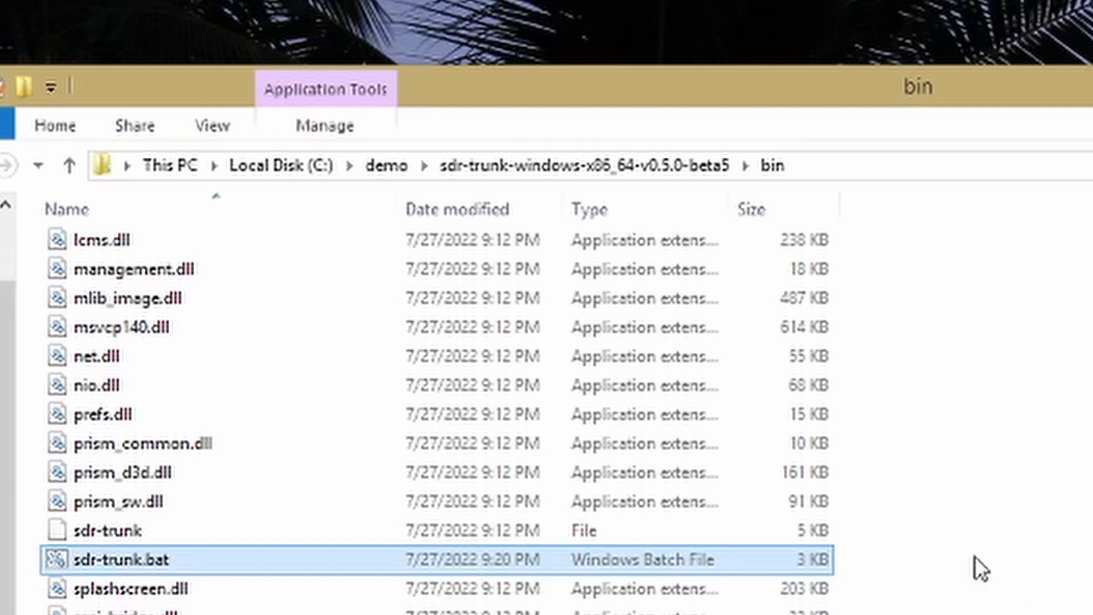
pyautogui.moveTo(1011, 569)
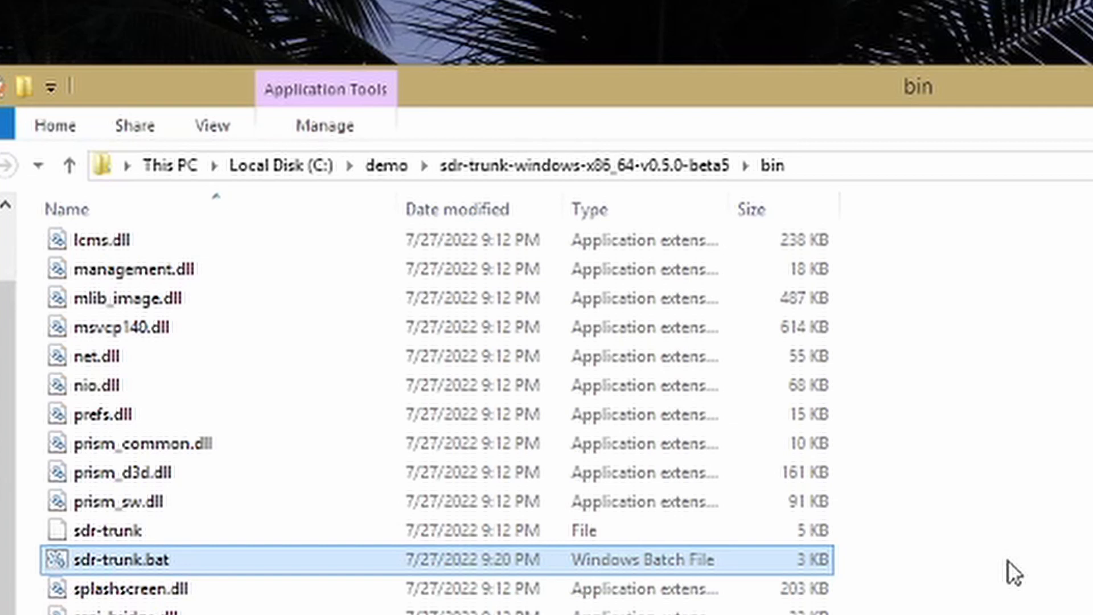
pyautogui.moveTo(989, 589)
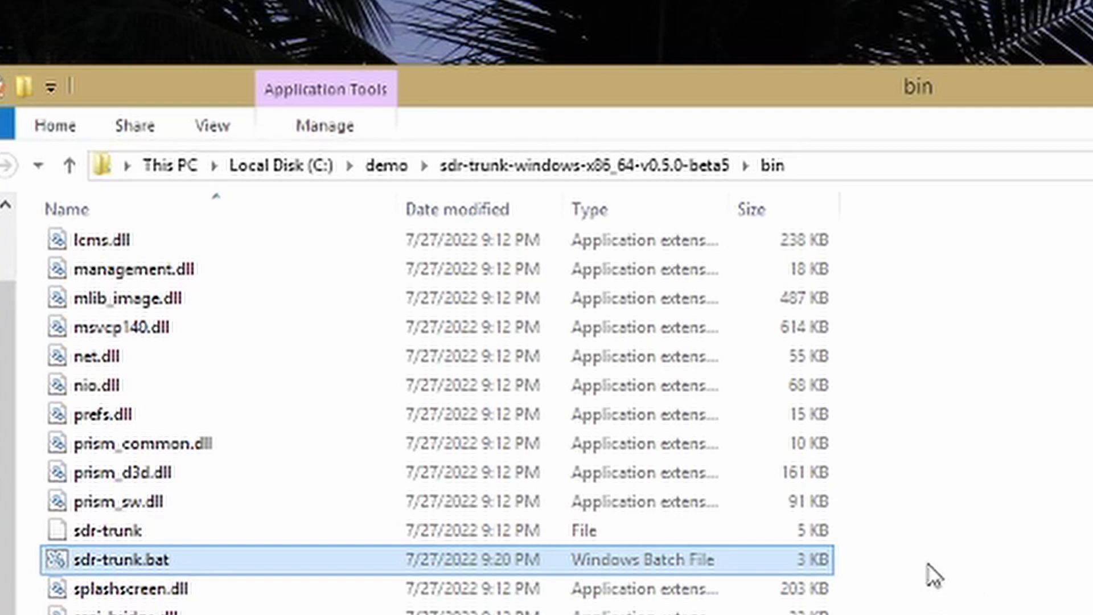
pyautogui.moveTo(1026, 525)
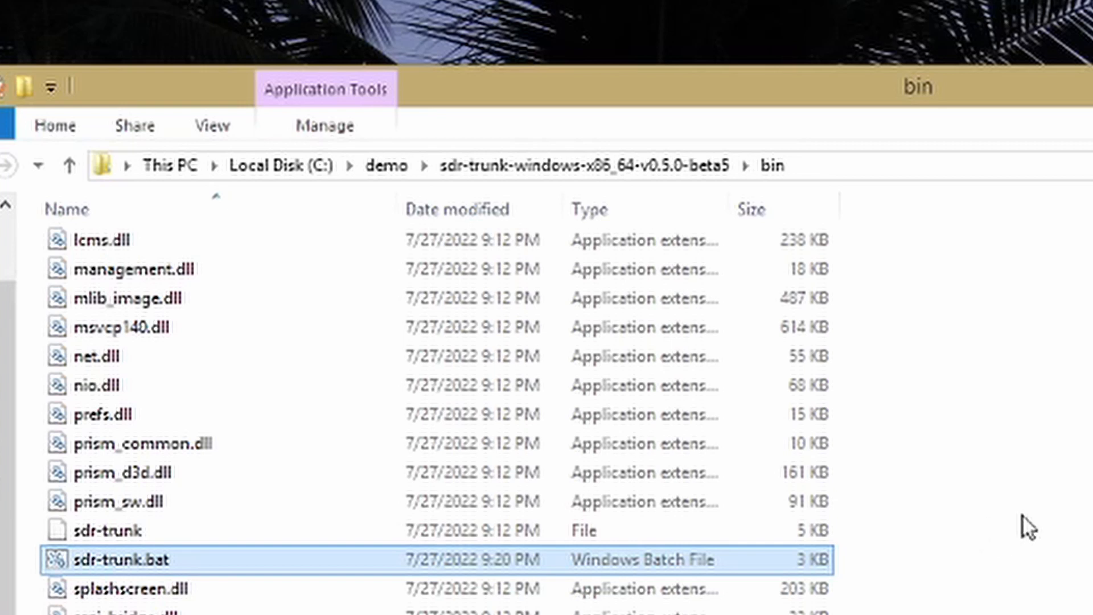